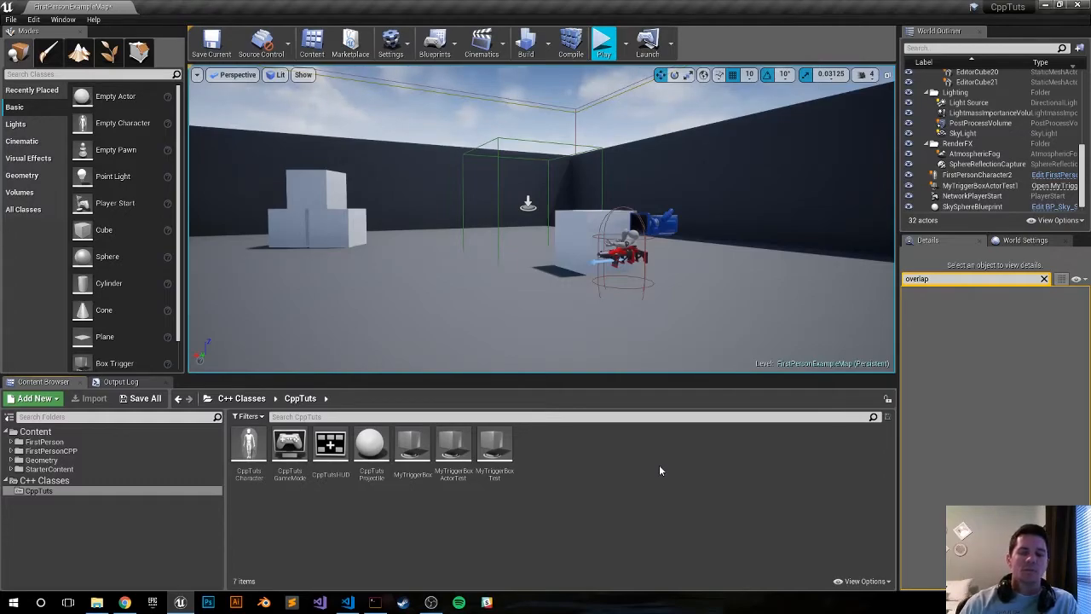
mouse_move(624, 461)
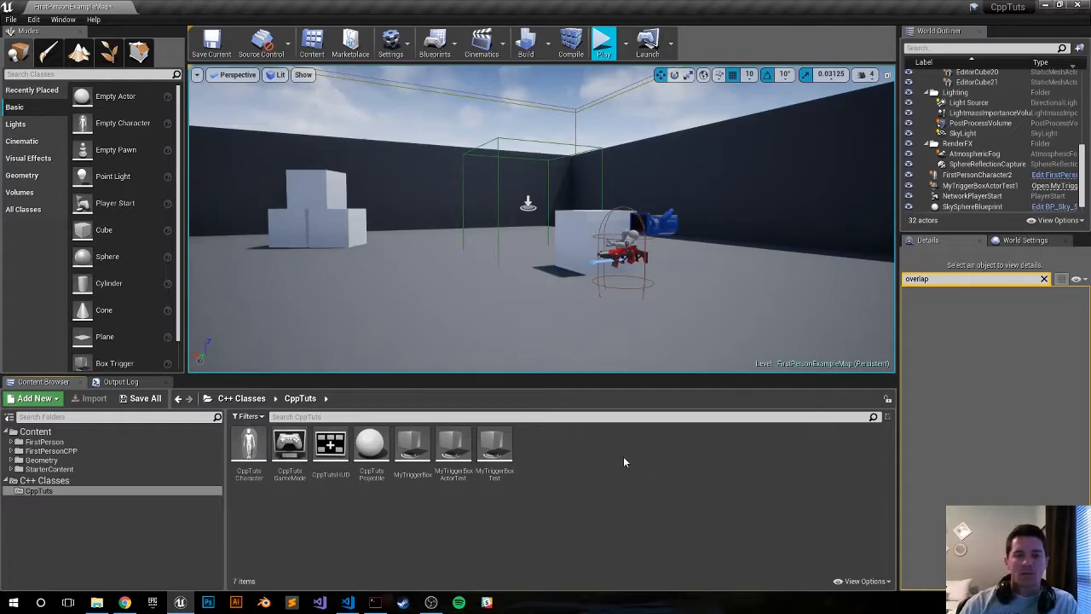
mouse_move(559, 137)
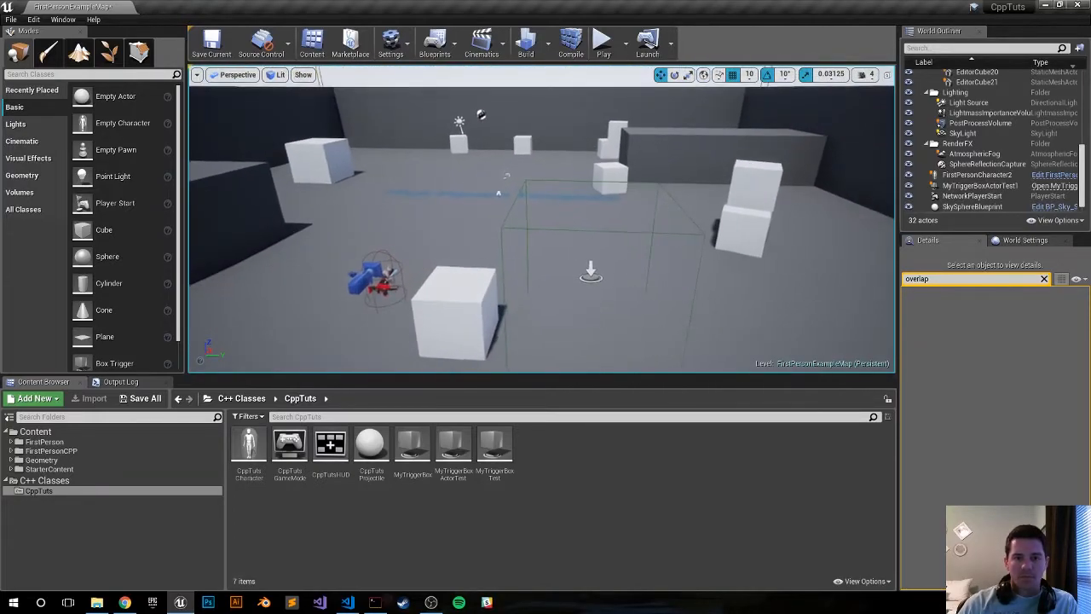
mouse_move(603, 41)
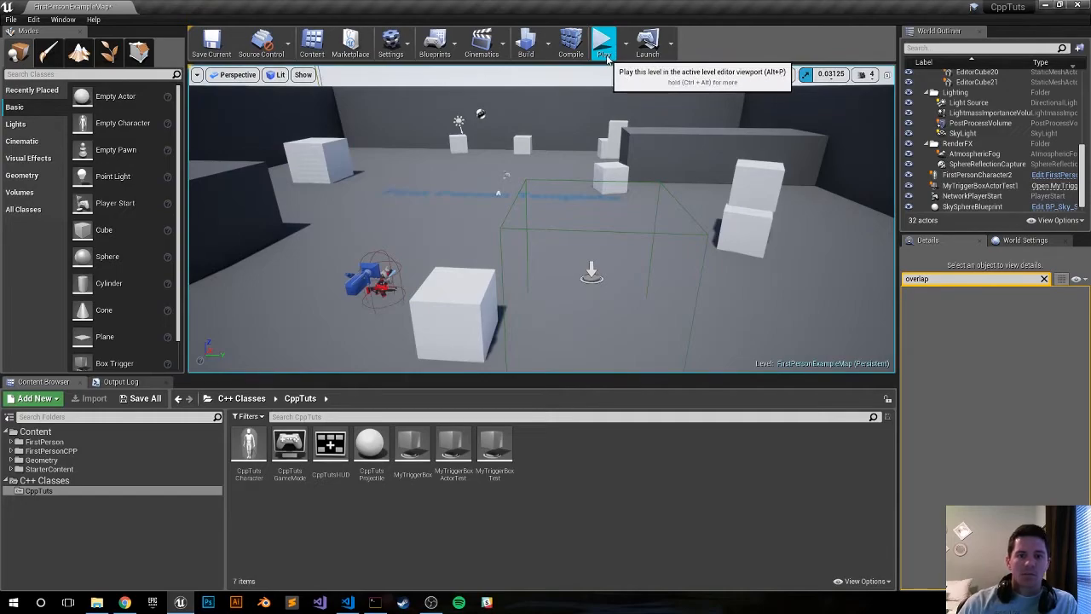
Play-test the level, stop the session, then remove the old trigger box actor leaving 31 actors
left_click(604, 41)
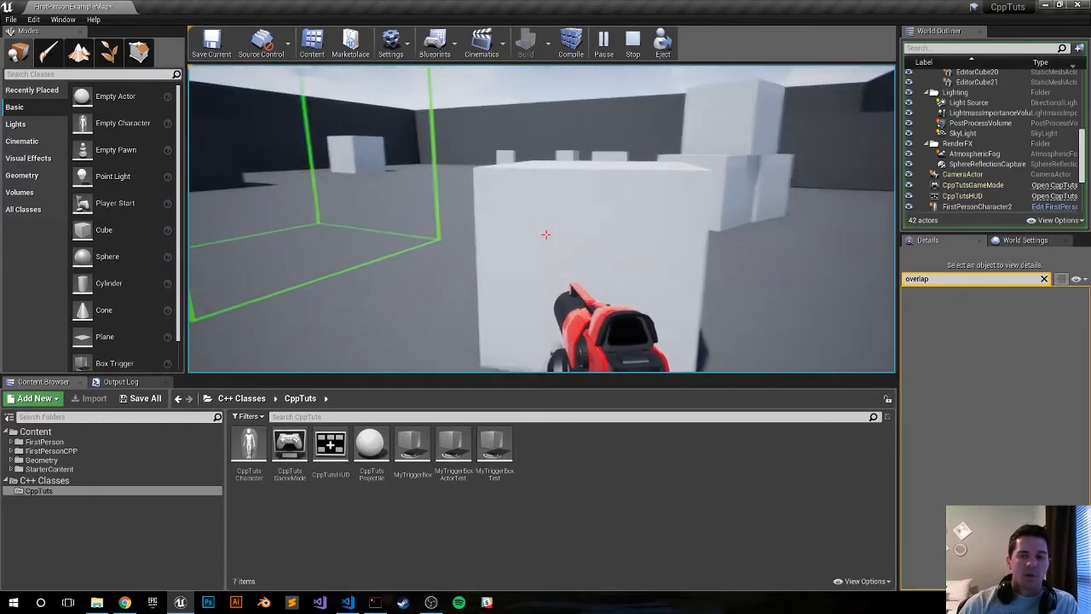
left_click(631, 41)
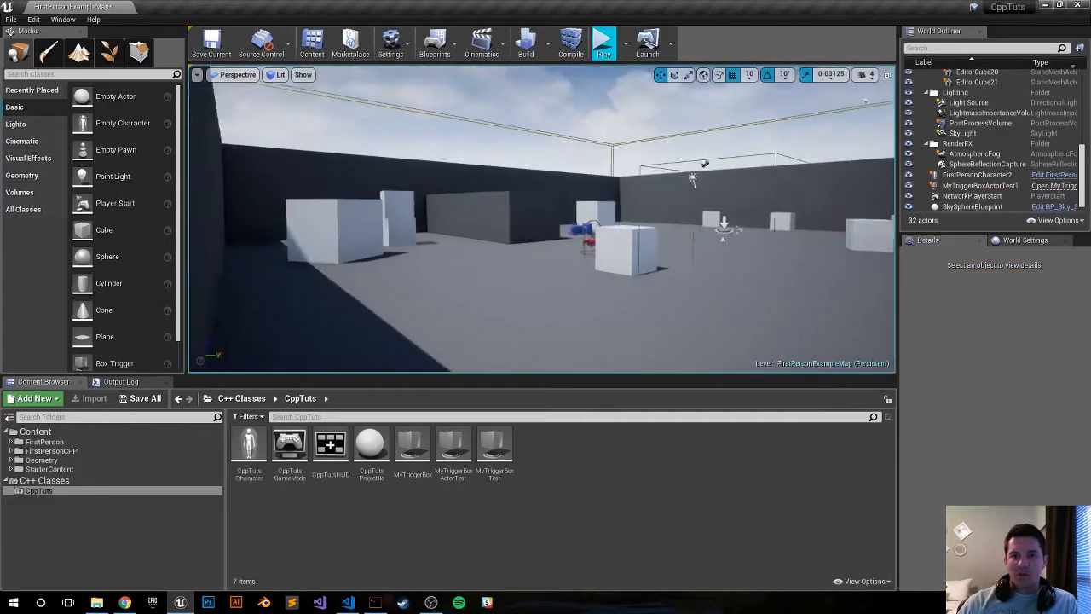
left_click(979, 184)
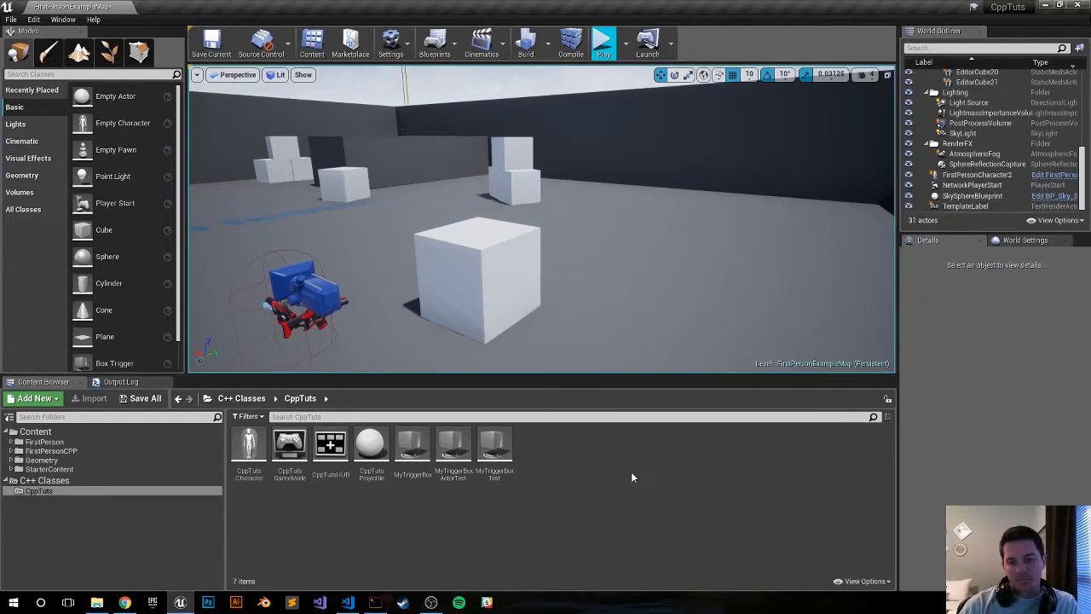
Start a new C++ class from the C++ Classes folder with Trigger Box as parent
right_click(633, 477)
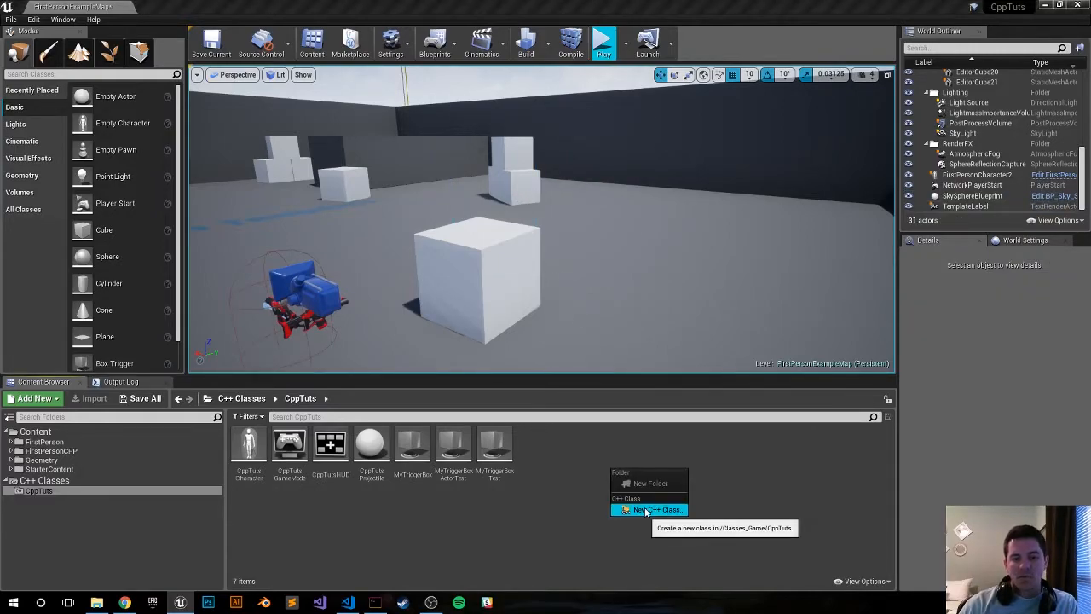
left_click(656, 508)
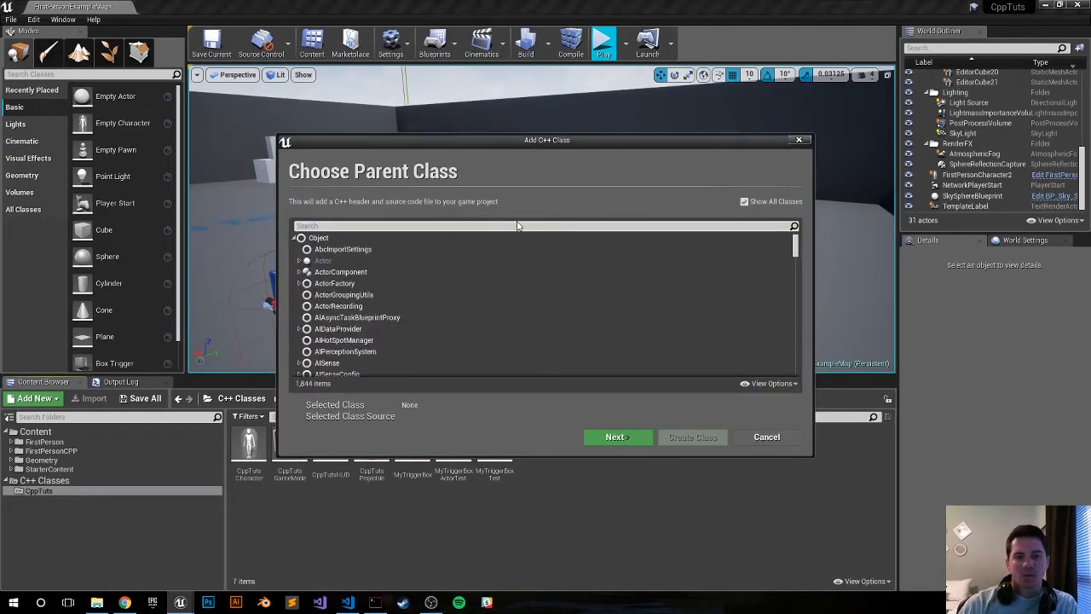
type("trigger")
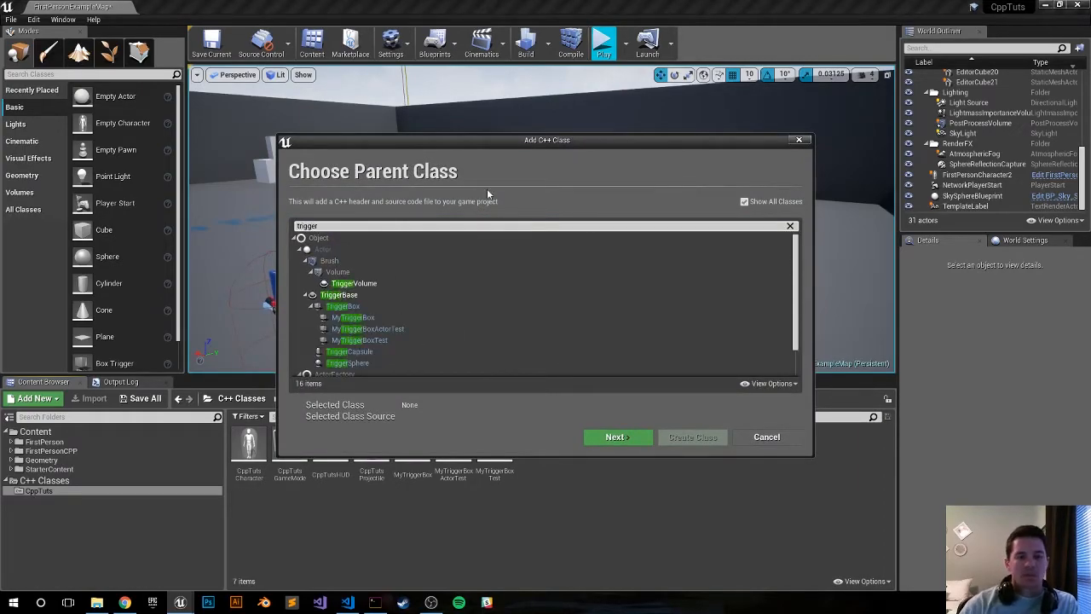
left_click(344, 305)
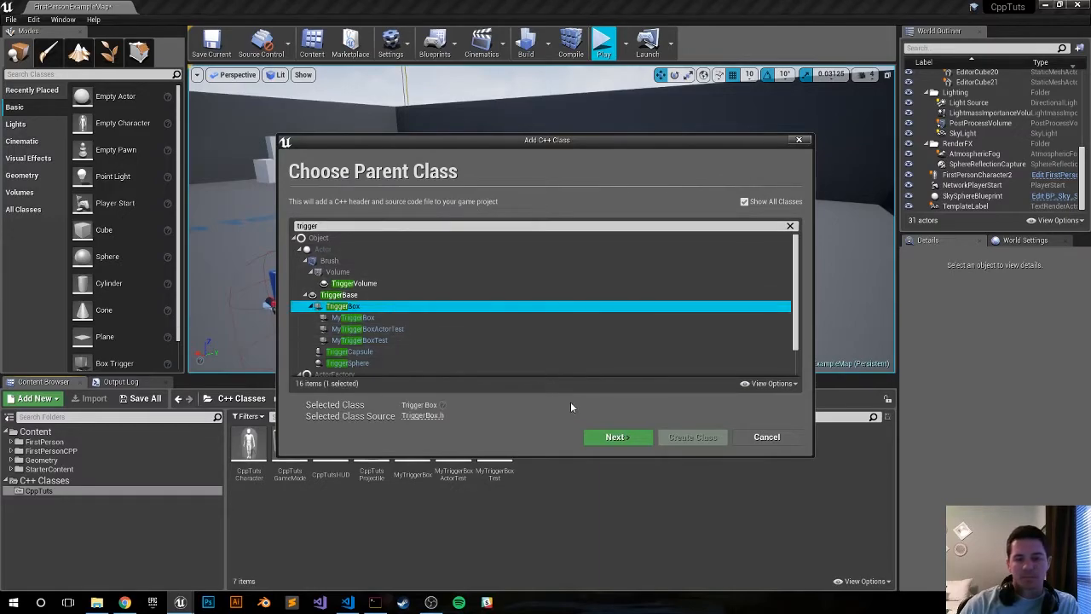
left_click(617, 436)
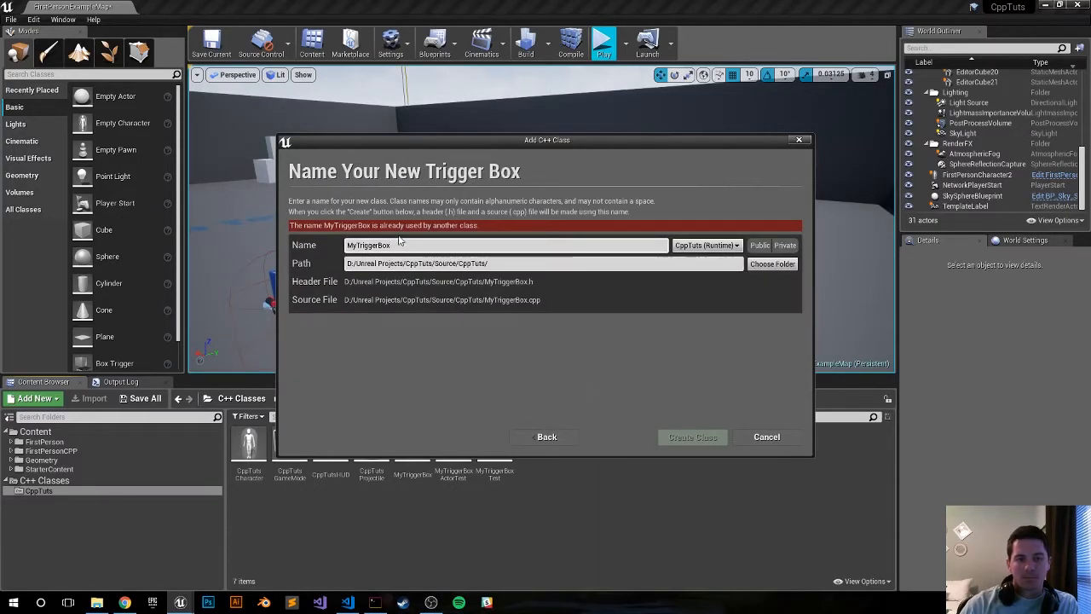
mouse_move(418, 245)
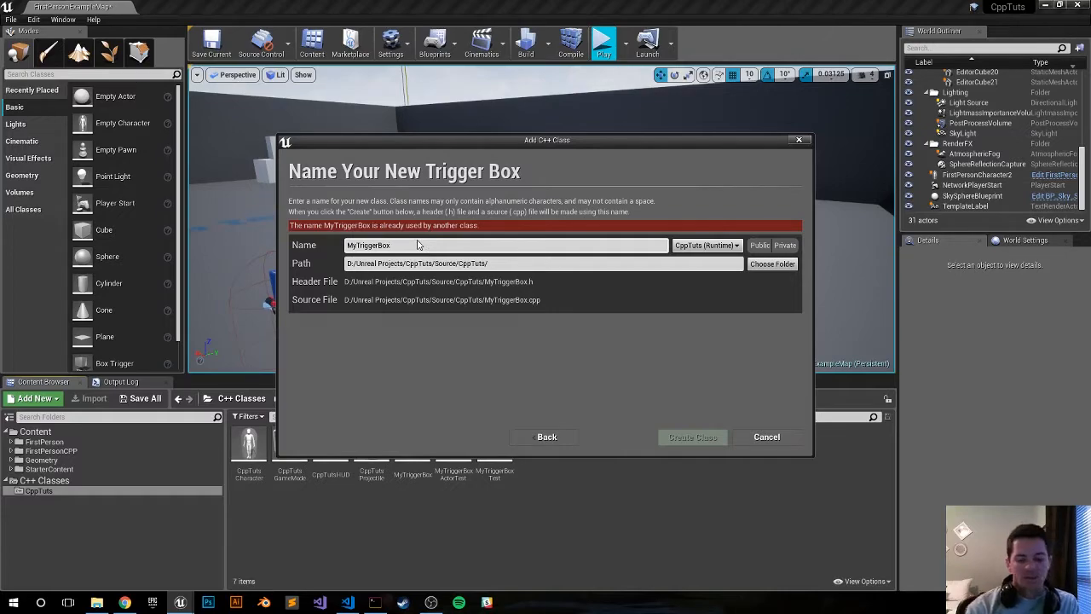
Name the class MyTriggerBoxActor and create it
type("Actor")
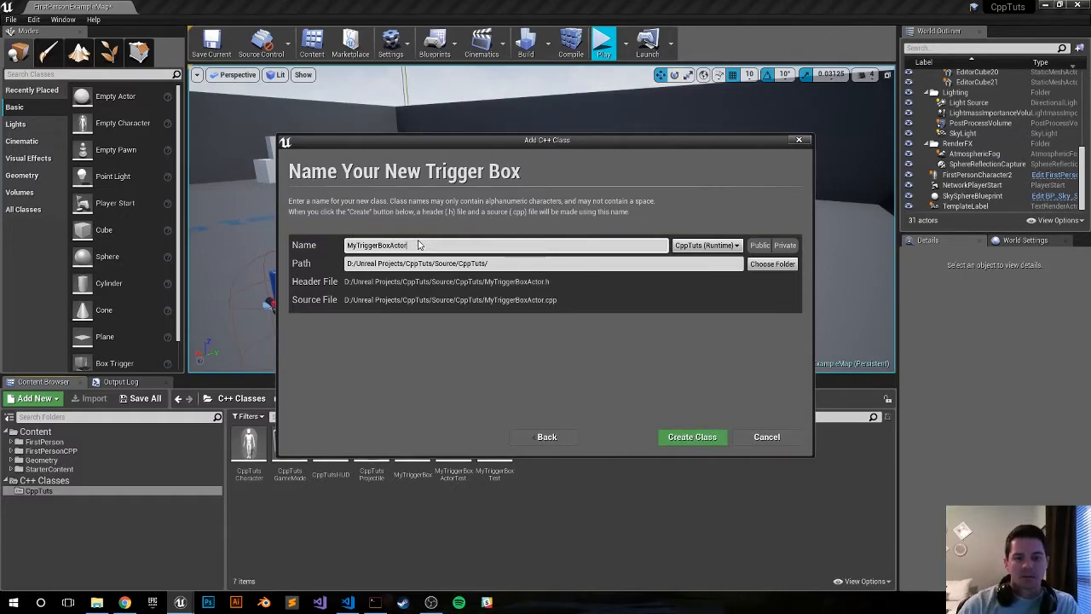
left_click(692, 437)
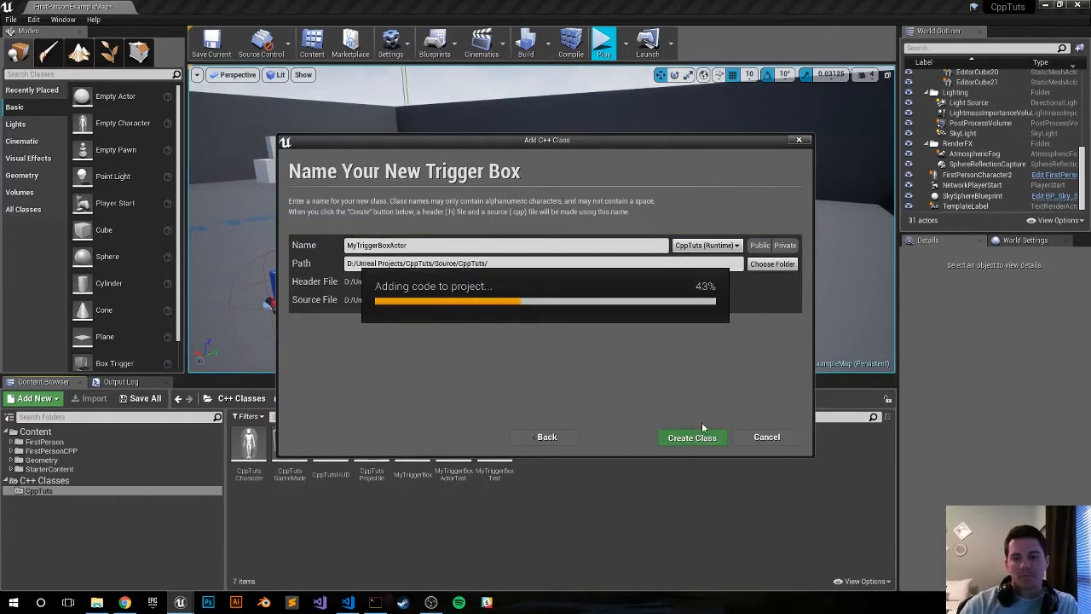
left_click(692, 437)
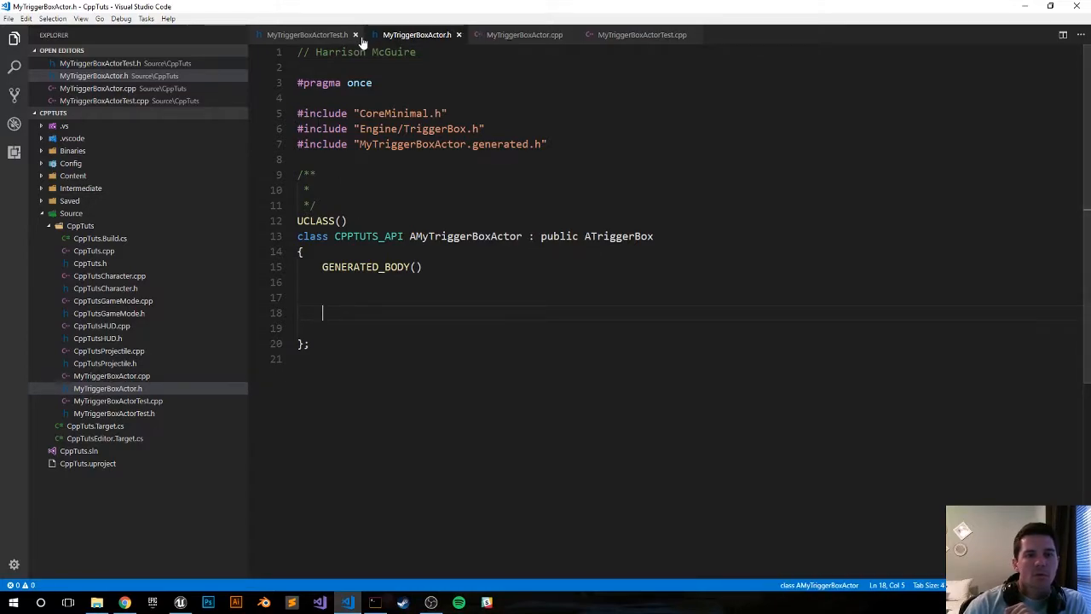
Close the test header and declare protected virtual void BeginPlay() override; in MyTriggerBoxActor.h
left_click(356, 34)
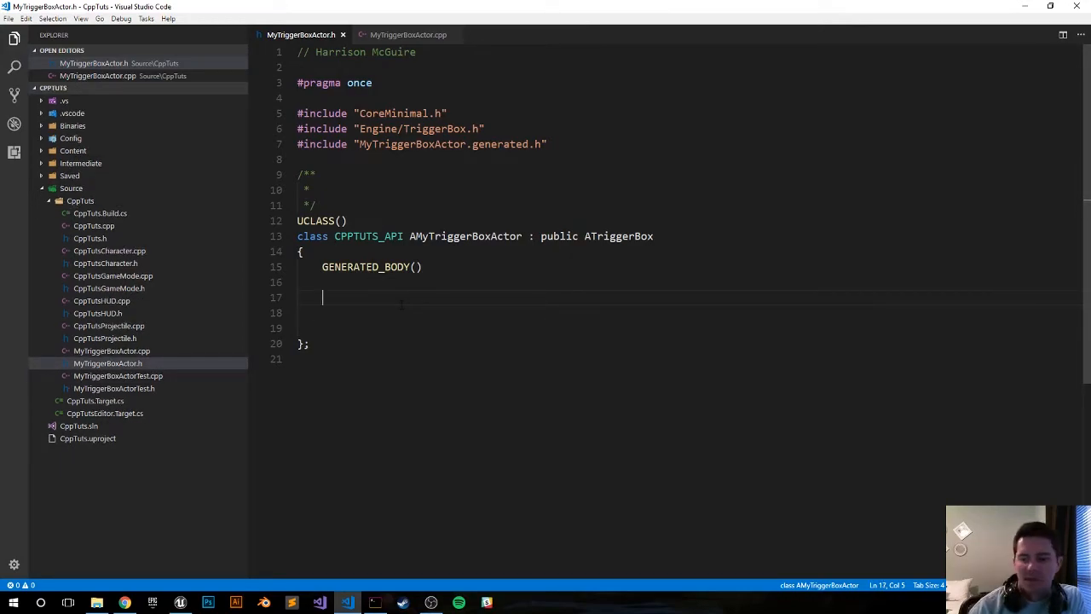
type("protected:")
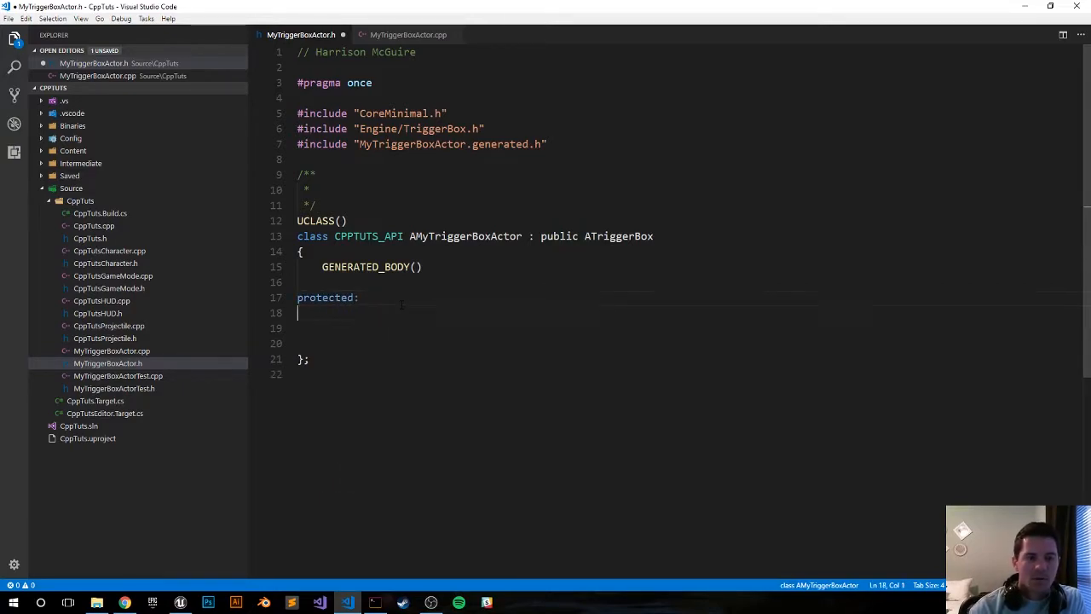
key("Enter")
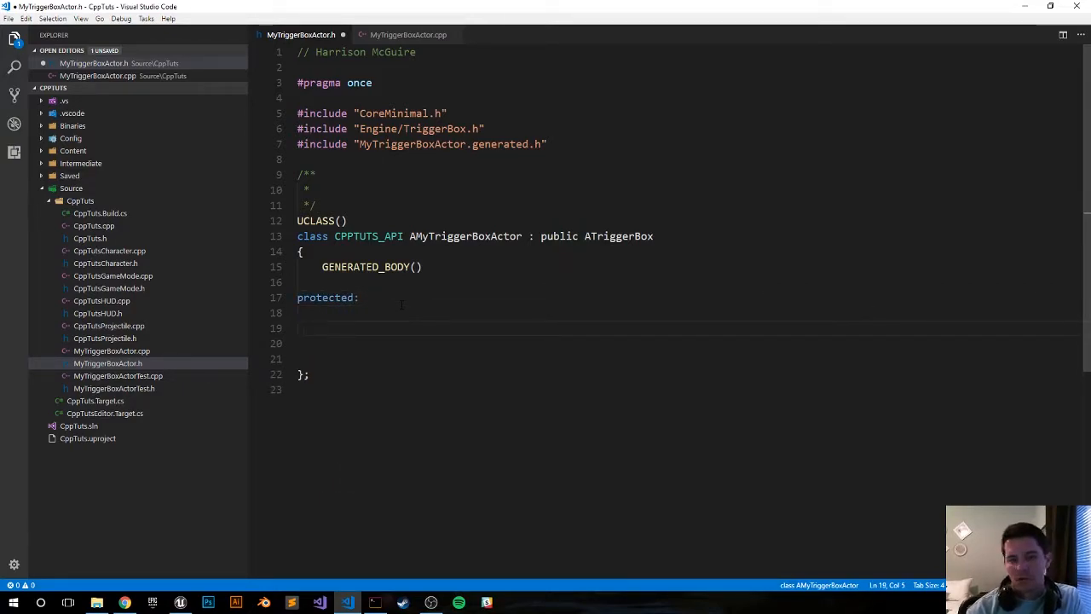
type("virtual void BeginP")
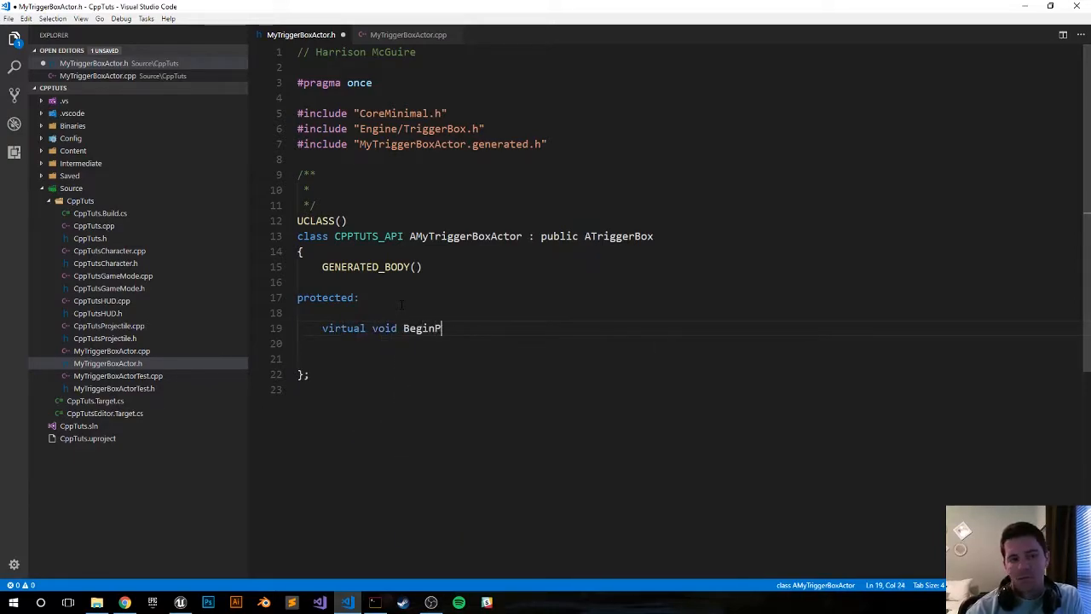
type("lay();")
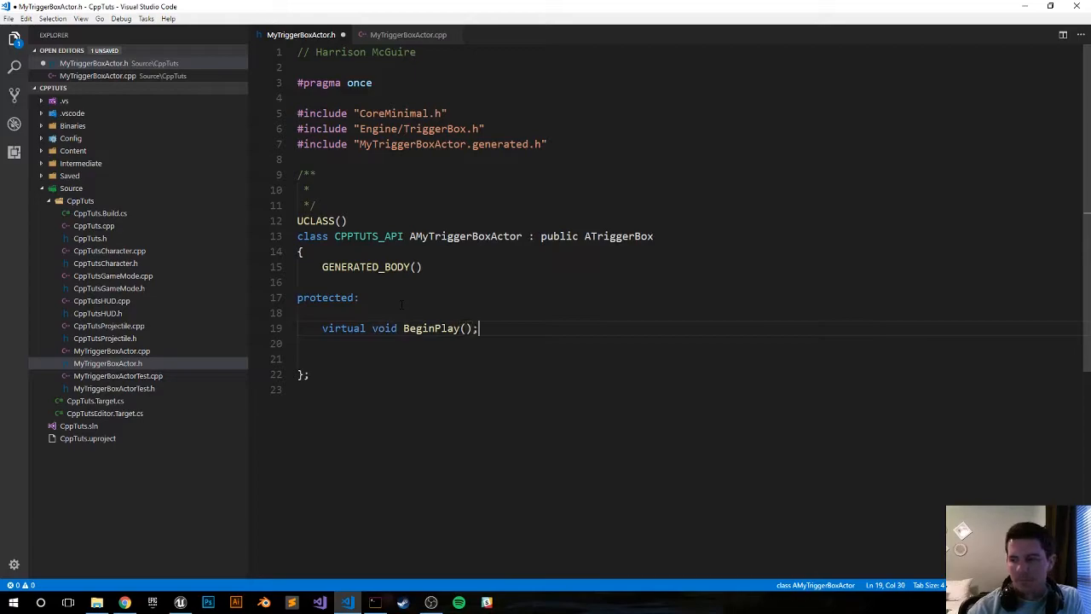
type("over")
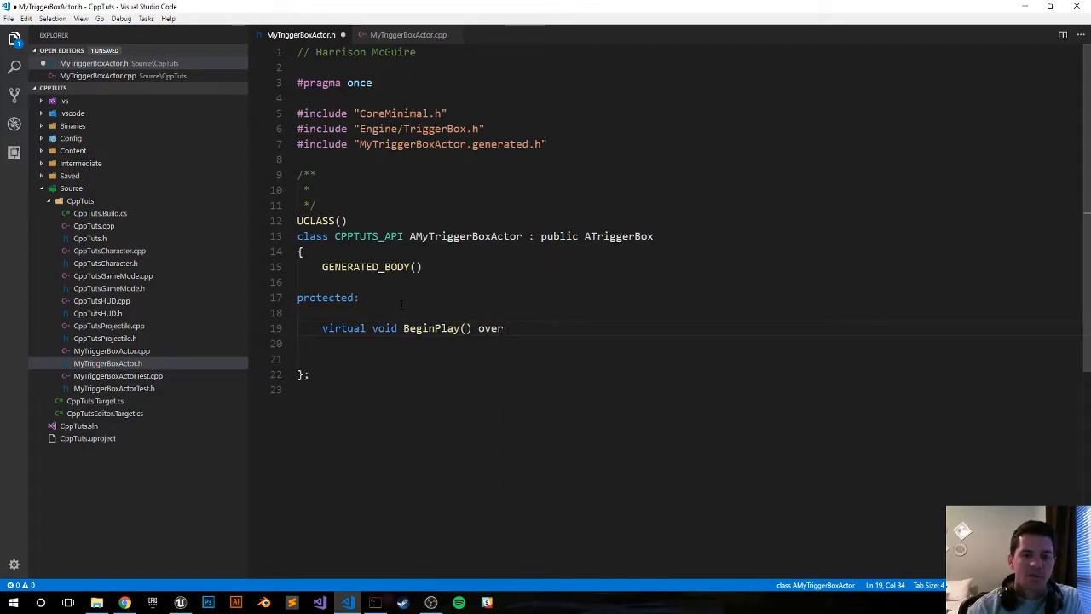
type("ride;")
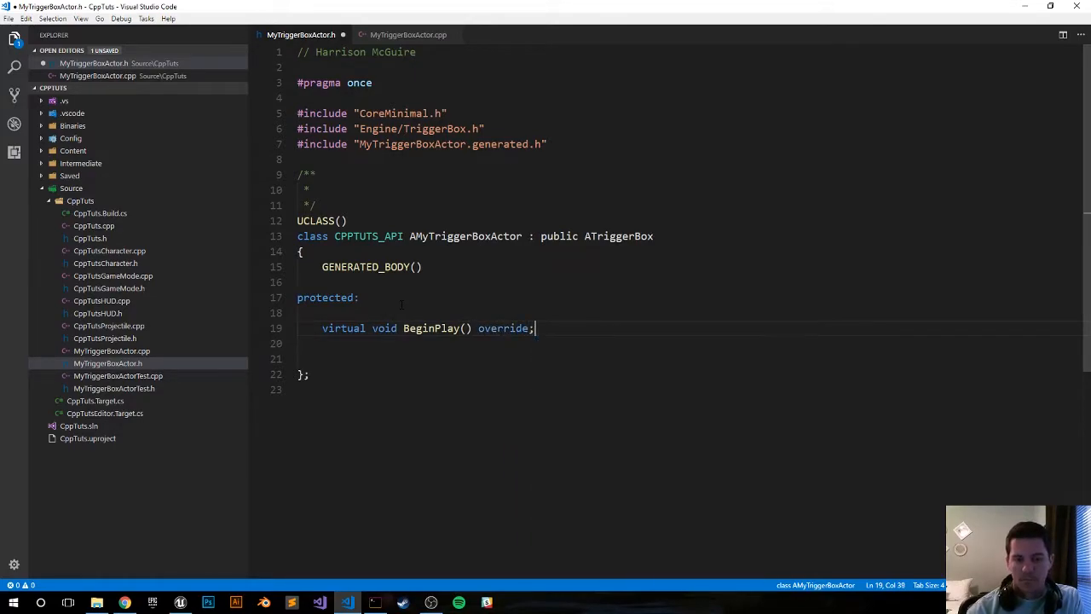
Declare the public constructor AMyTriggerBoxActor(); in the header
type("publis")
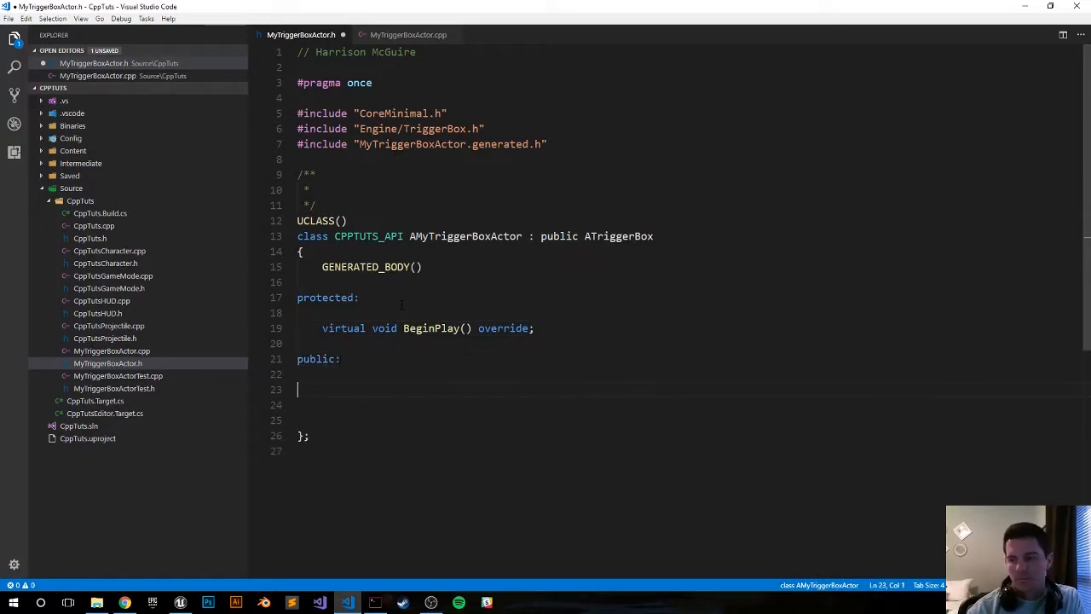
key("Tab")
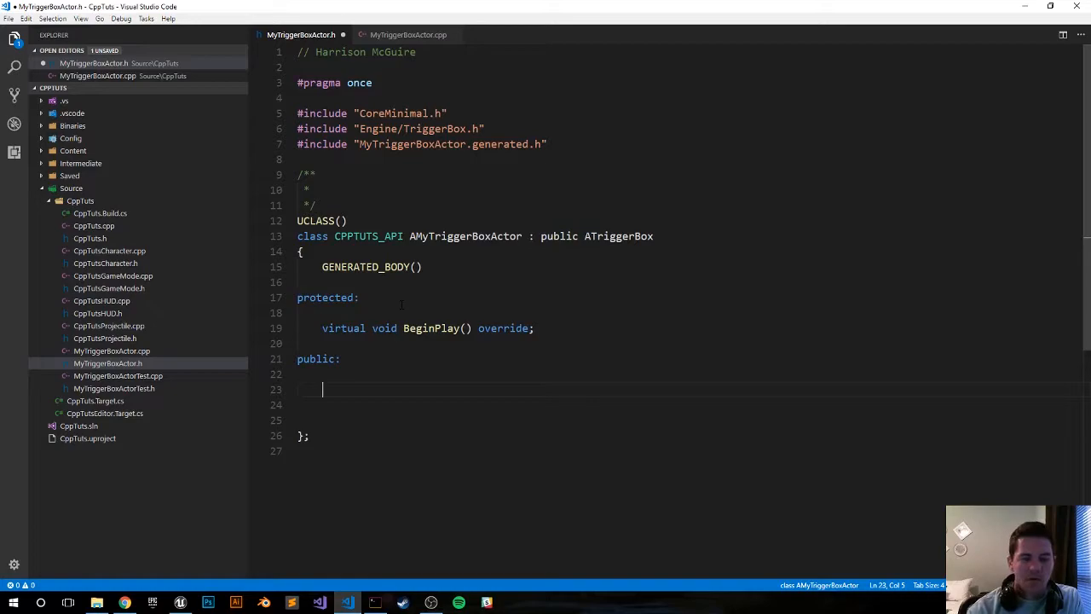
type("ATrigge")
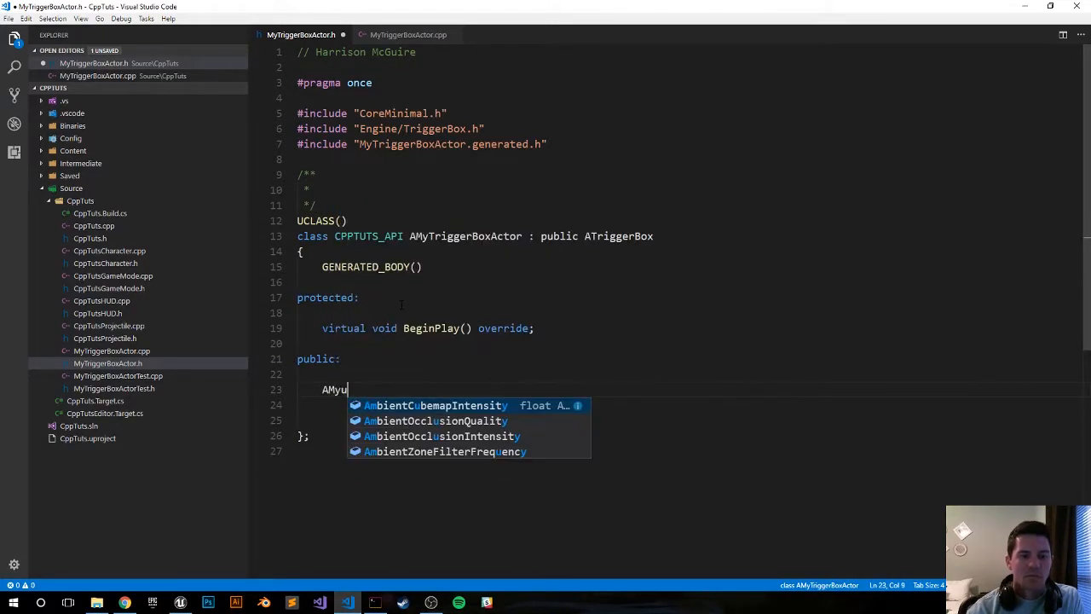
key("Backspace")
type("TriggerBoxActor")
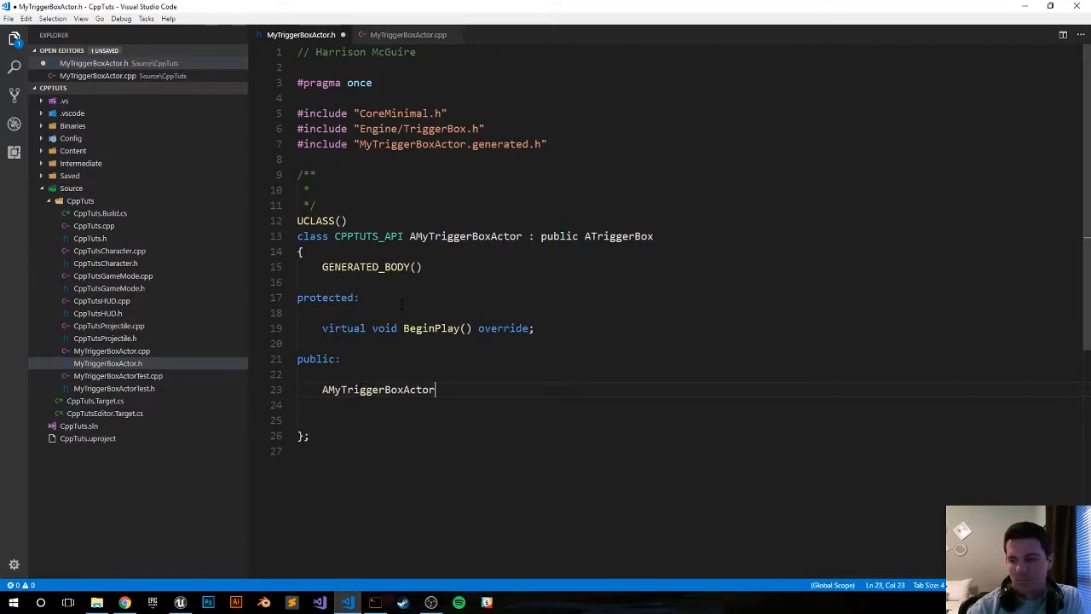
type("();")
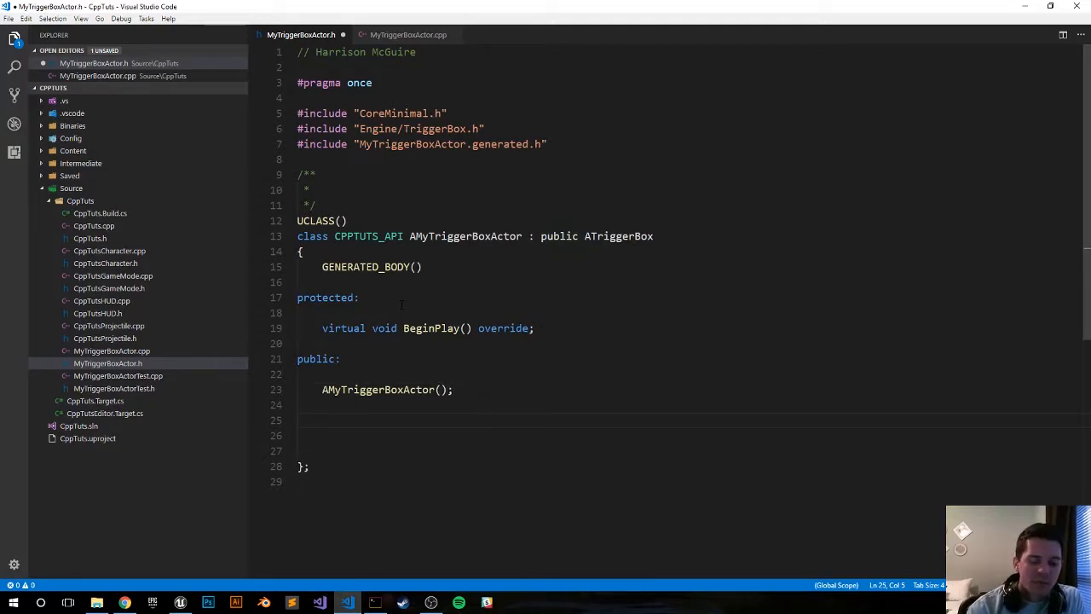
Add two UFUNCTION() macros and begin declaring void OnOverlapBegin()
type("UFUNCTION(")
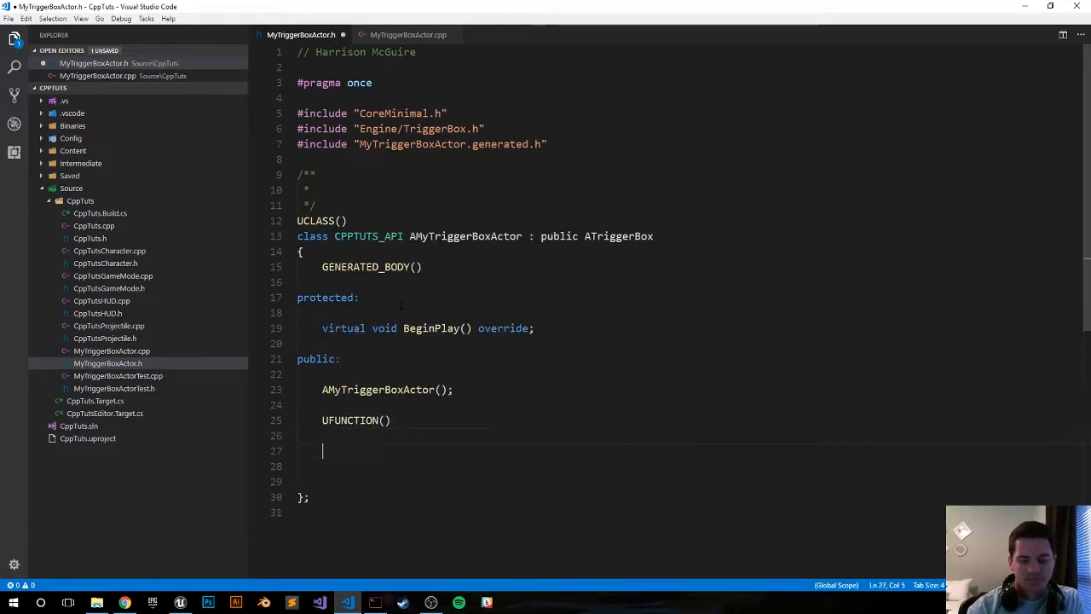
type("UFUNCTION(")
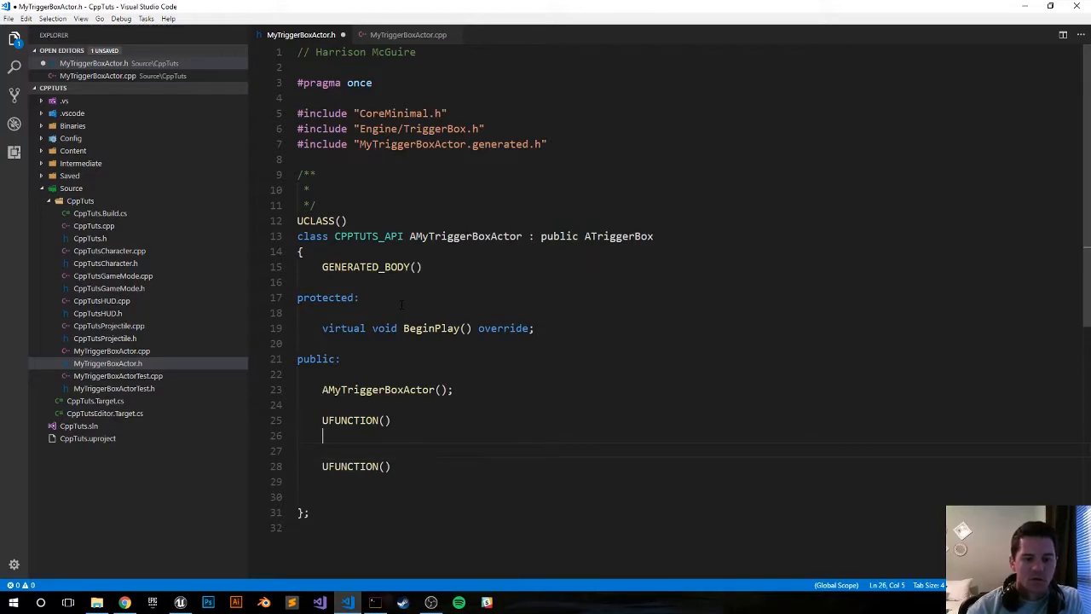
type("void on")
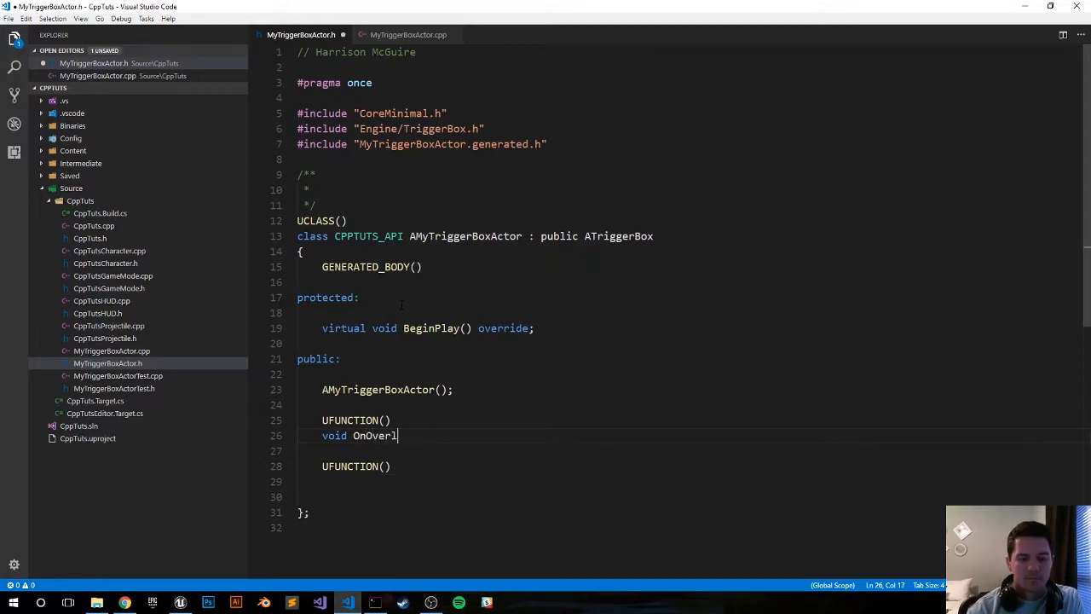
type("apBegin")
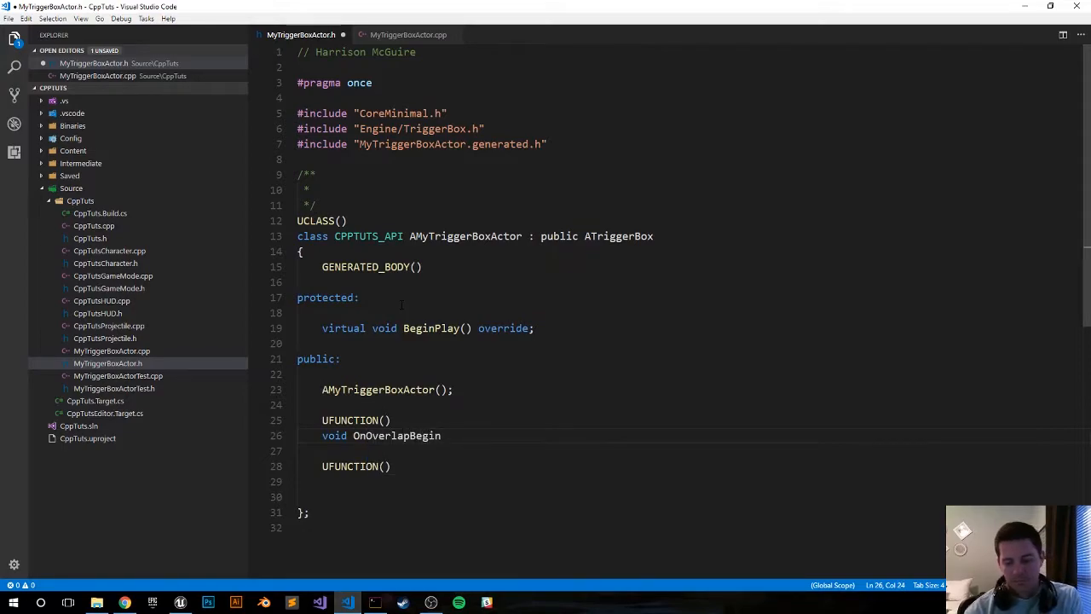
type("()")
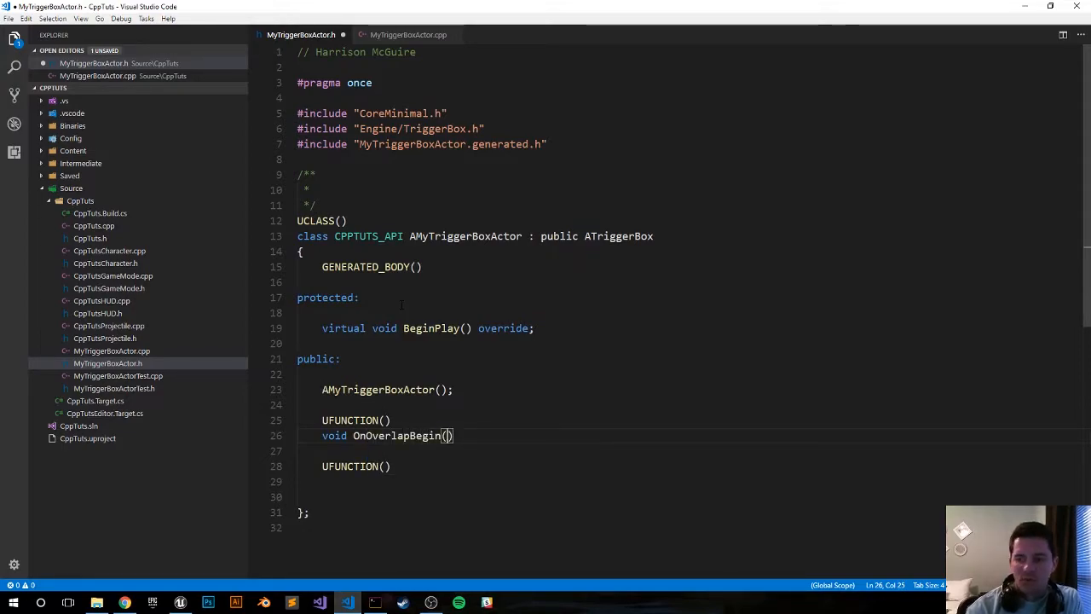
Give OnOverlapBegin parameters class AActor* OverlappedActor, class AActor* Other Actor
type("class A")
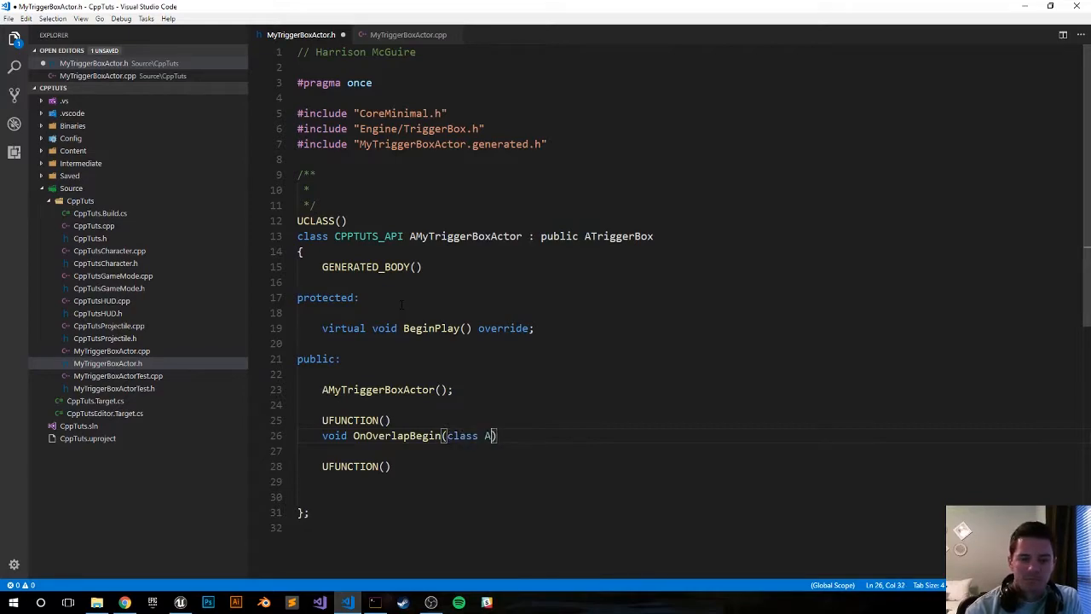
type("Actor")
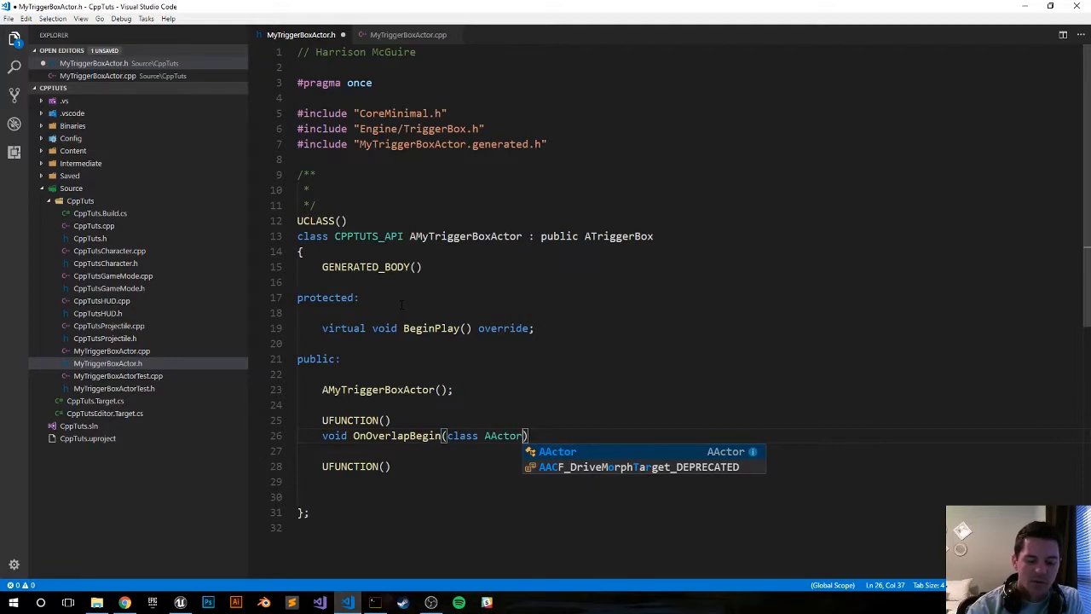
type("* OverlappedAct")
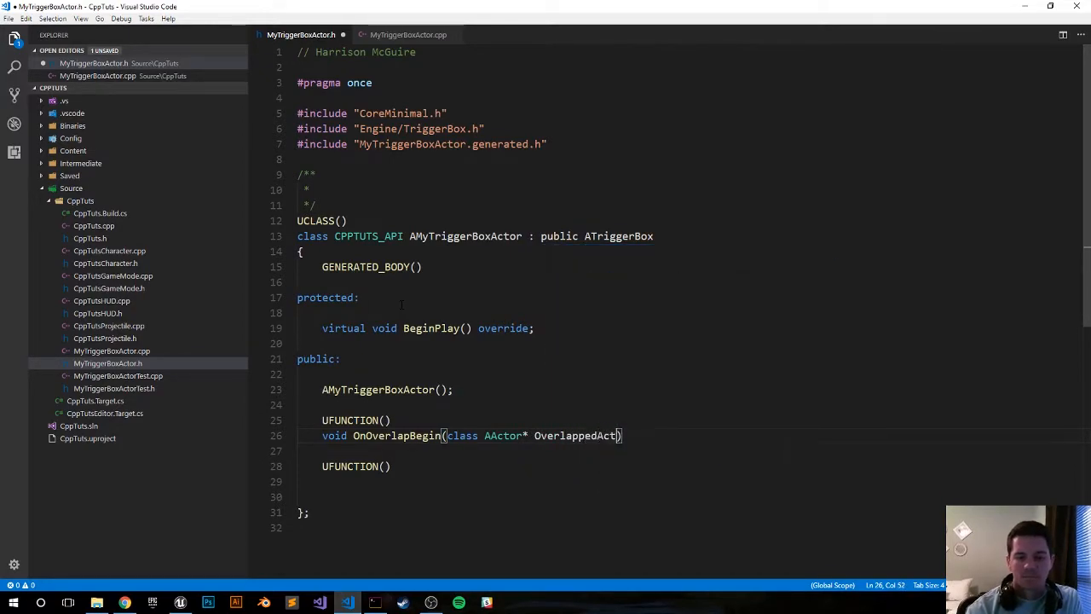
type("r")
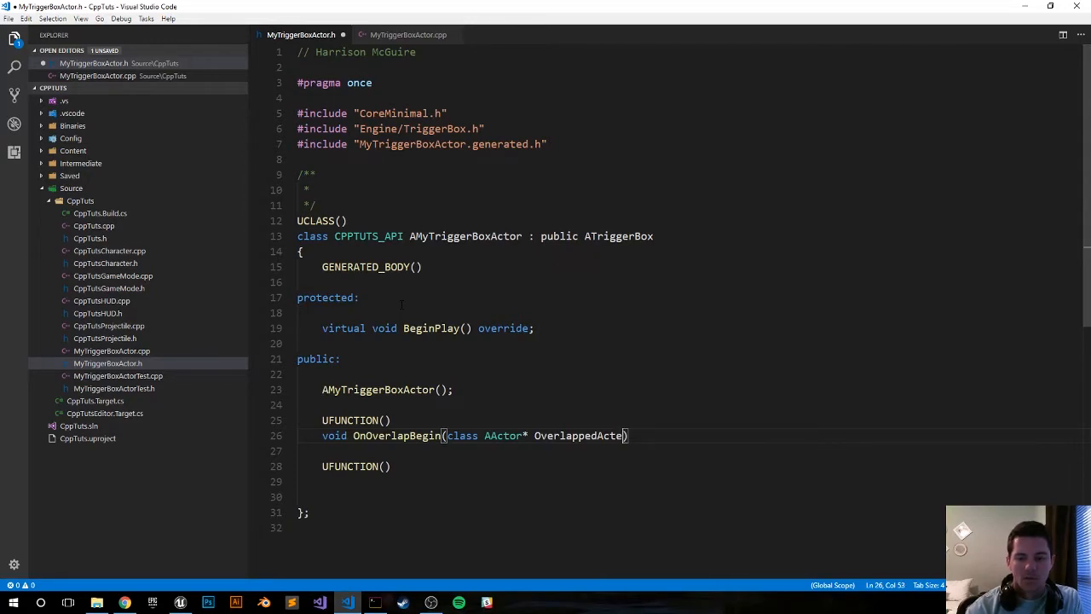
type(", class")
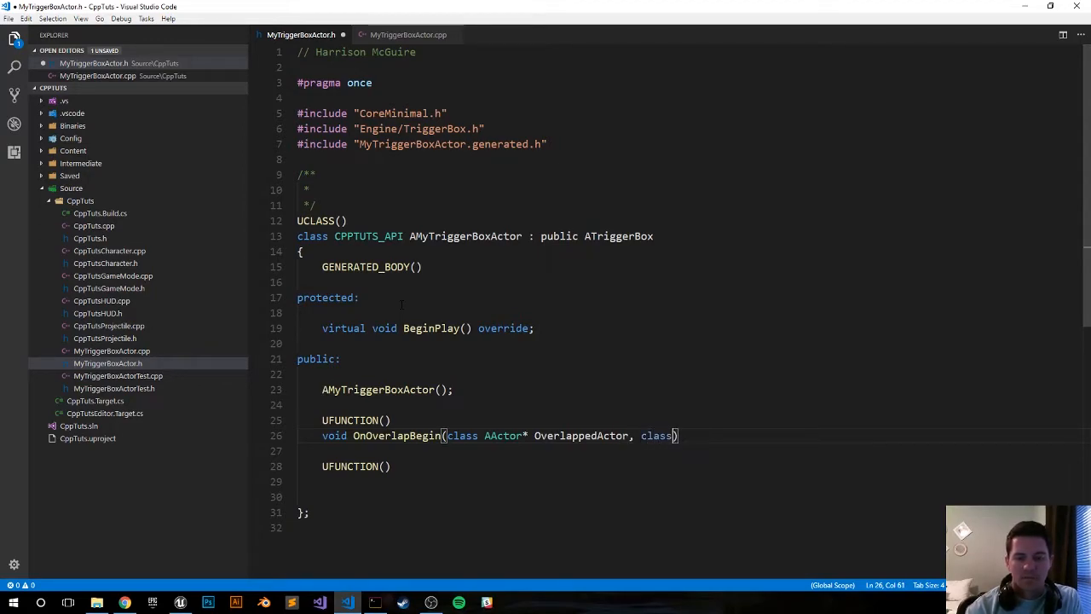
type("AActor*")
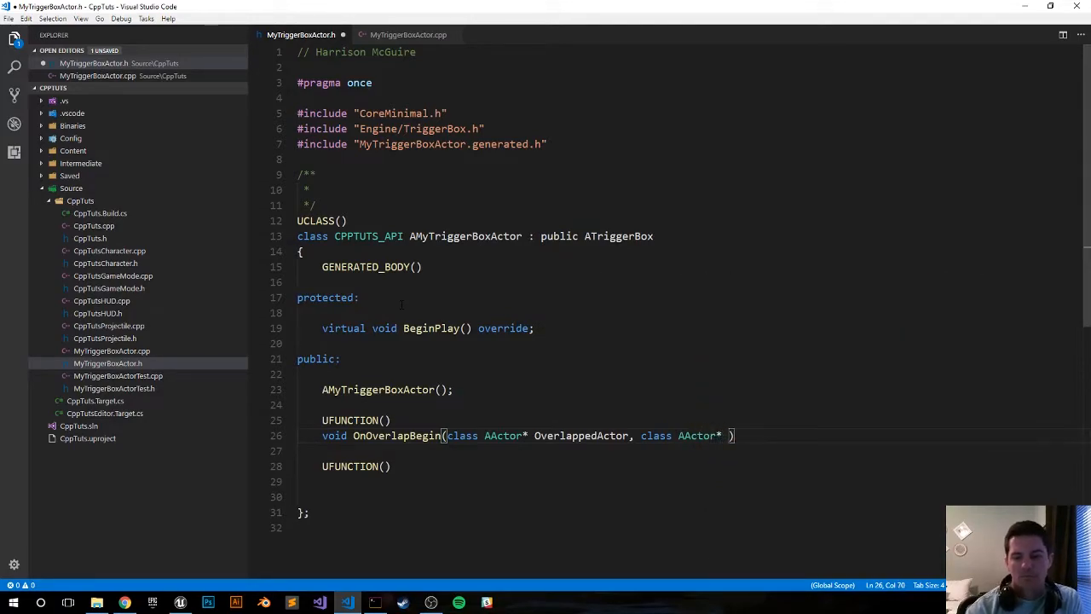
type("Other Actor")
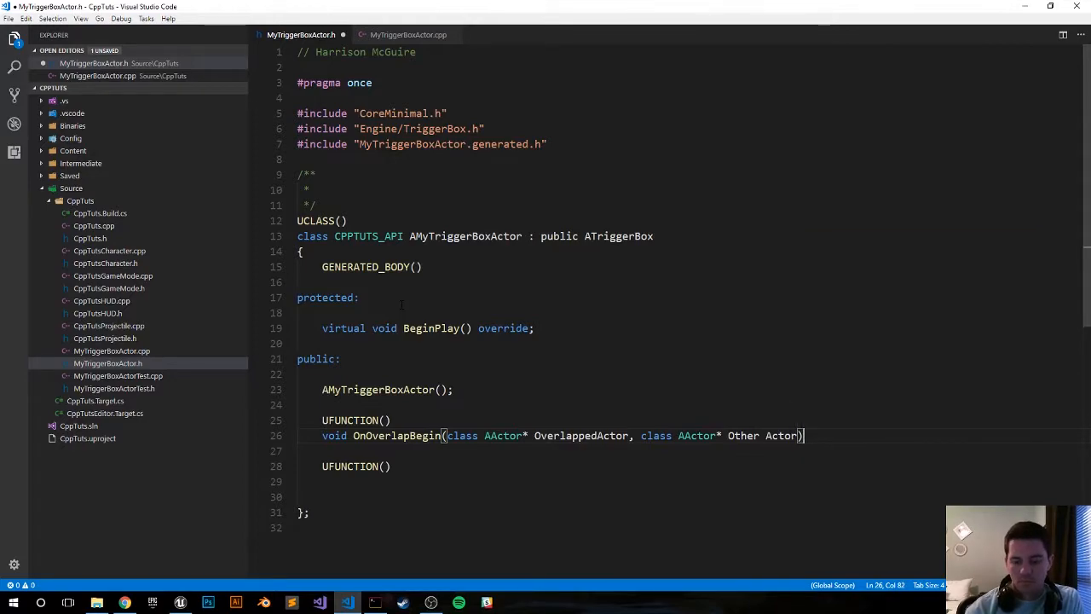
type(";")
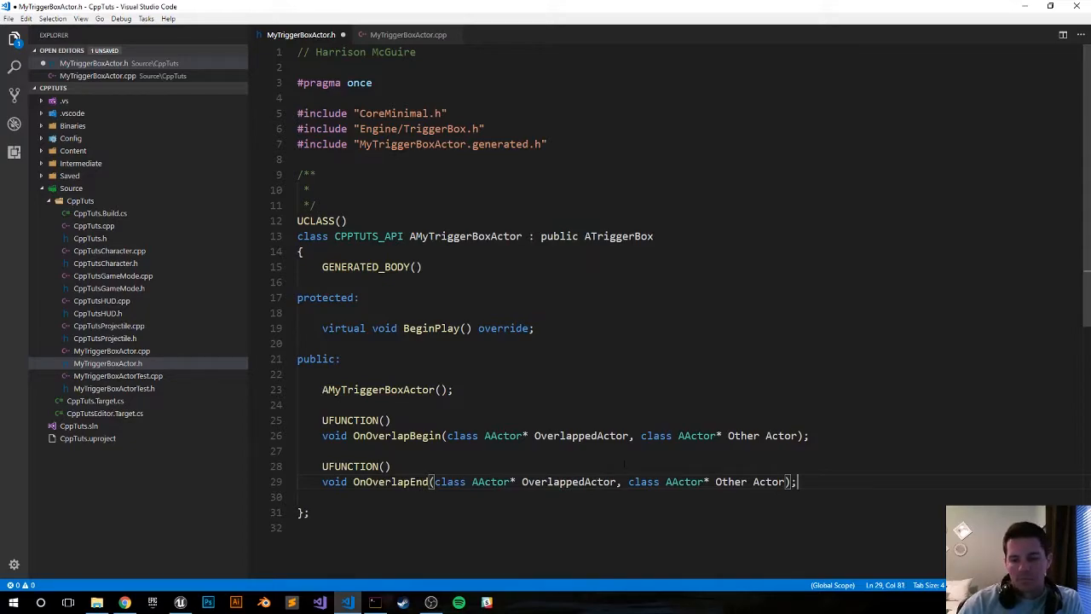
Declare UPROPERTY(EditAnywhere) class AActor* SpecificActor; and save the header
key("Enter")
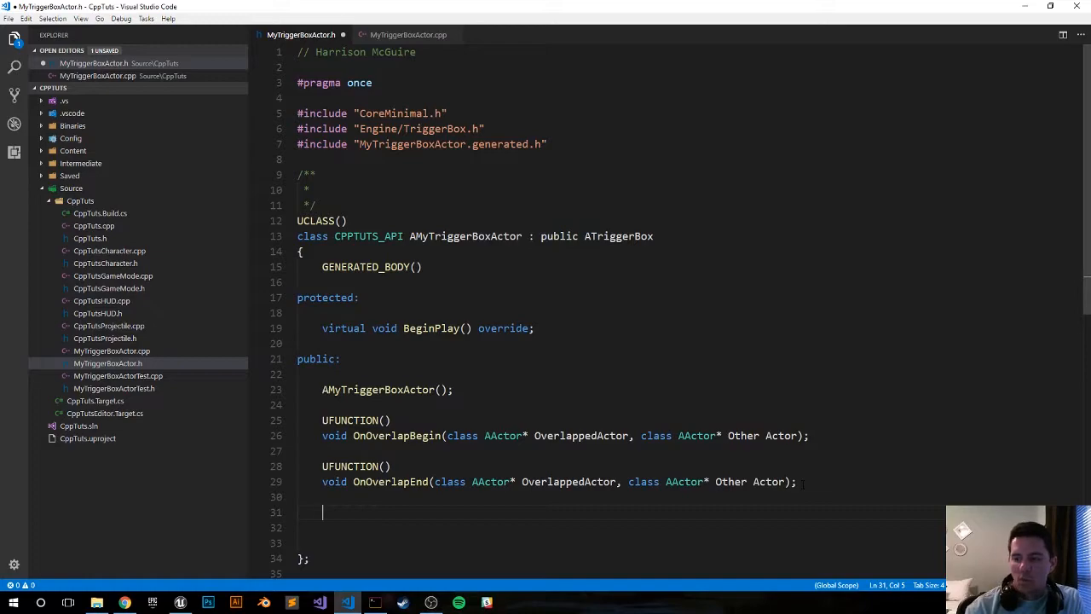
type("UPROPERTY(Eid")
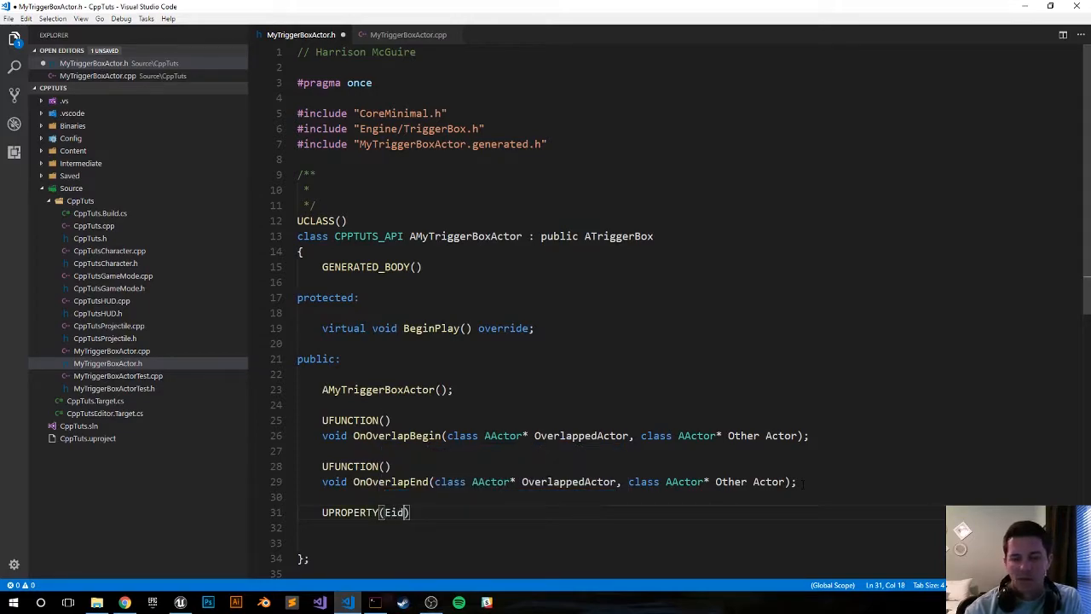
type("EditA")
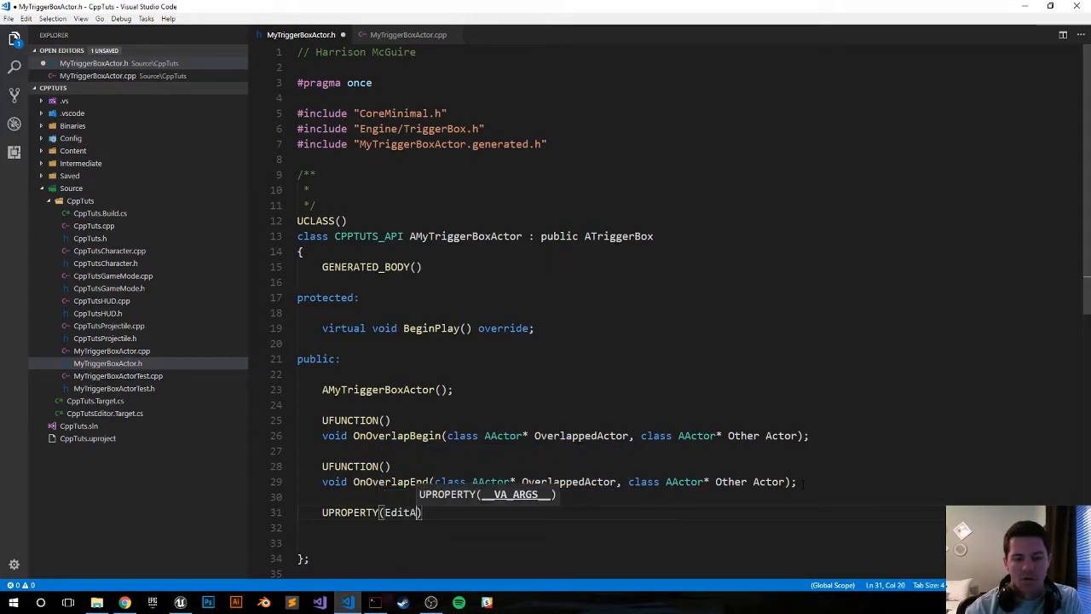
type("nywhere")
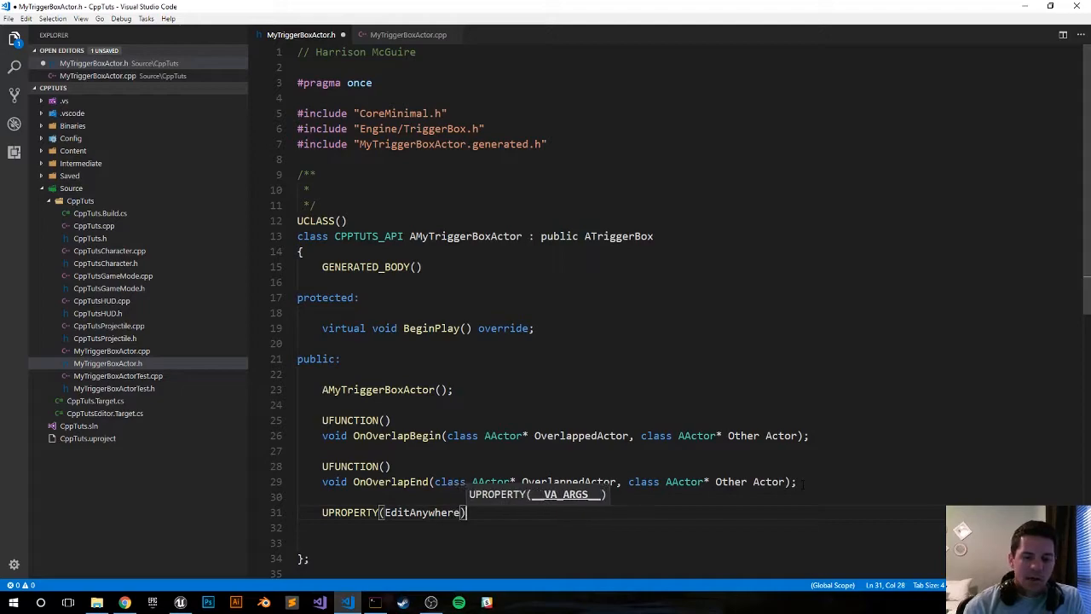
key("Enter")
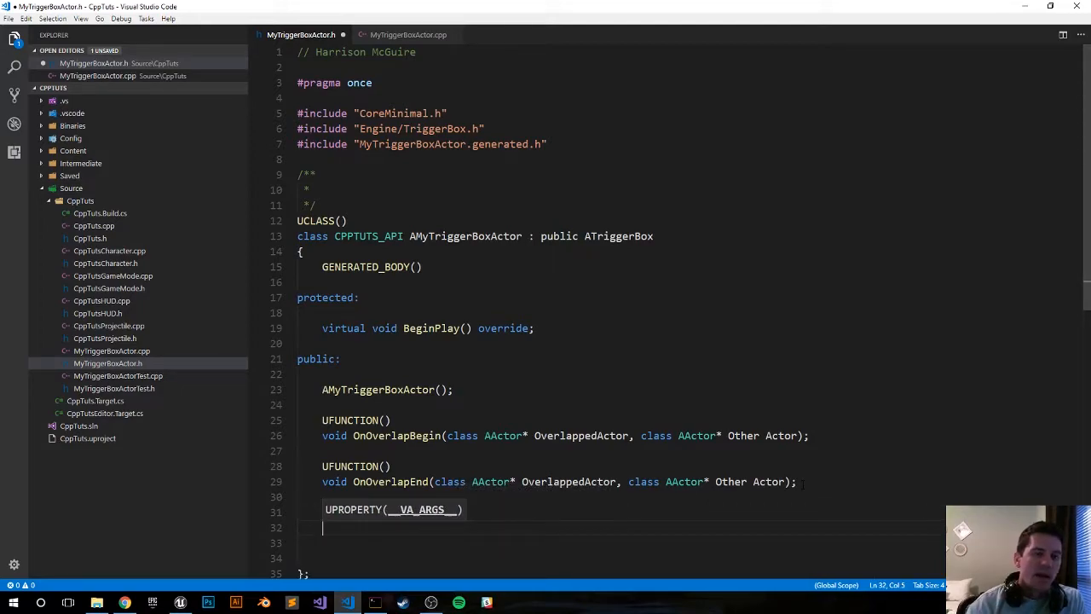
type("EditAnywhere)")
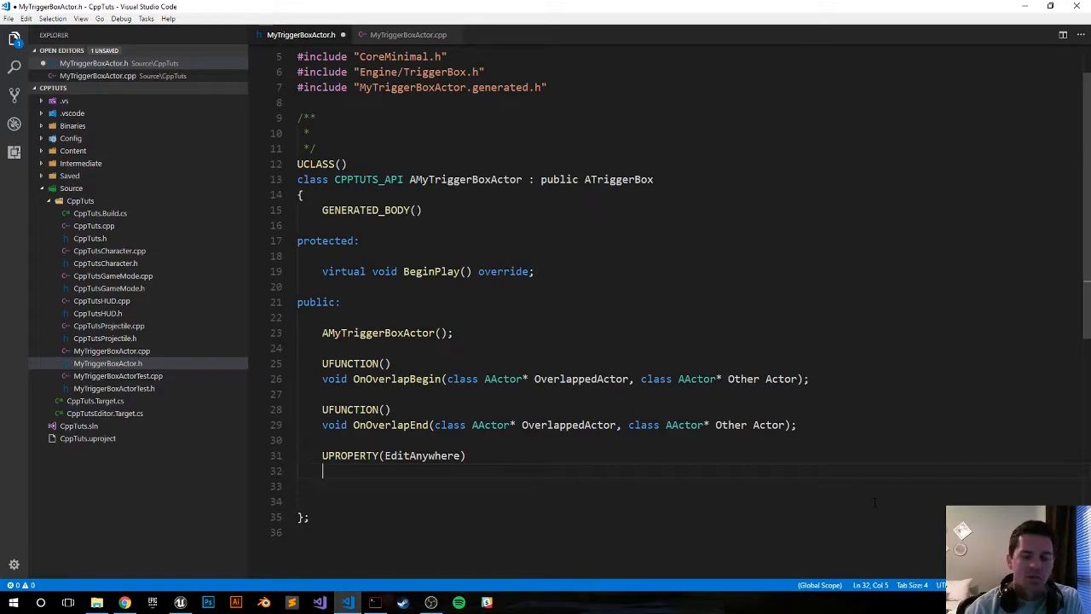
type("class A")
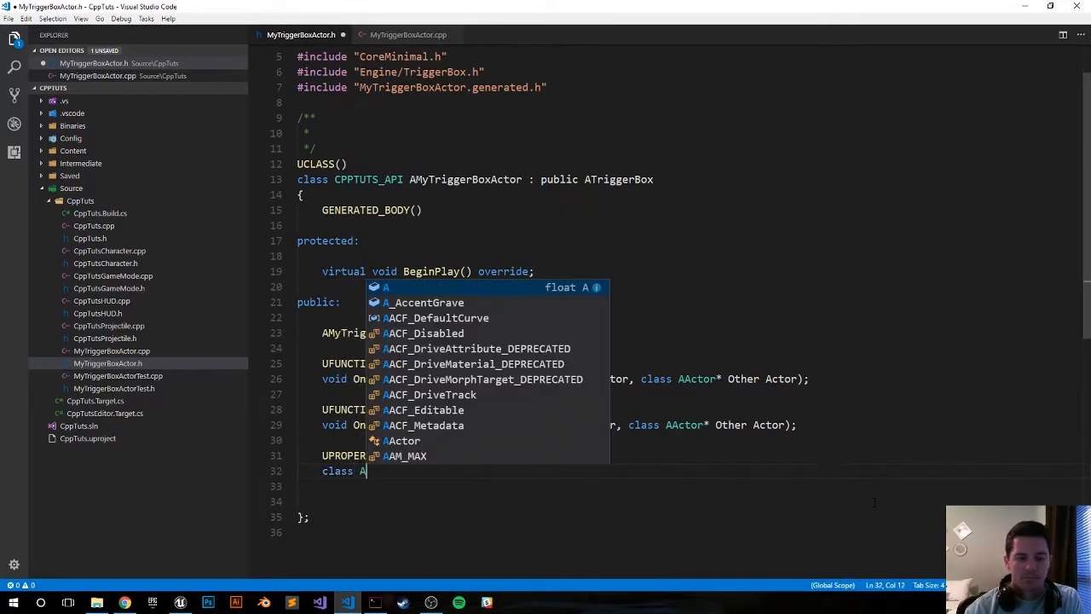
type("ctor* Spec")
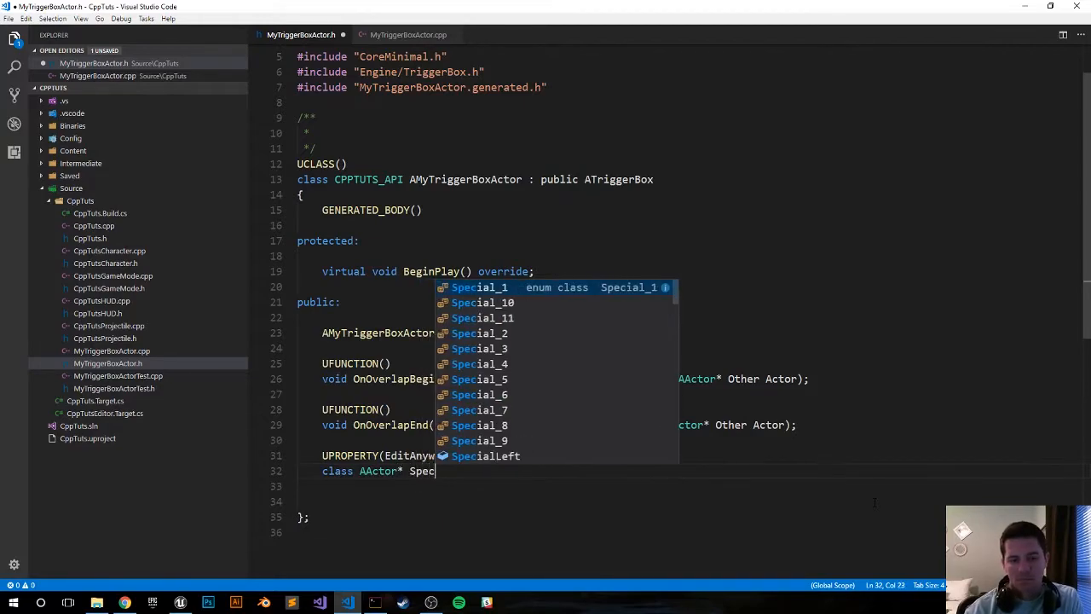
type("ificActor;")
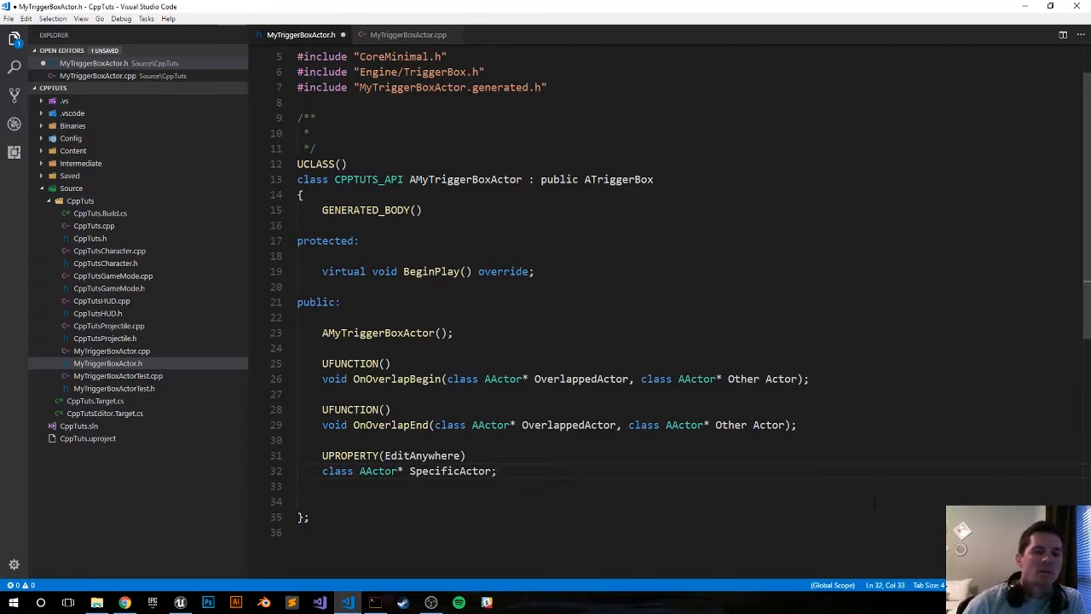
key("ctrl+s")
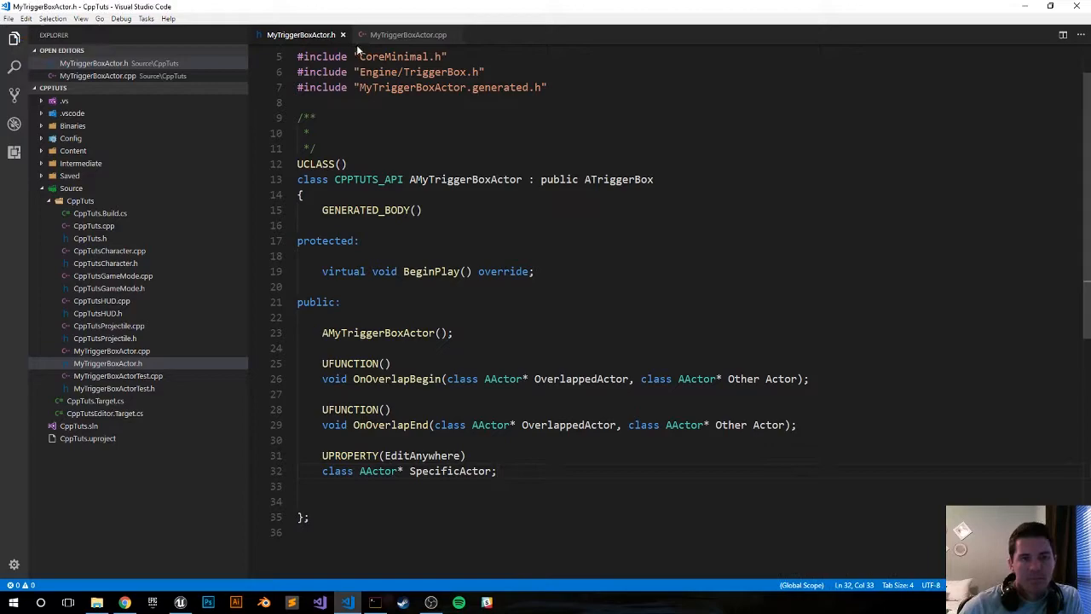
In MyTriggerBoxActor.cpp, start a #define printf(text, fstring) macro above the include
left_click(407, 34)
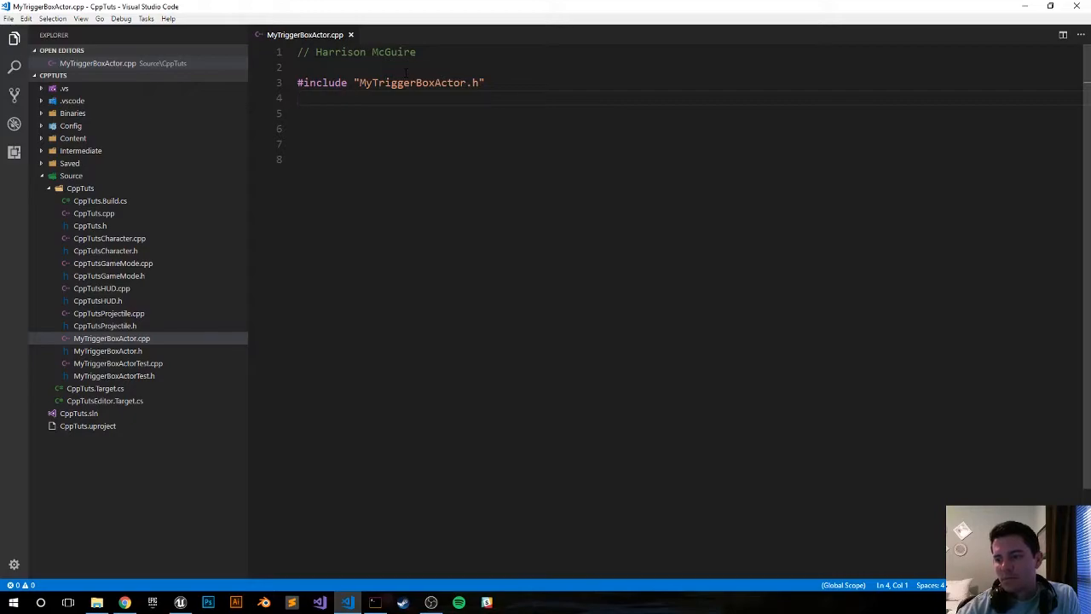
mouse_move(503, 5)
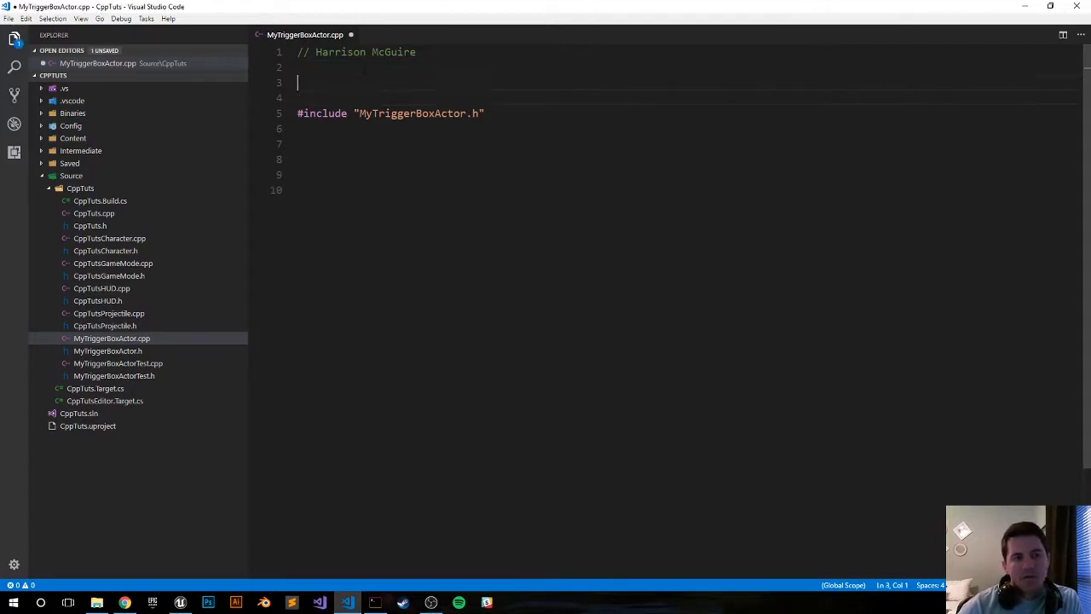
type("#define")
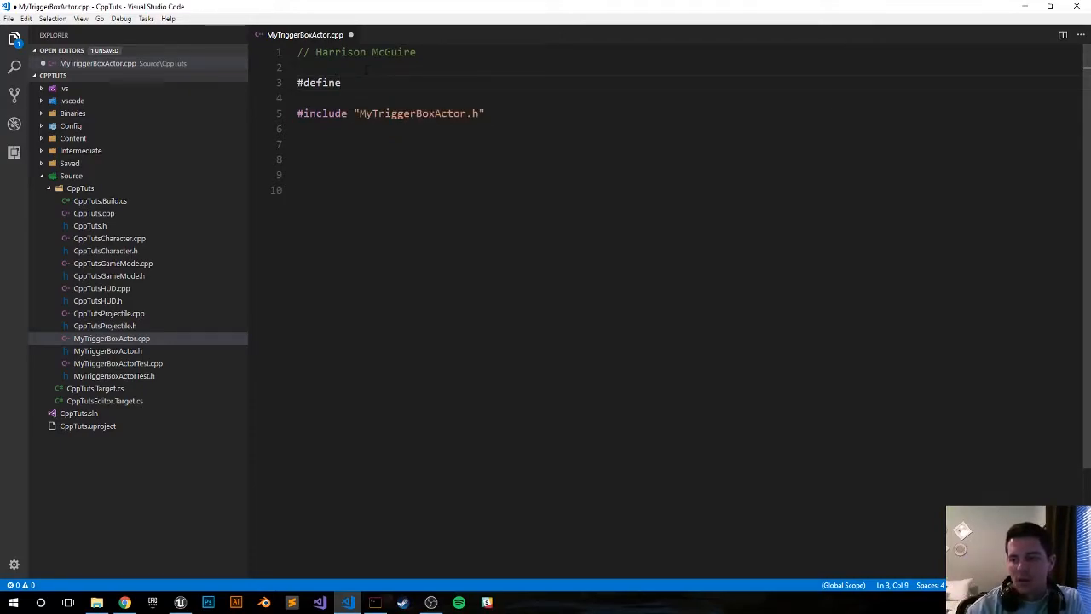
type("printFS")
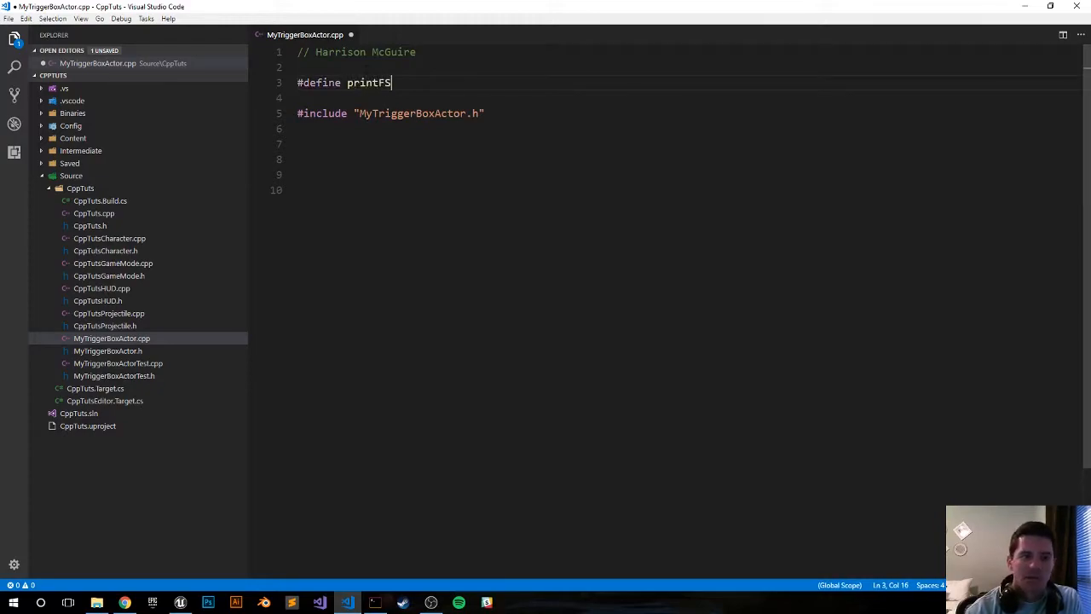
type("tring")
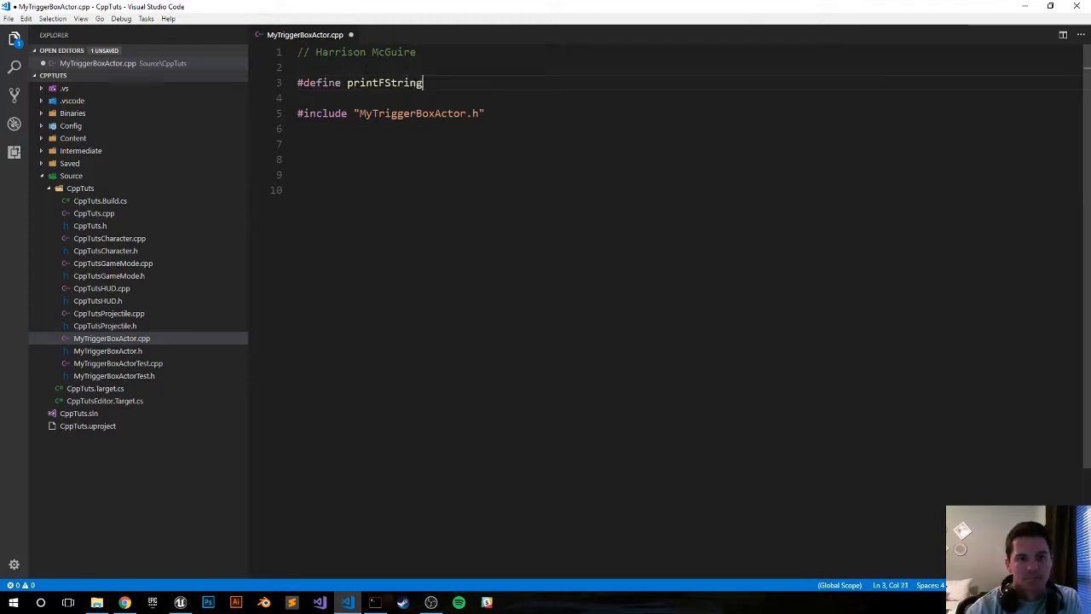
type("(t")
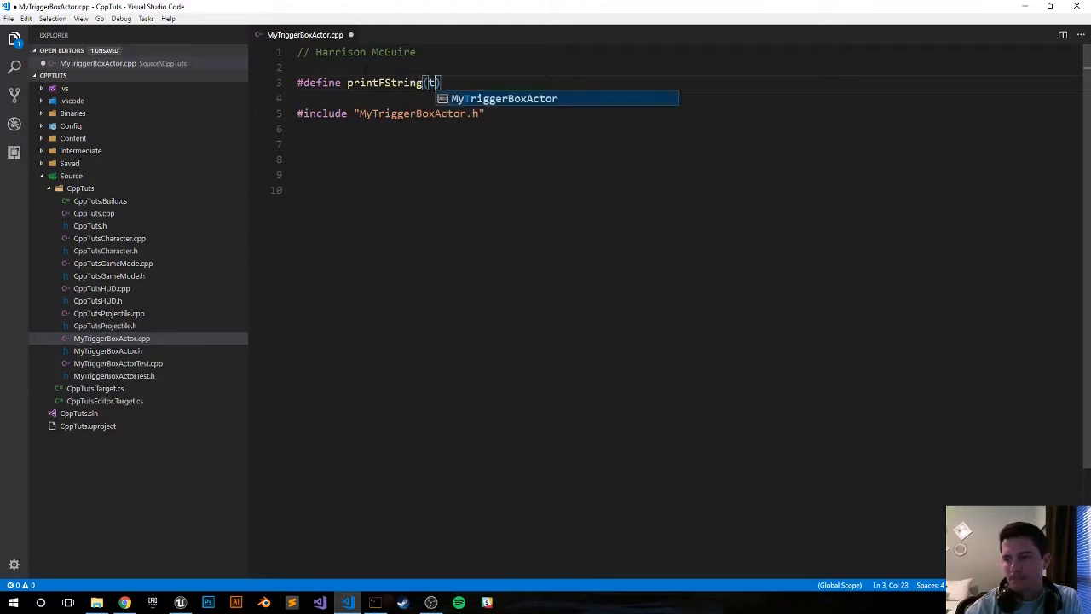
type("ext, fstring")
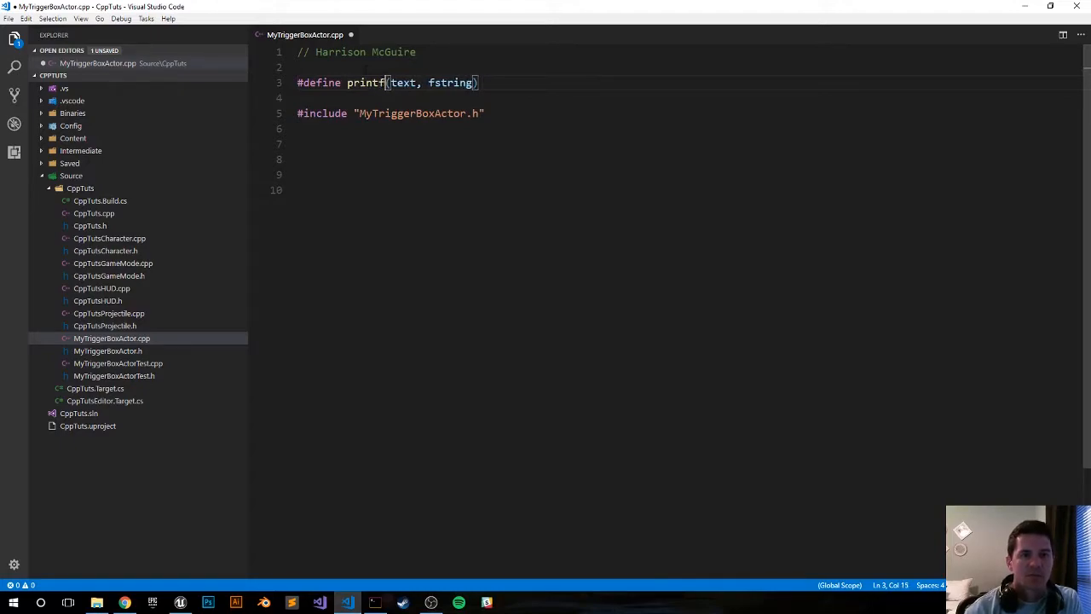
left_click(307, 97)
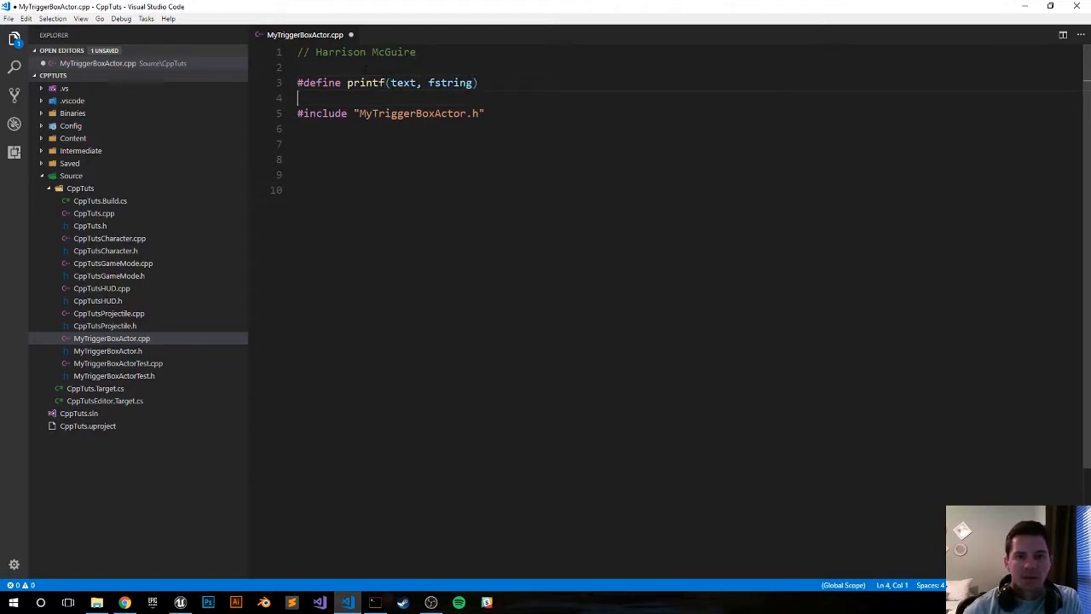
Write the macro body if (GEngine) GEngine->AddOnScreenDebugMessage(-1, 5.f,
type("if")
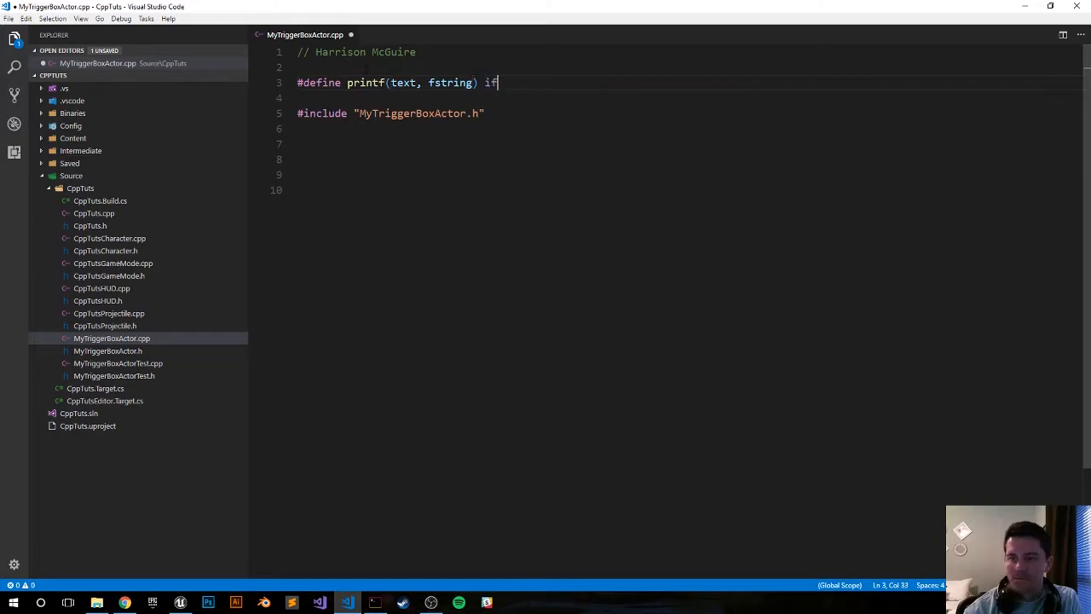
type("(GEngine")
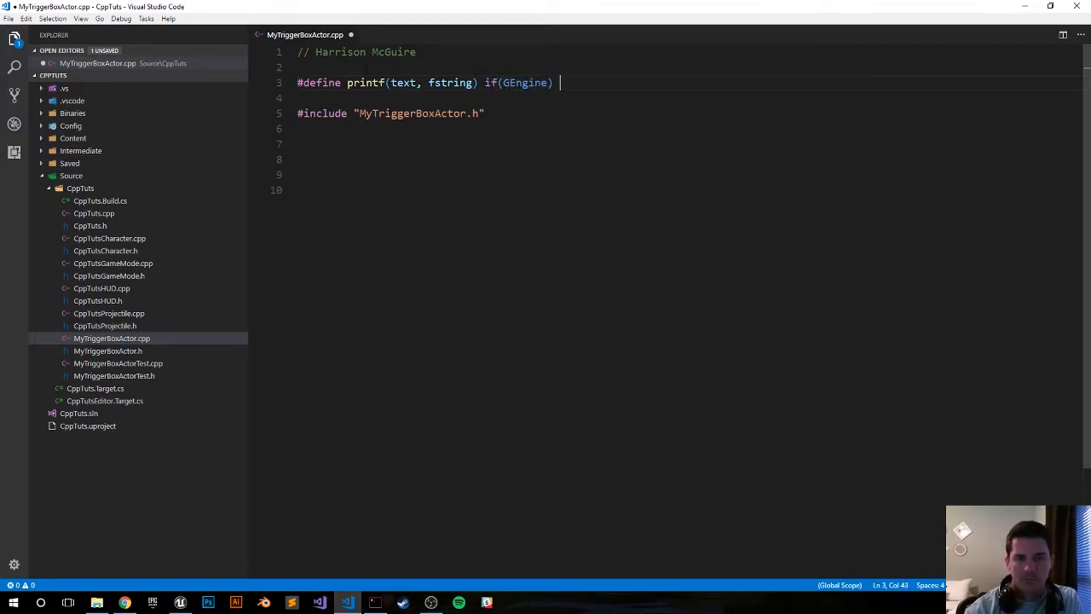
type("GEngine")
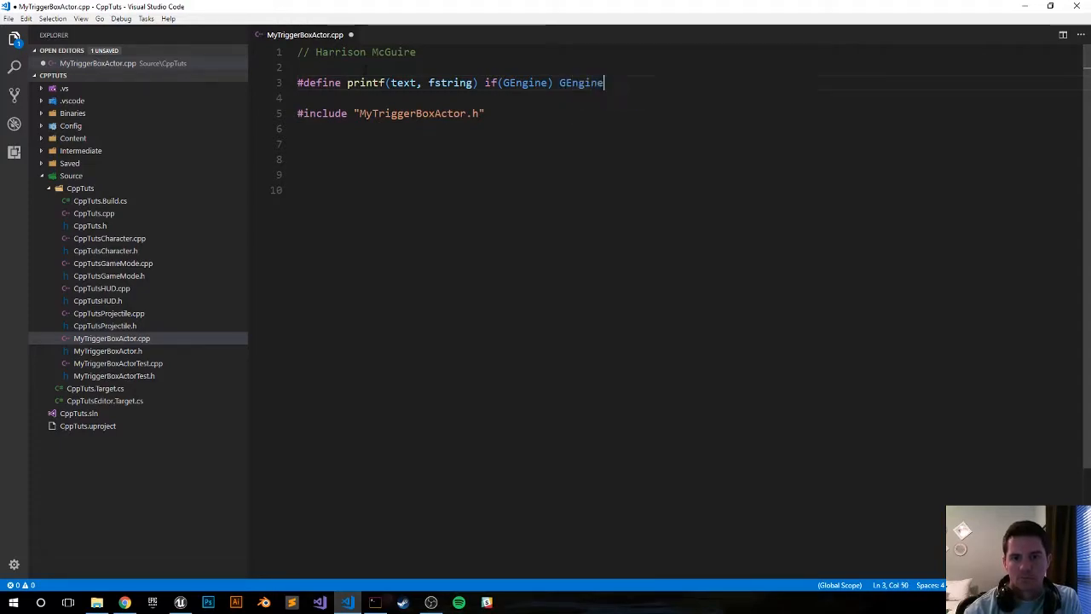
type("->")
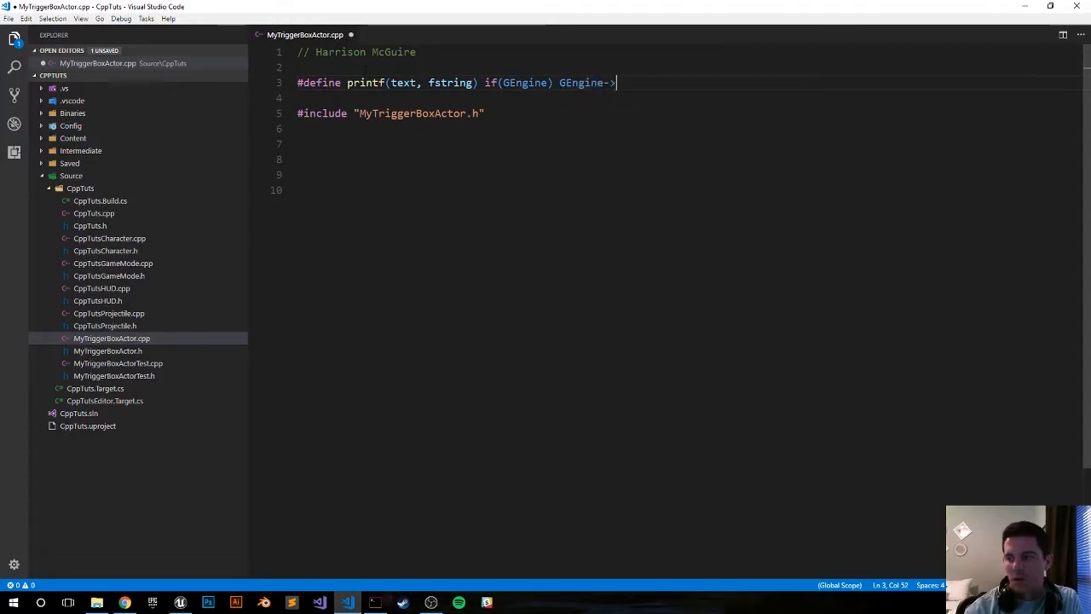
type("AddO")
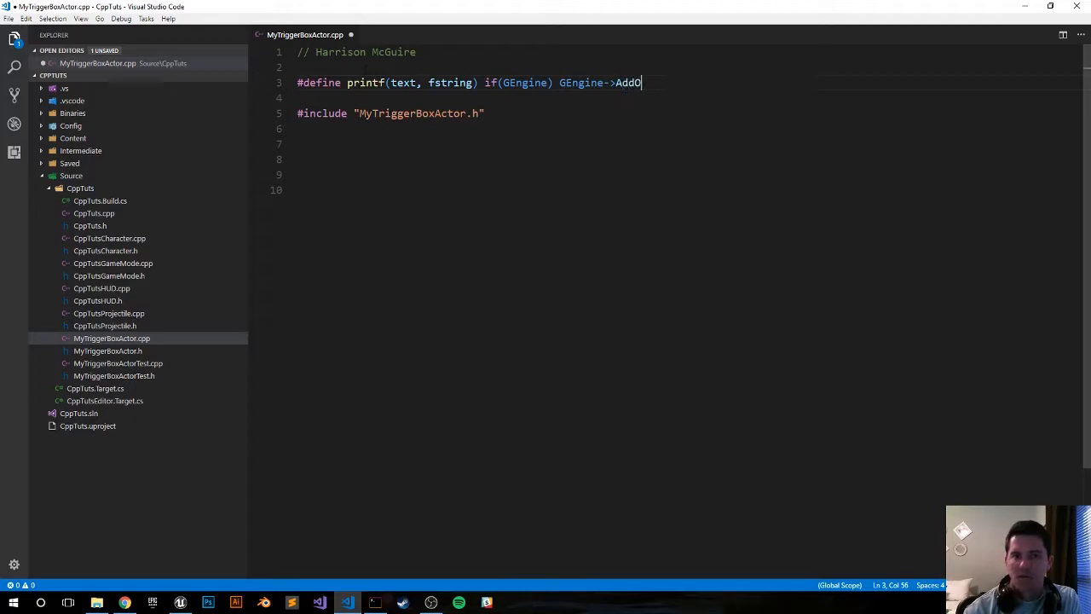
type("nScr")
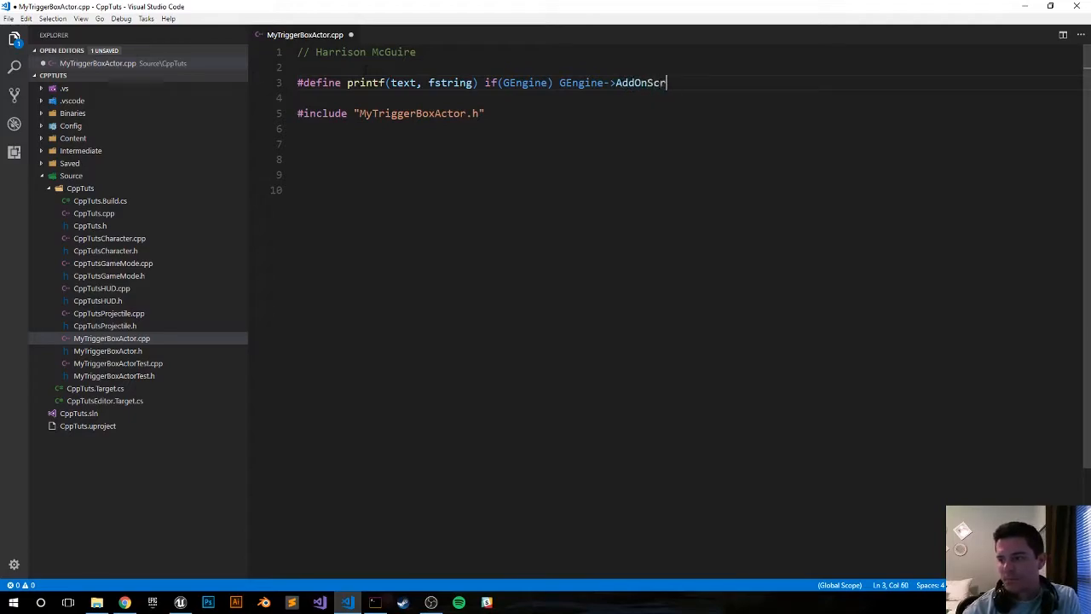
type("eenDebugMess")
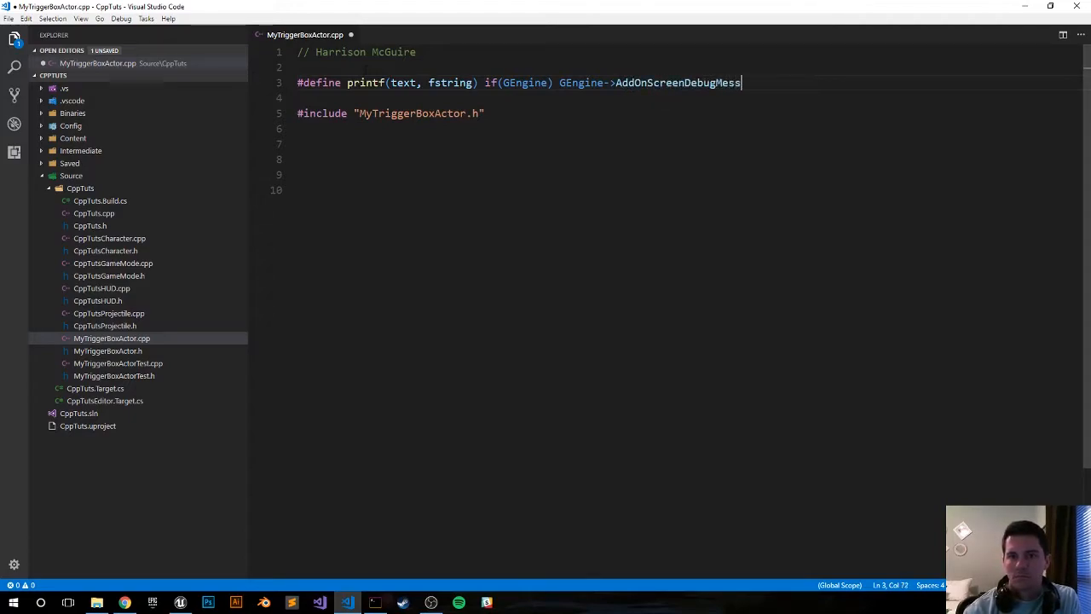
type("age")
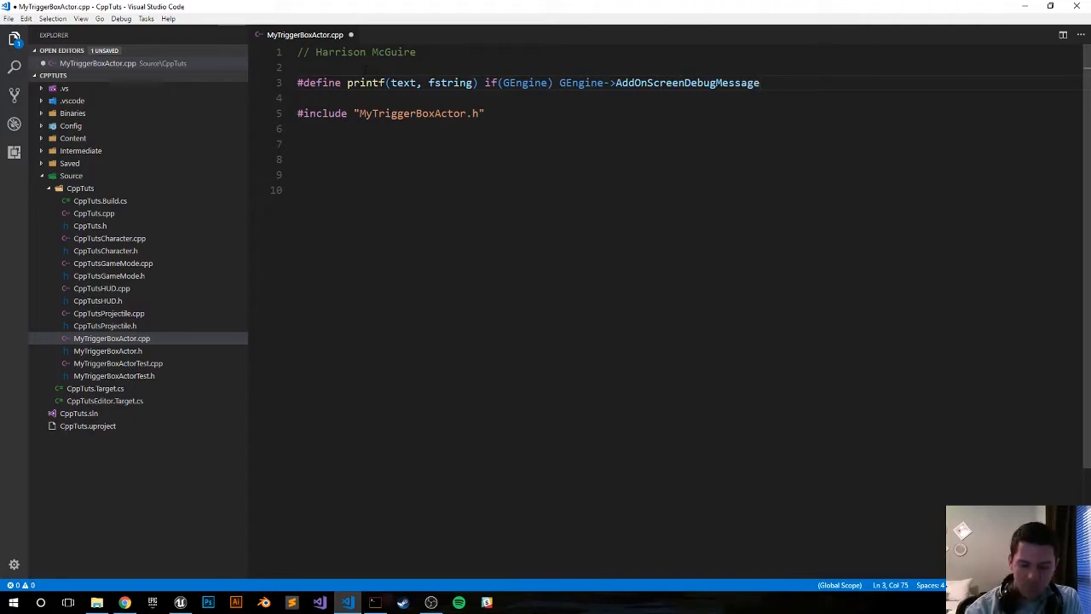
type("(-1, )")
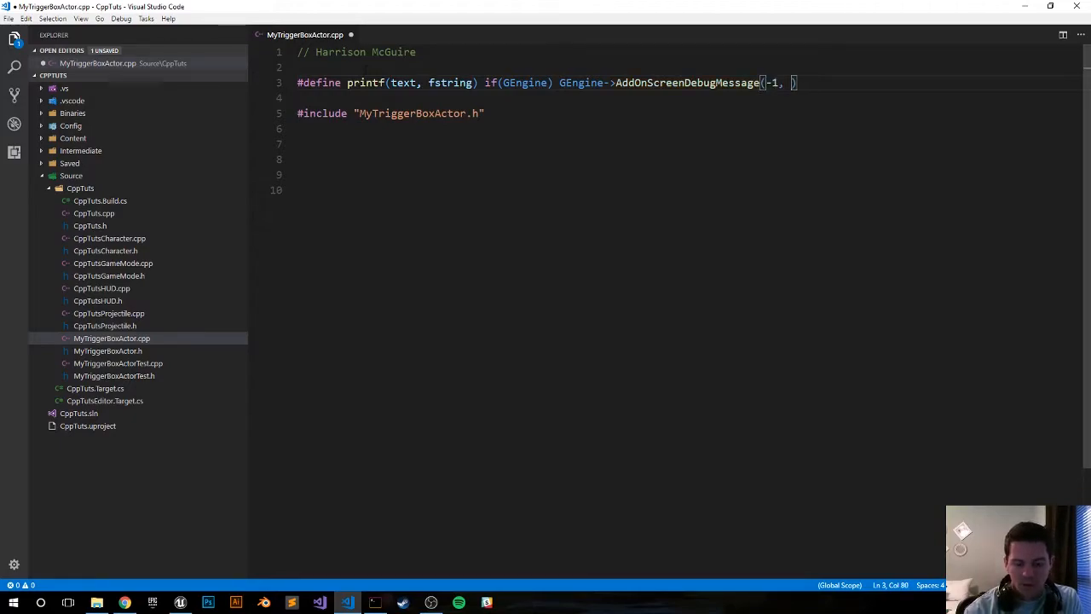
type("5")
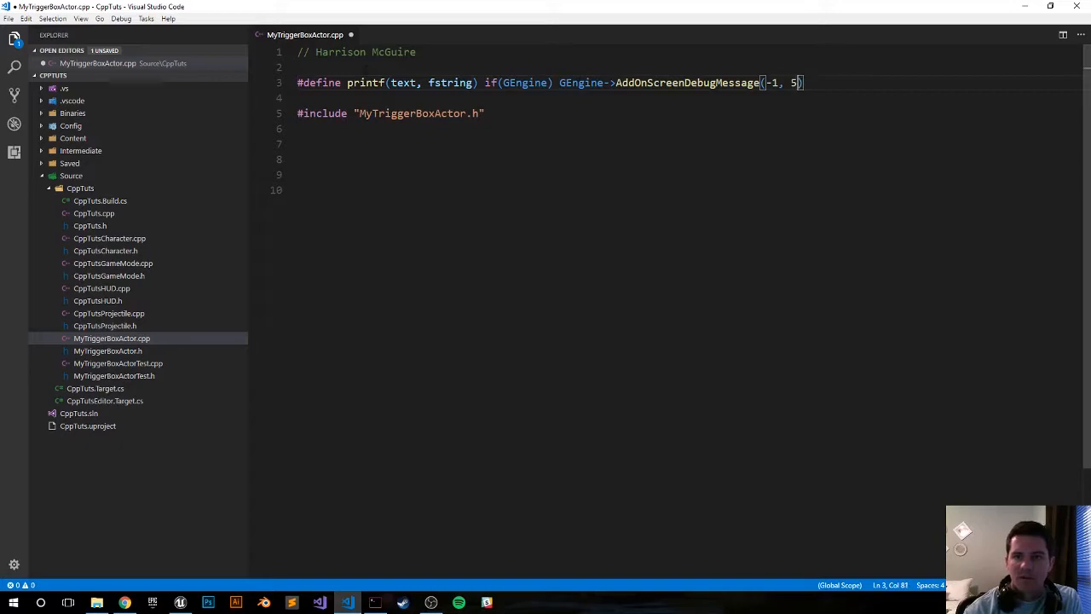
type(".f,")
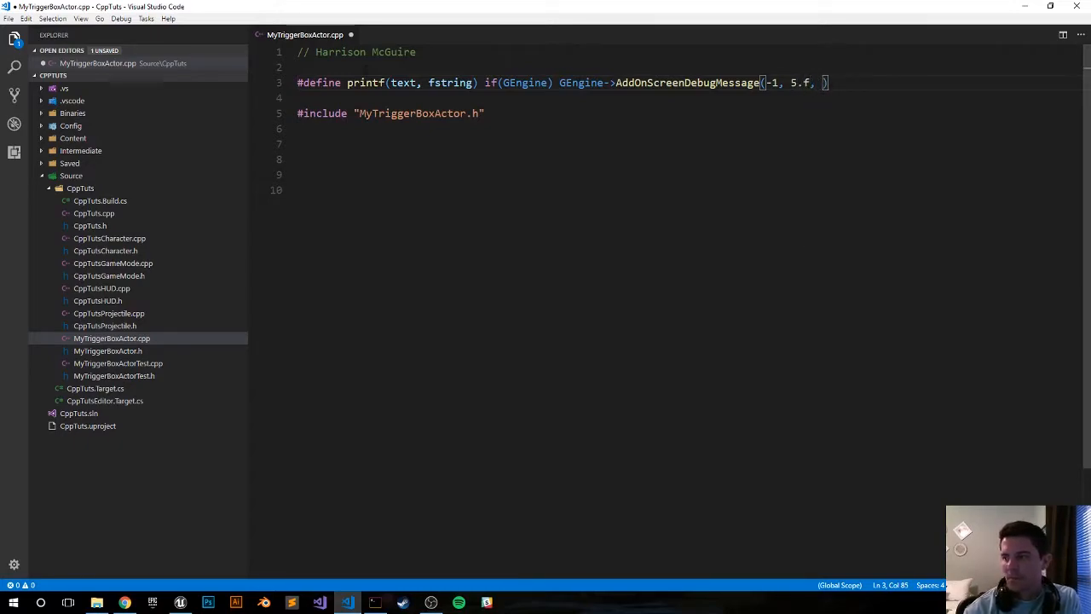
Finish the call with FColor::Green, FString::Printf(TEXT(text), fstring)
type("FColor")
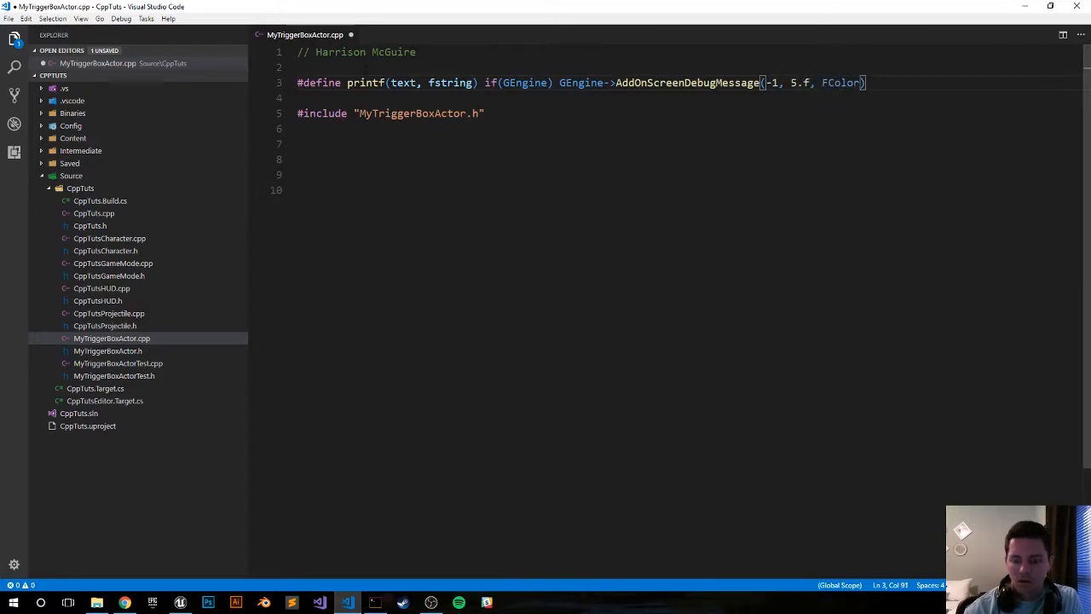
type("::Grt")
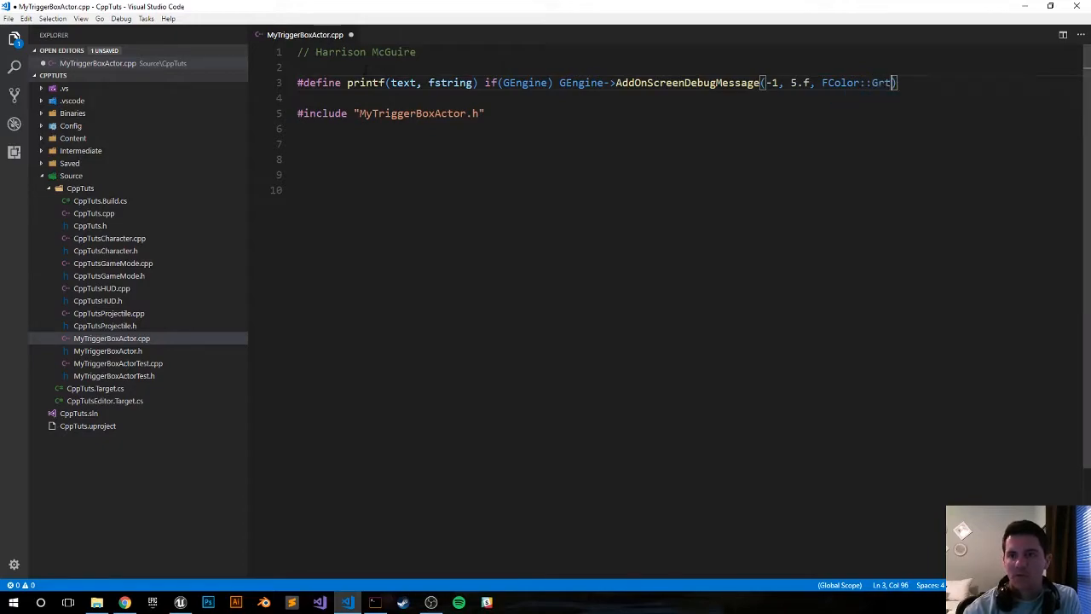
type("een,.")
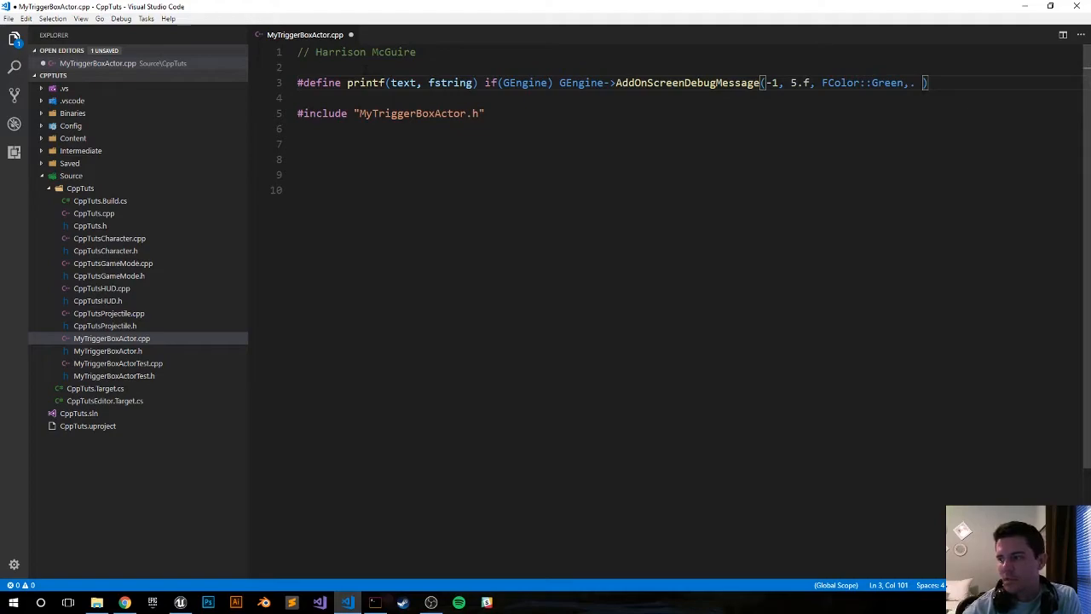
key("Backspace")
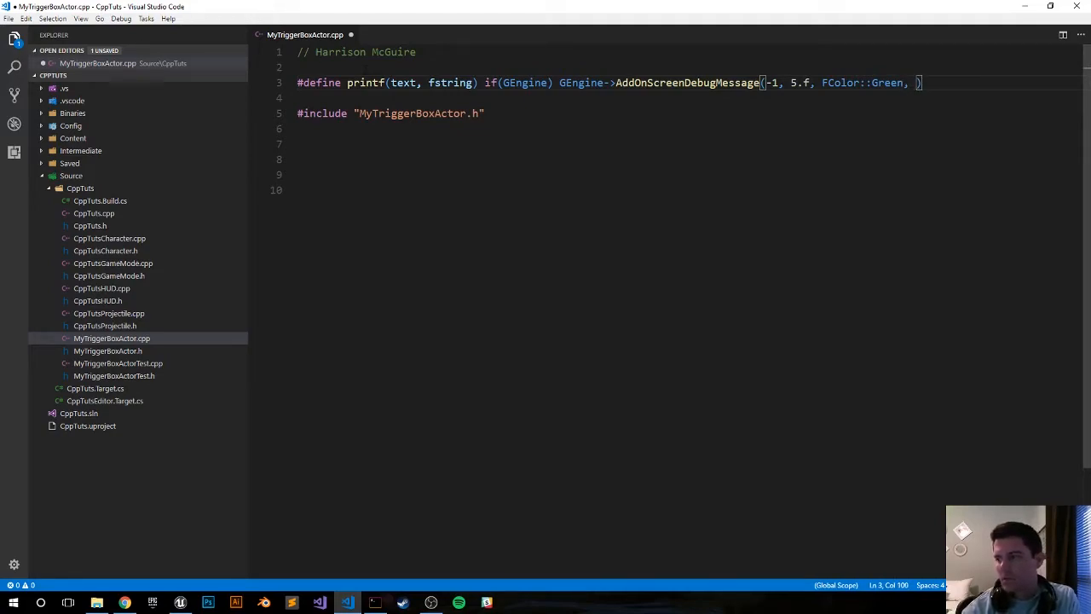
type("FString")
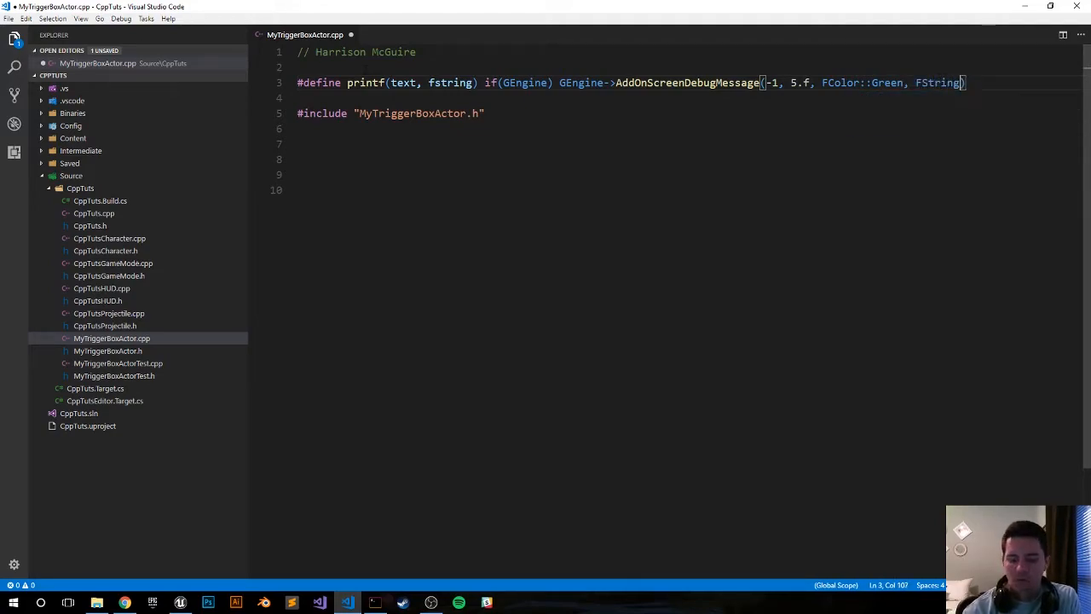
type("::Pring")
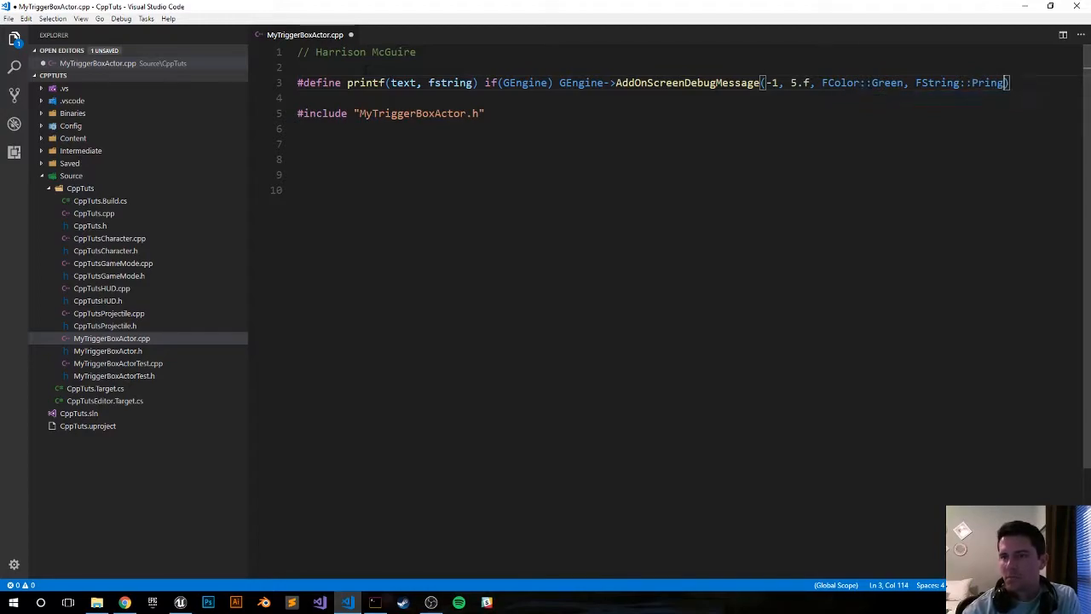
type("f")
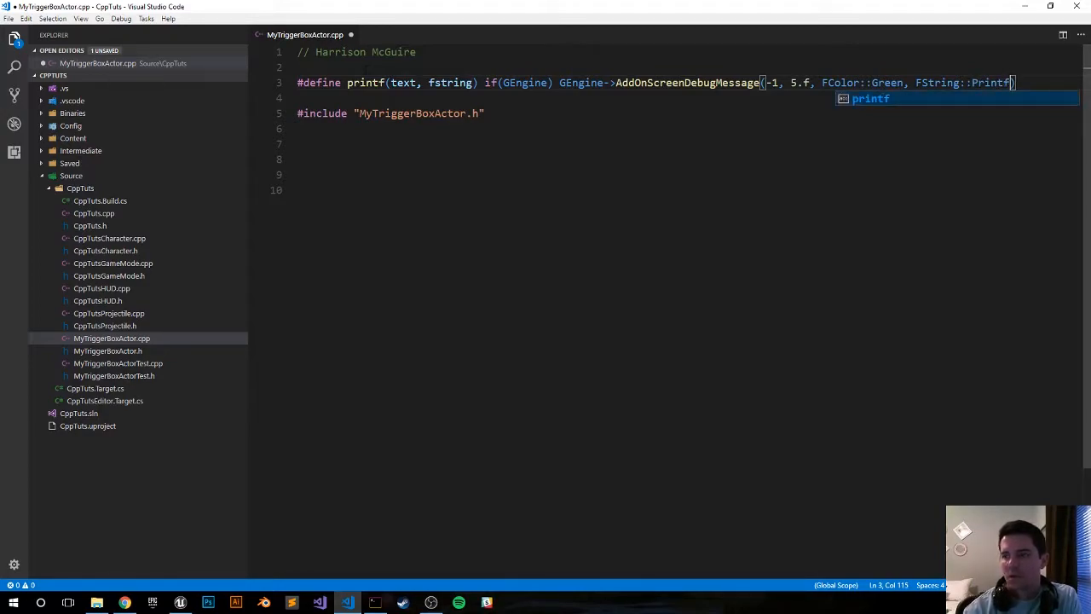
type("(")
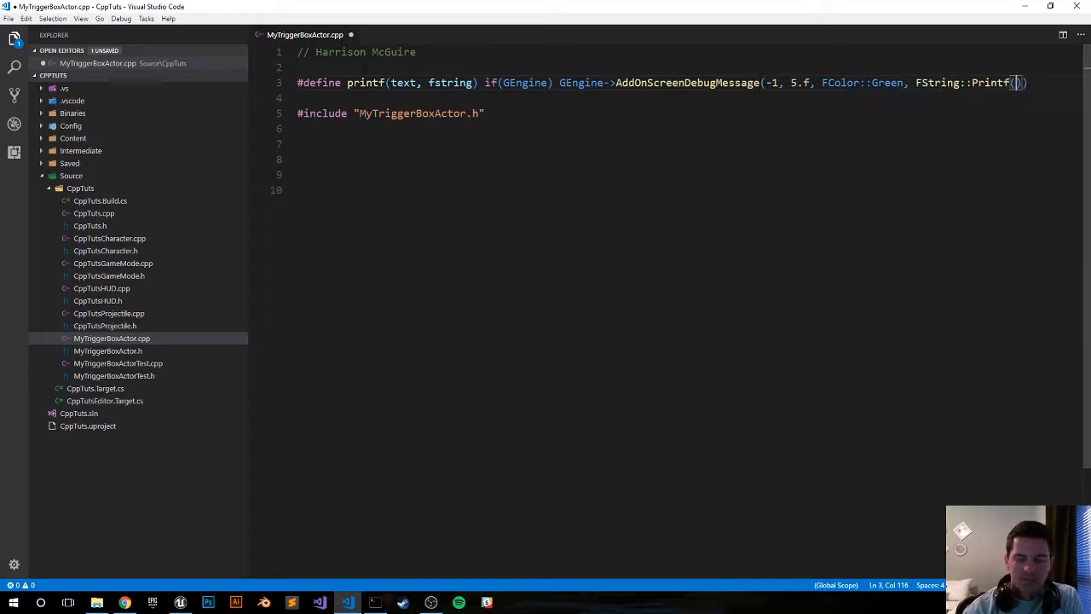
type("TEXT(tex")
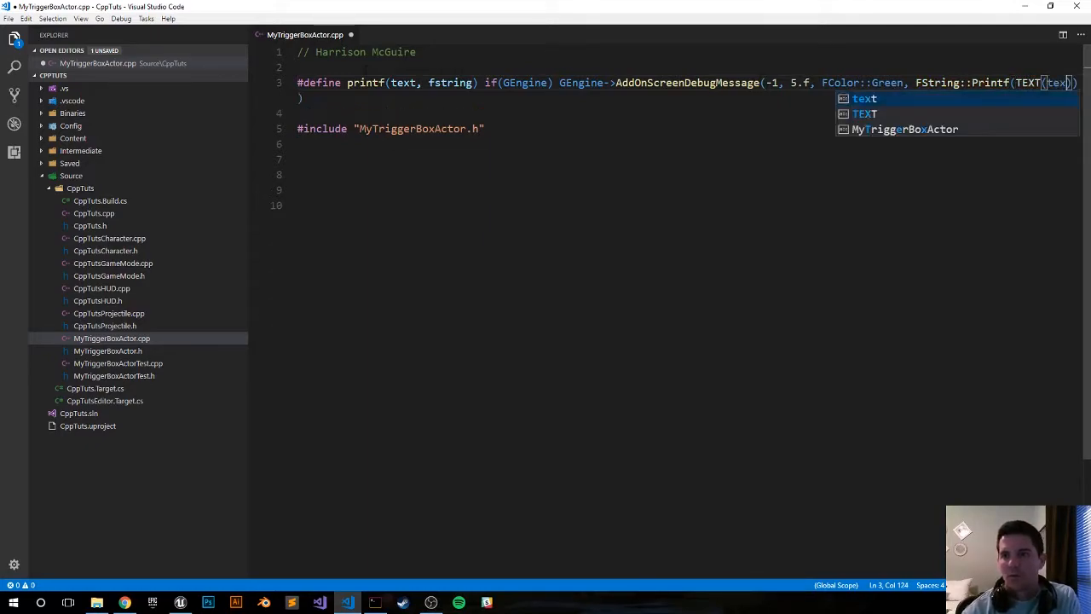
type("t),")
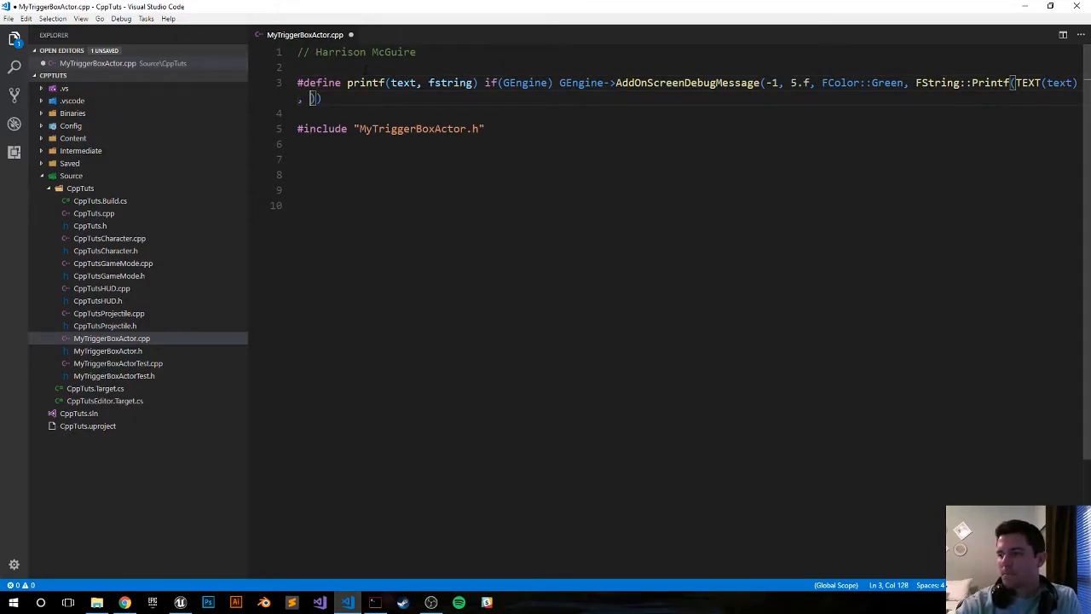
type("fstring")
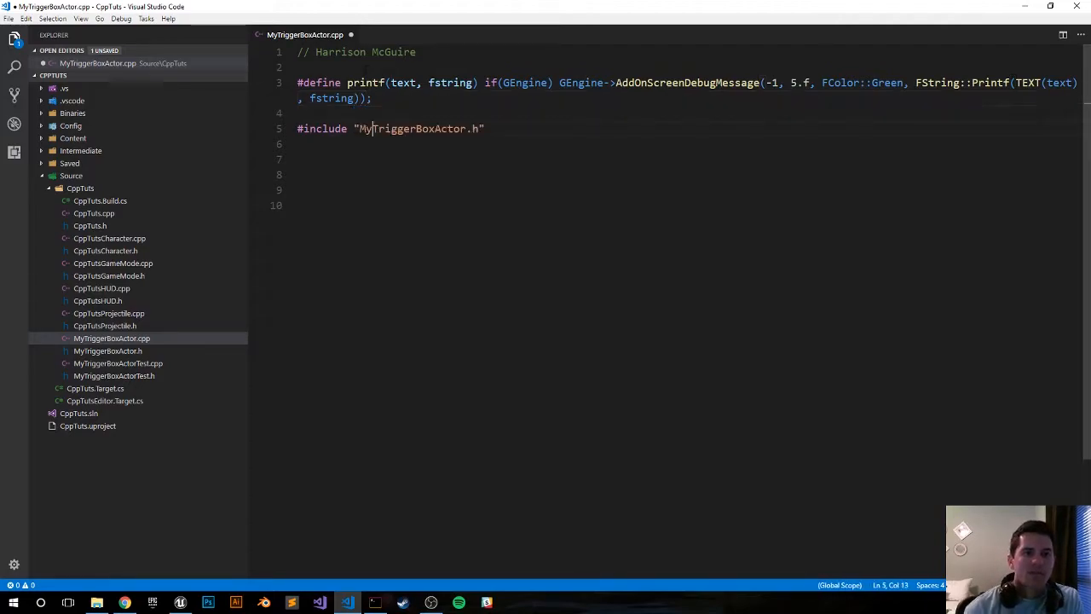
Include DrawDebugHelpers.h below the existing include
type("#include")
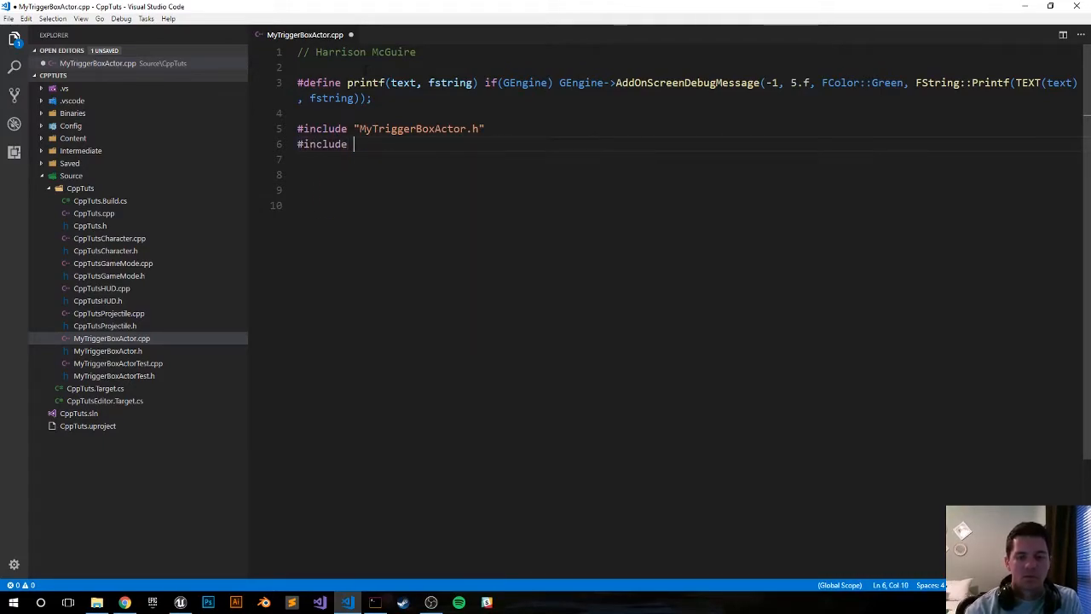
type("\"DrawDebugHelpers.")
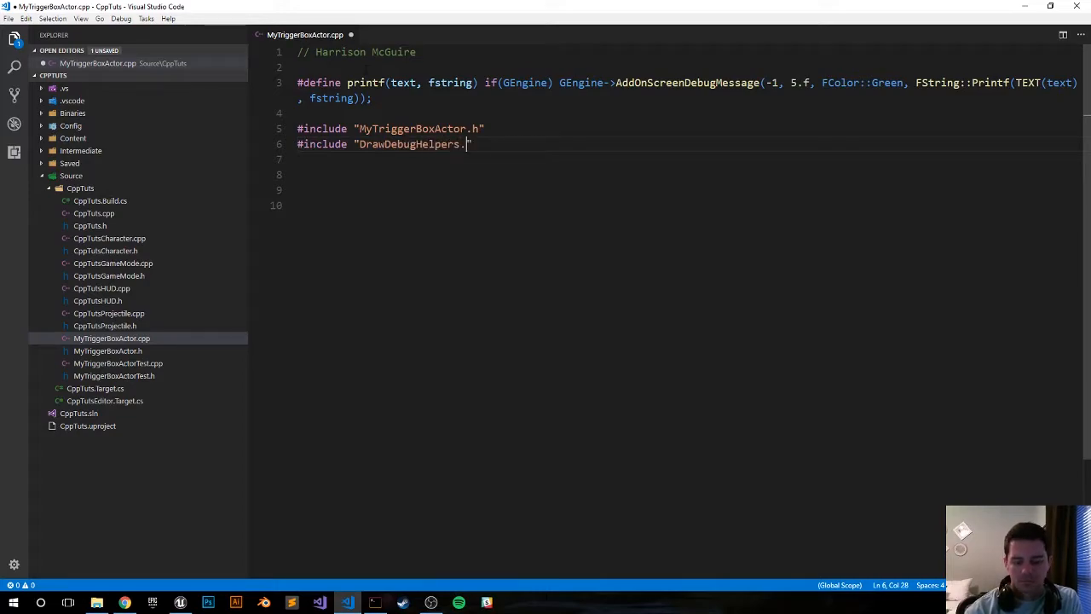
type("h")
key("Enter")
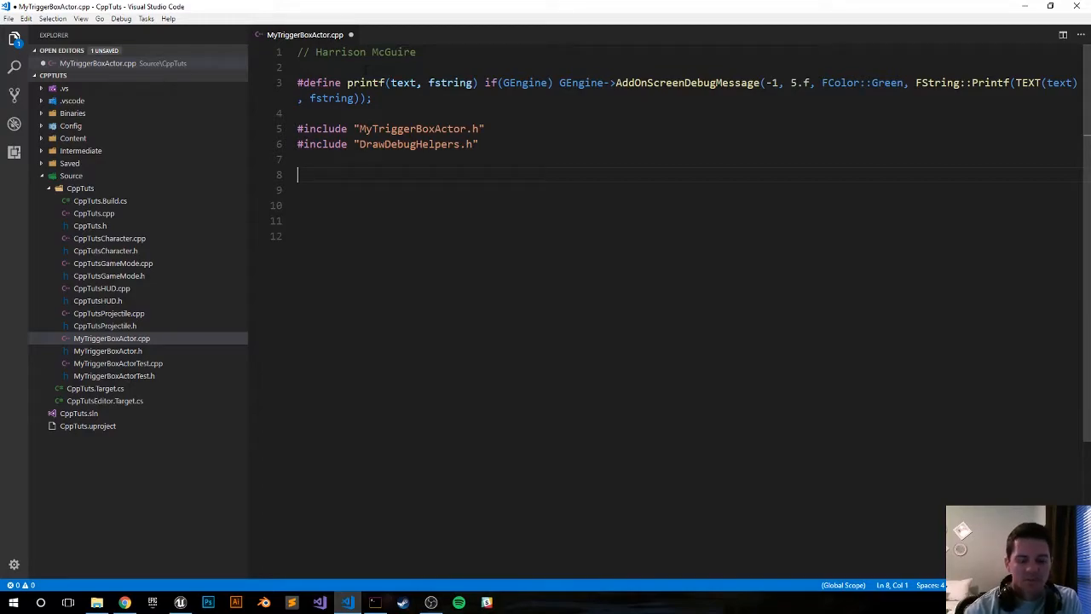
Define the AMyTriggerBoxActor::AMyTriggerBoxActor() constructor body
type("A")
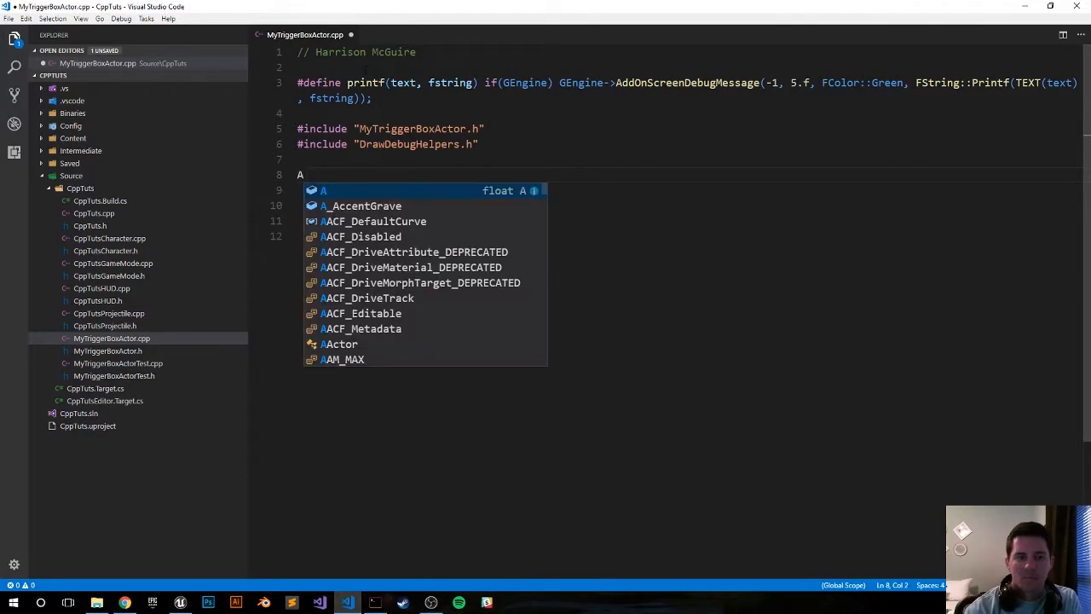
type("MyTriggerBoxActor::")
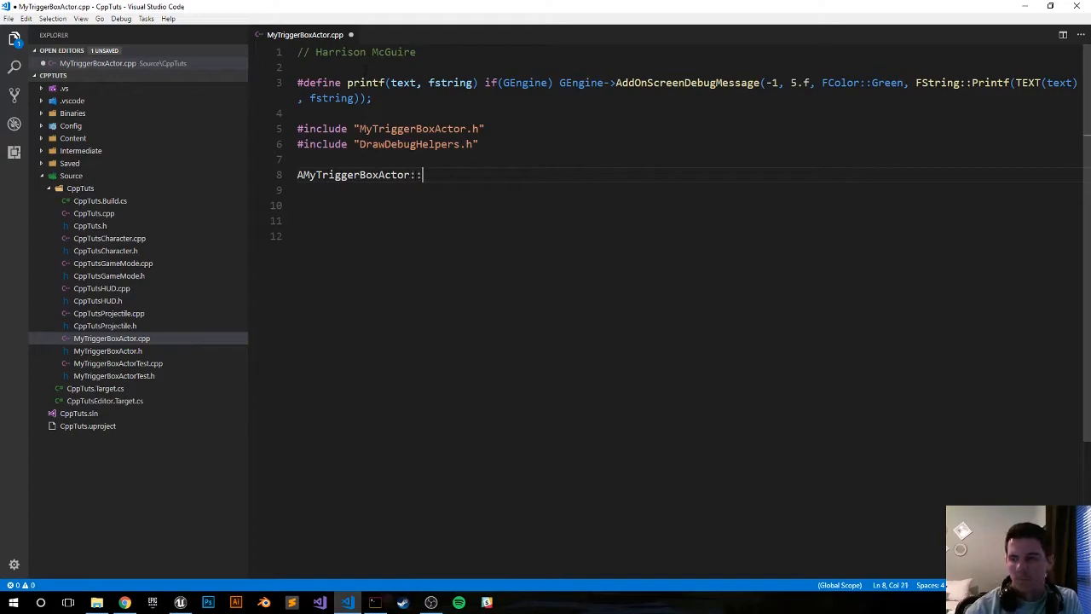
type("A")
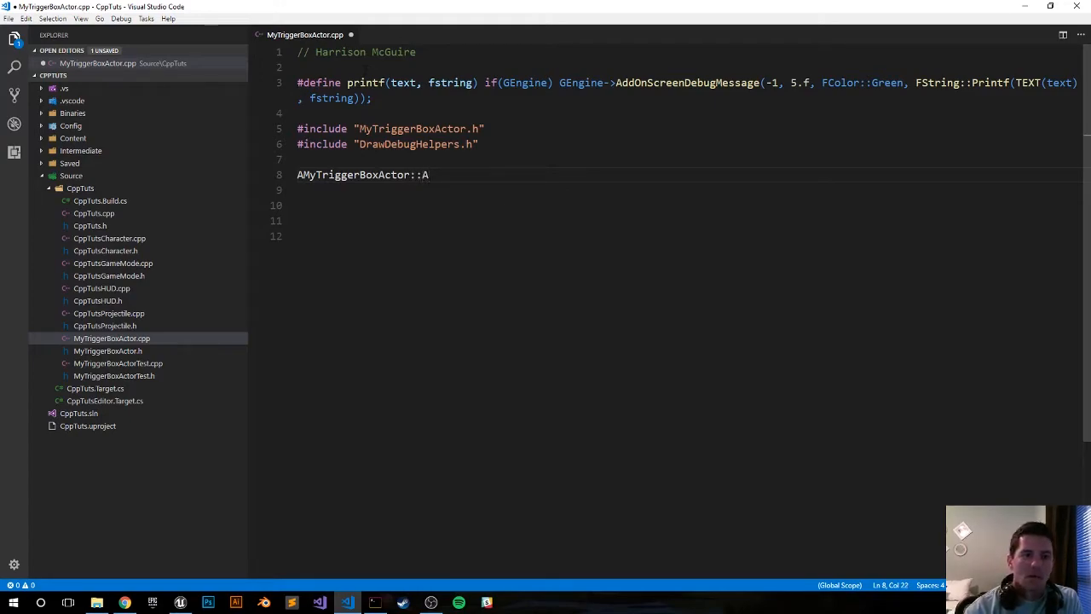
type("MyTrigger")
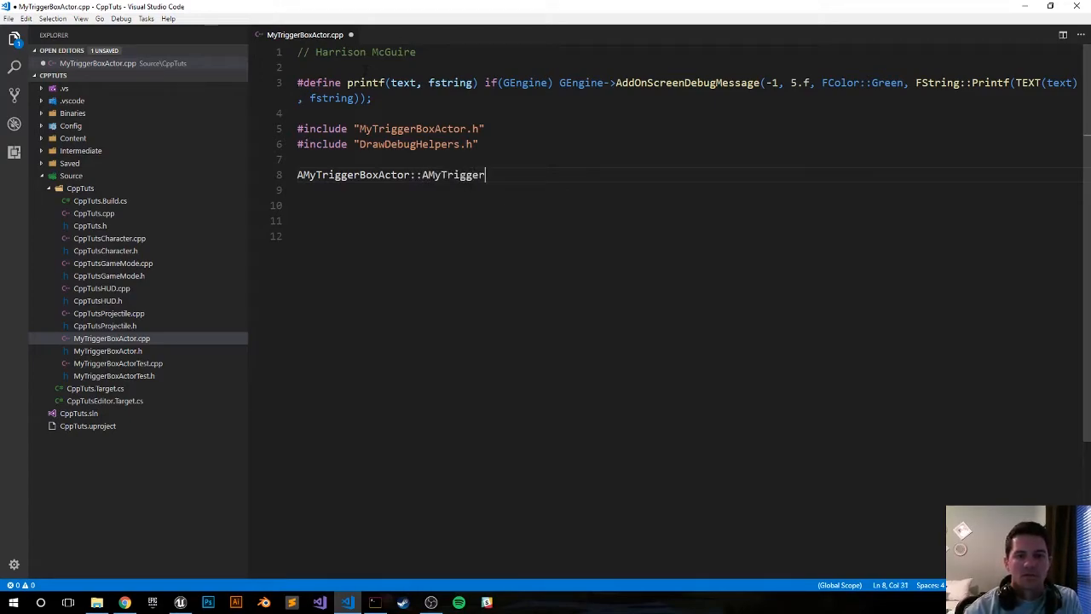
type("BoxActoer")
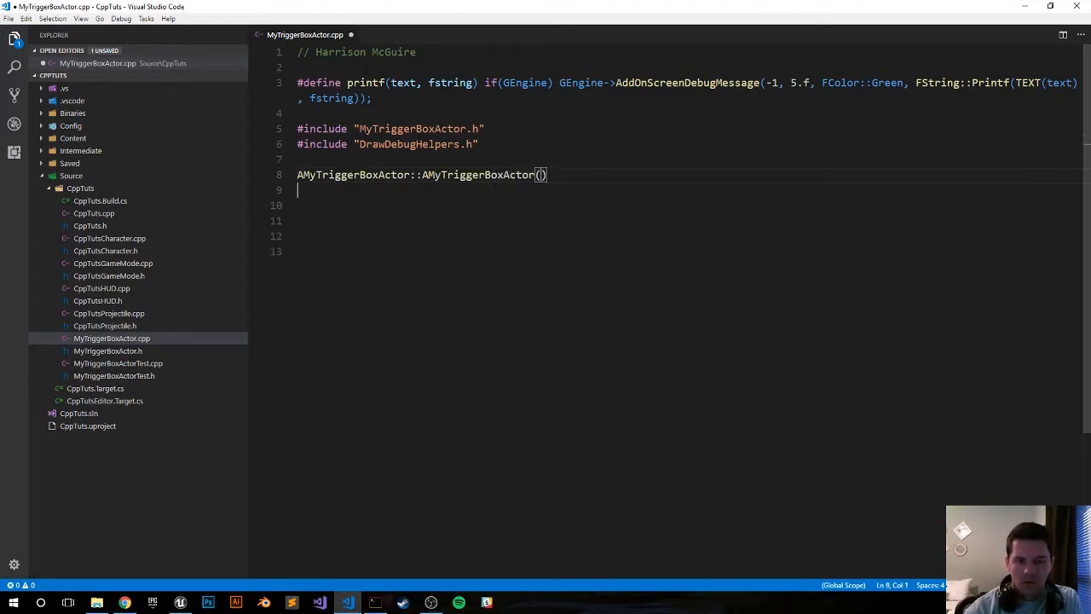
type("{")
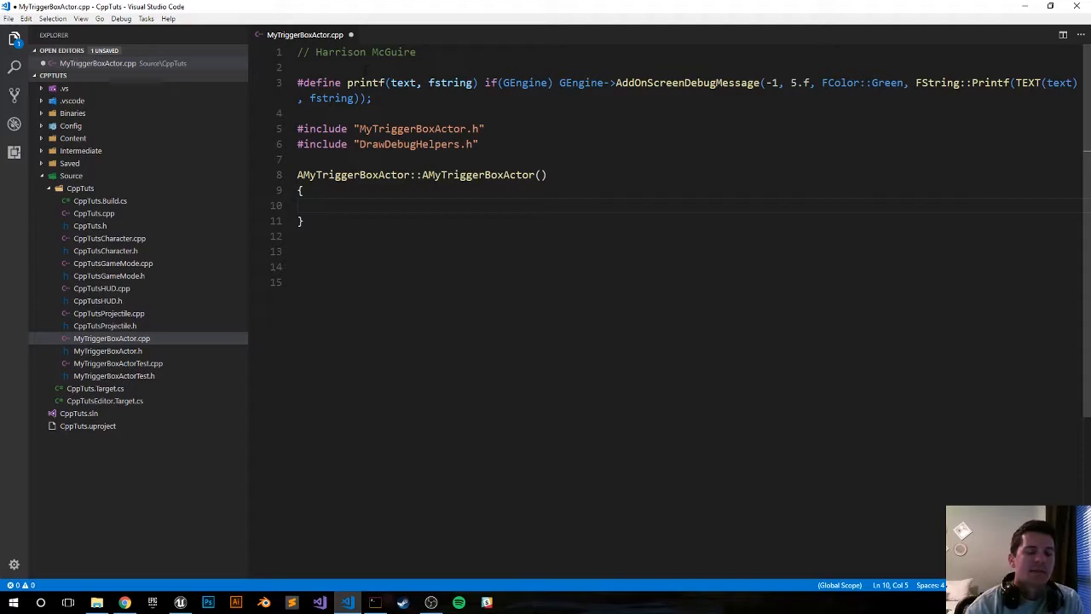
Bind OnActorBeginOverlap.AddDynamic(this, &AMyTriggerBoxActor::OnOverlapBegin); in the constructor
type("On")
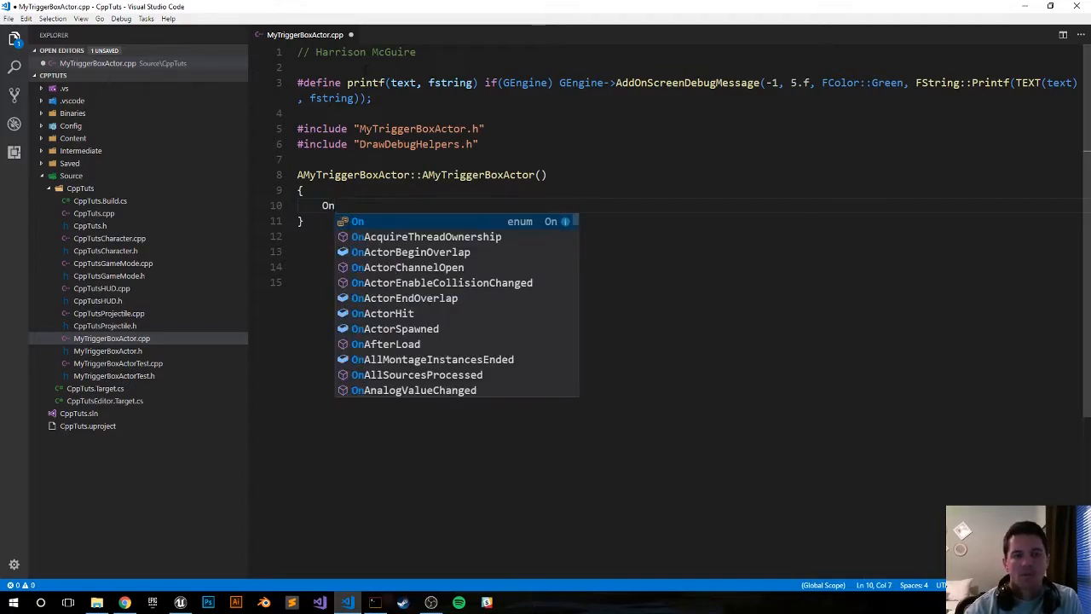
type("Actor")
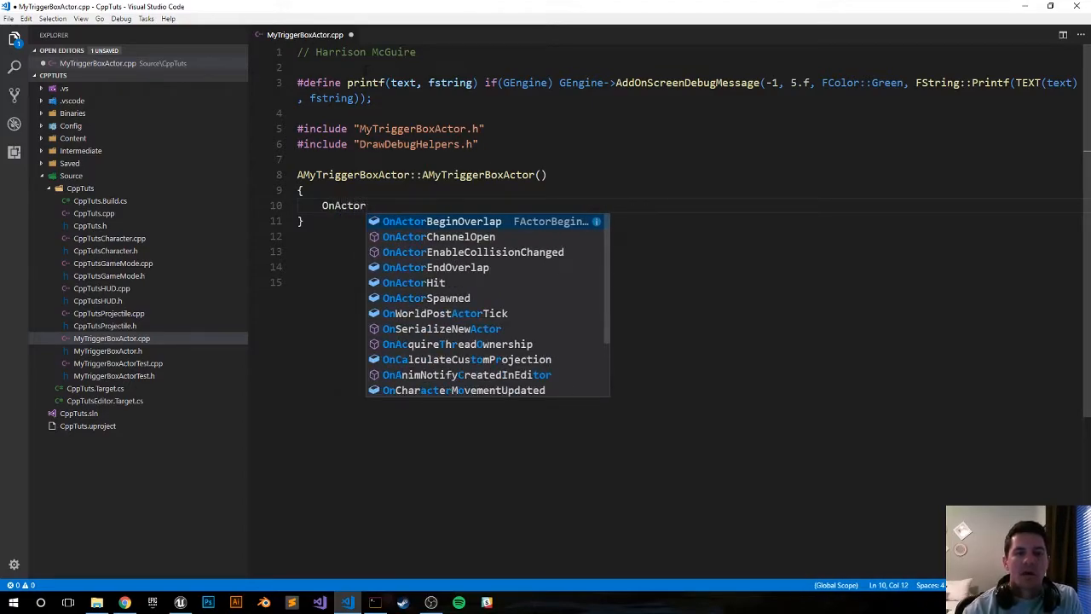
left_click(445, 221)
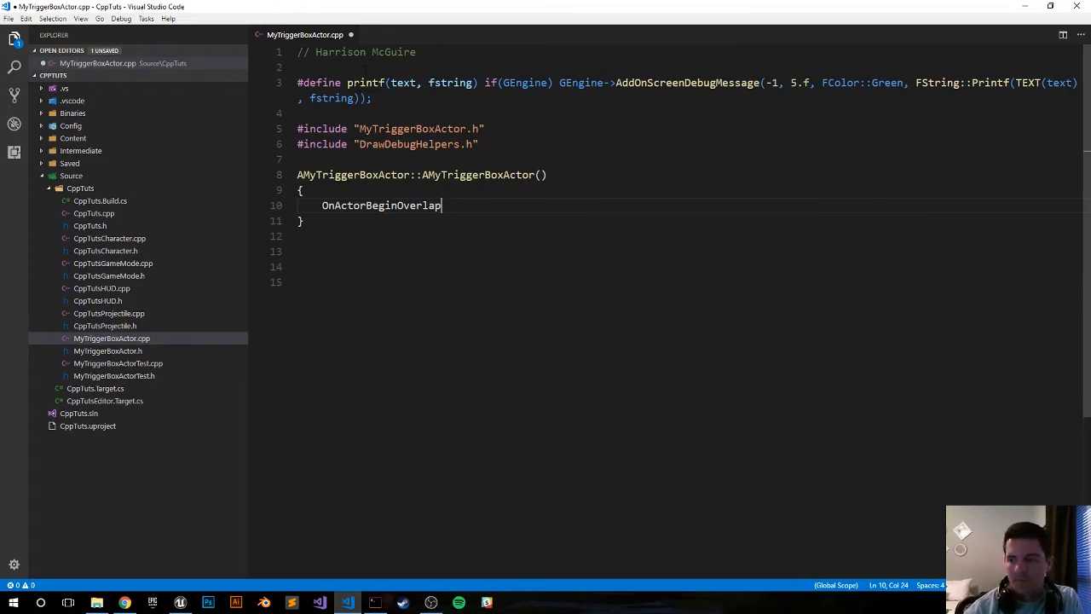
type(".A")
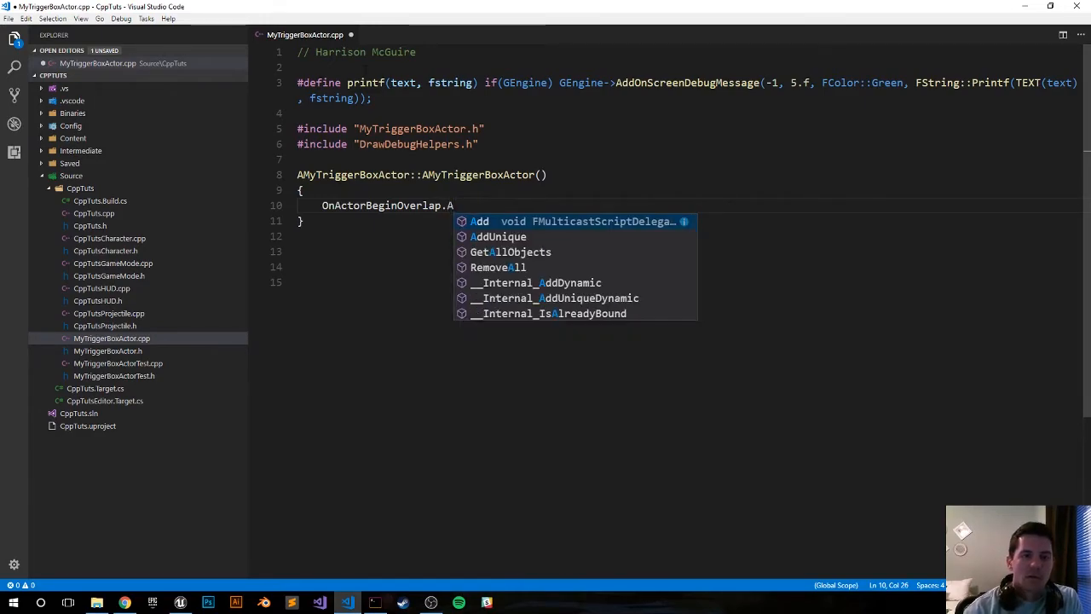
type("ddDynamic(")
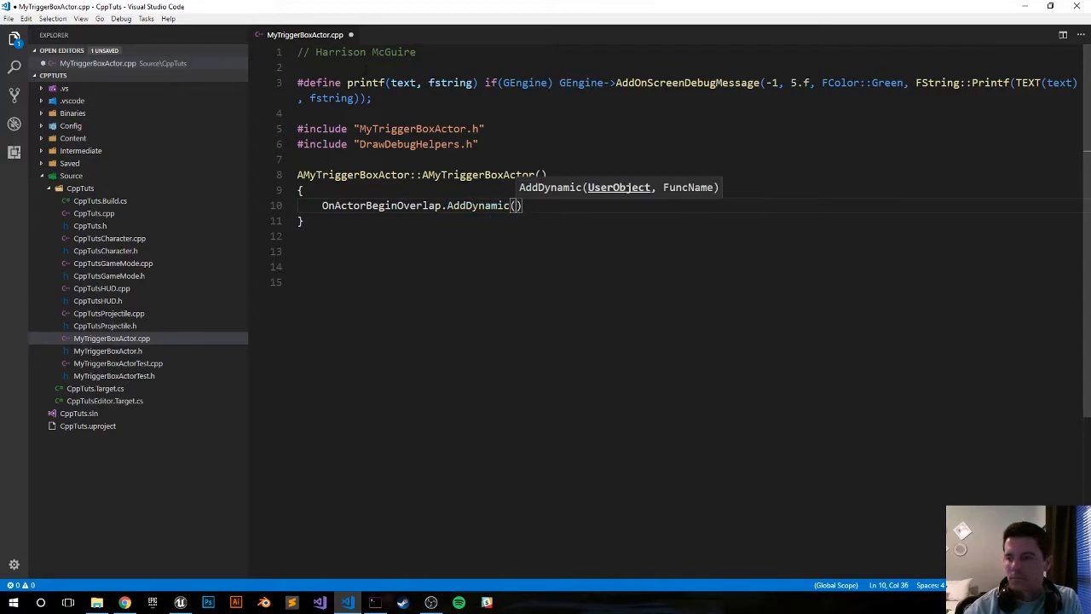
type("tgh")
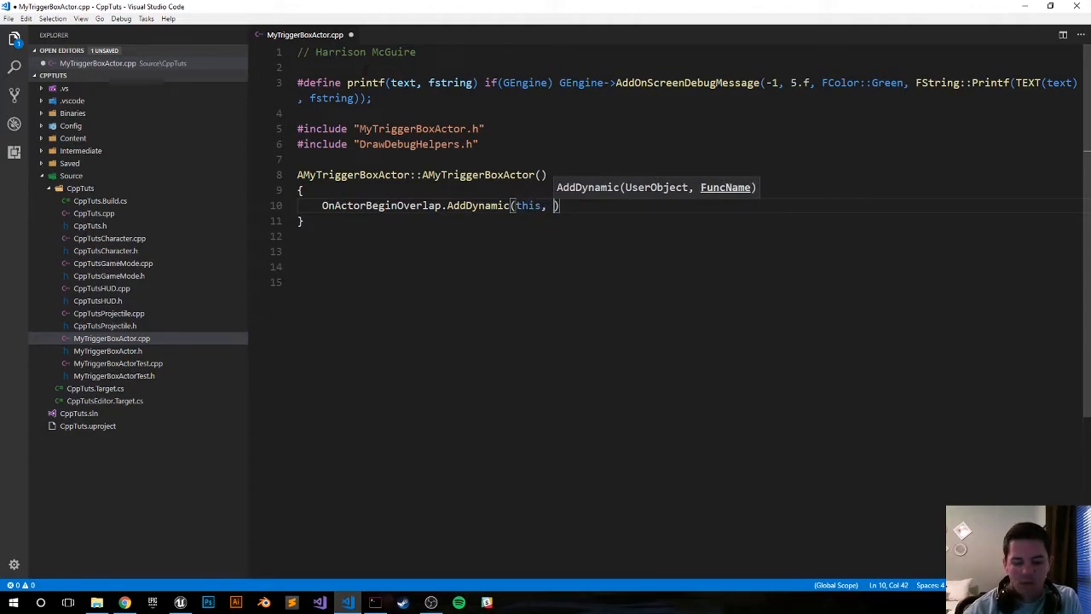
type("&")
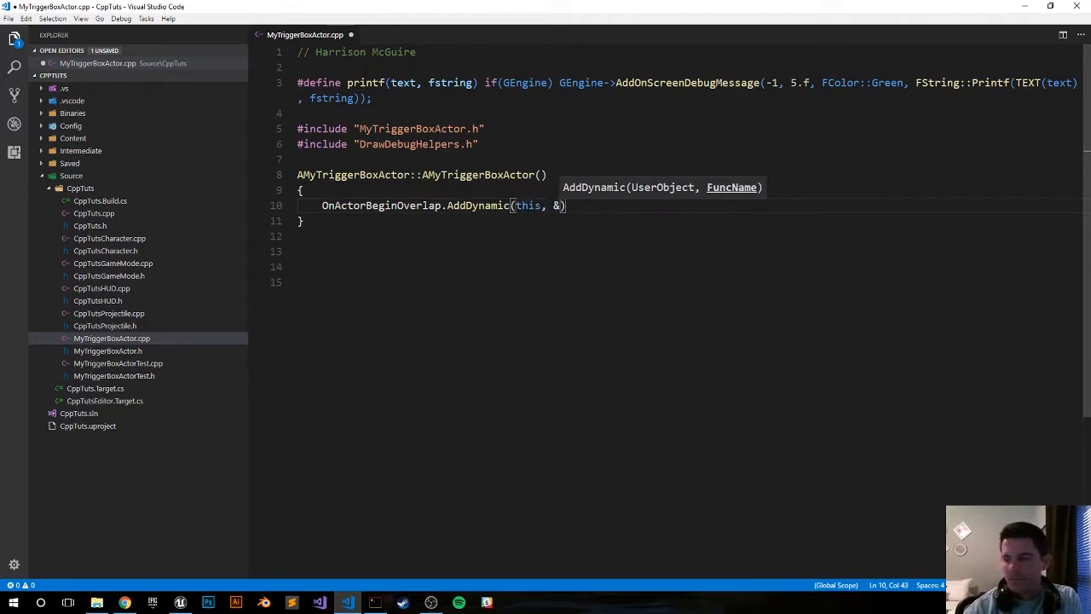
type("AMyTriggbe")
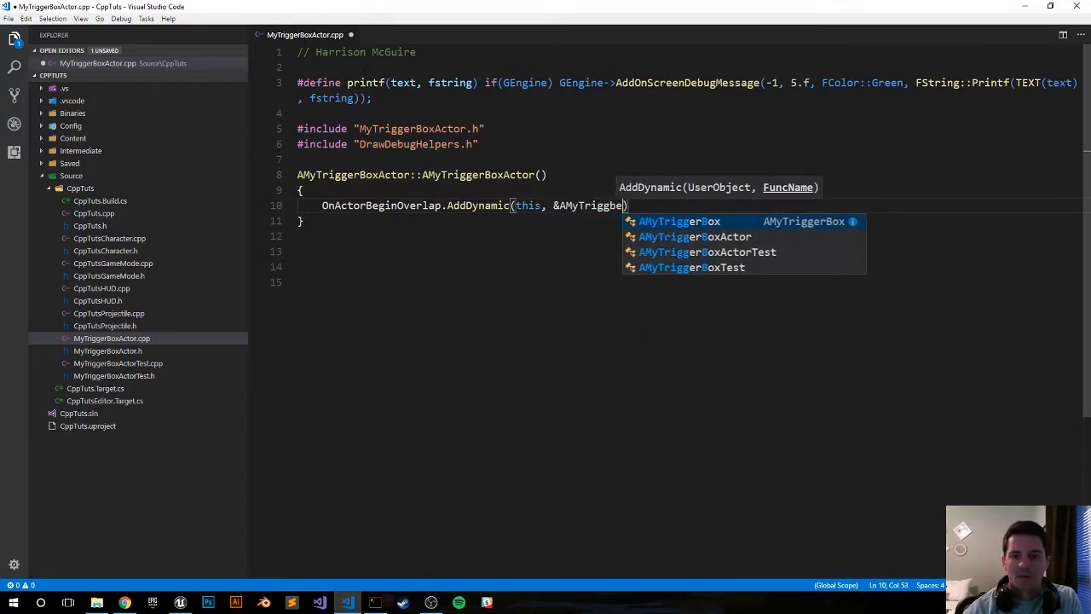
key("Backspace")
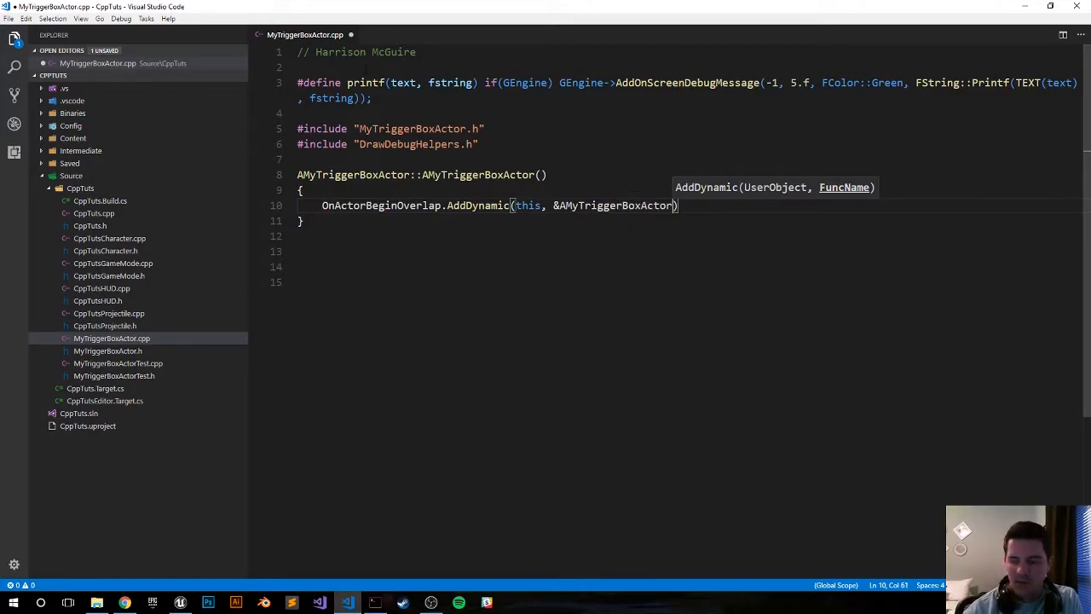
type("::O")
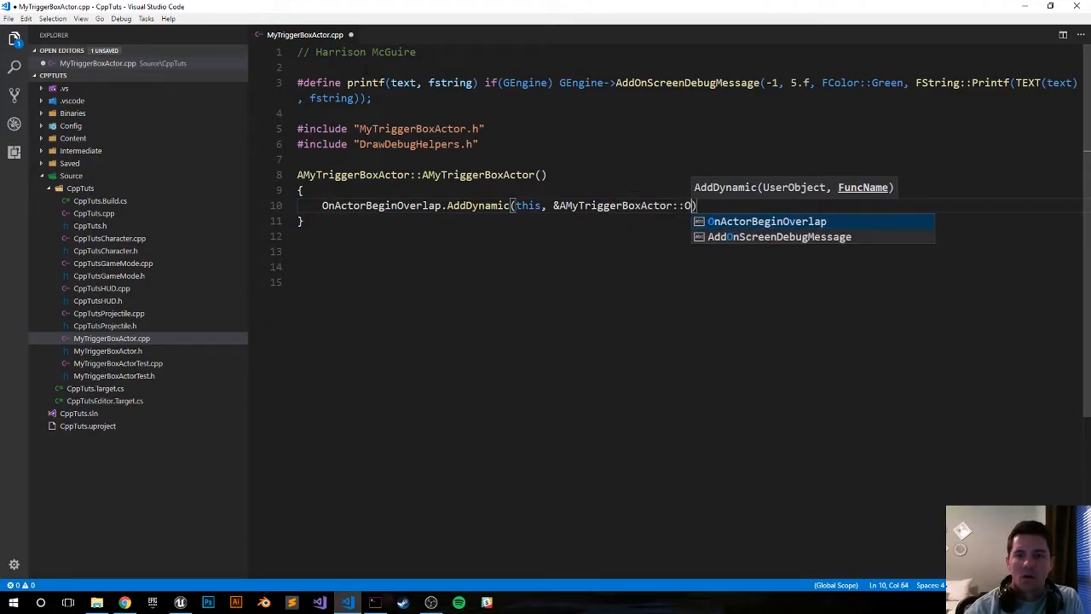
type("nOve")
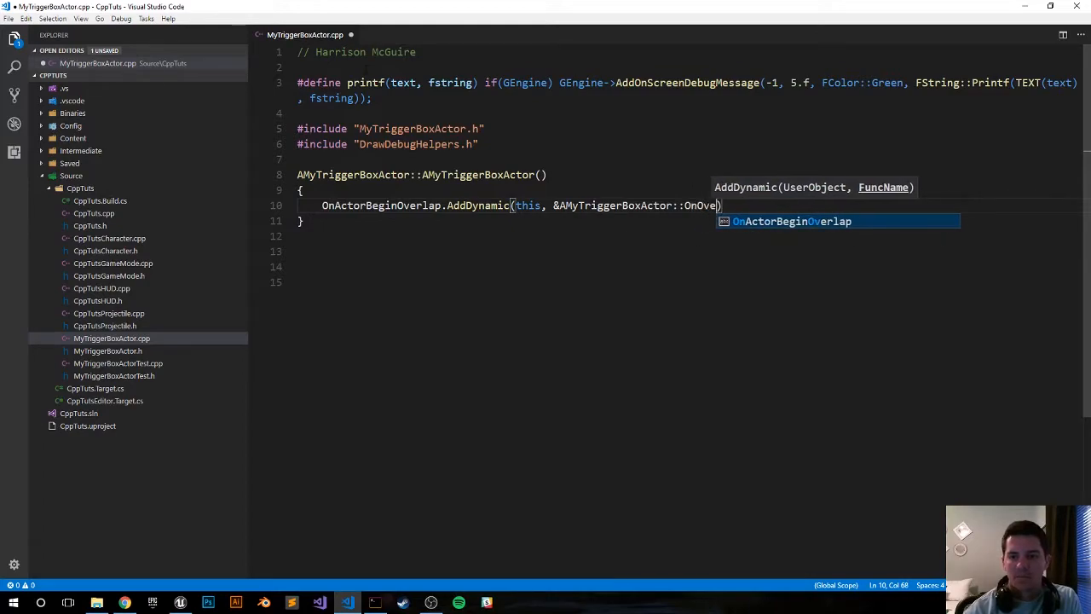
type("rlapBegin")
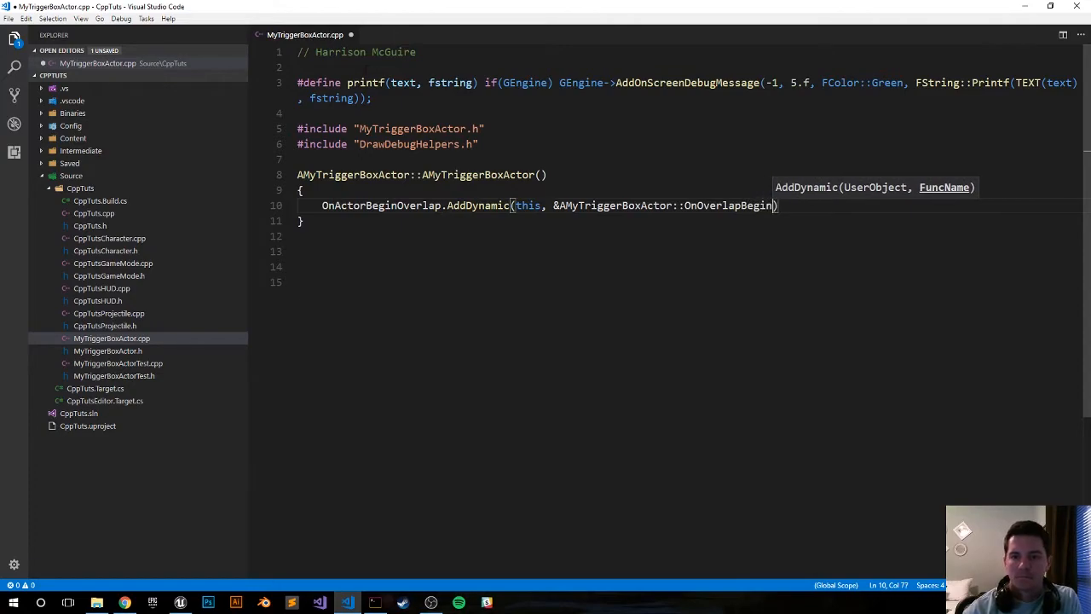
type(");")
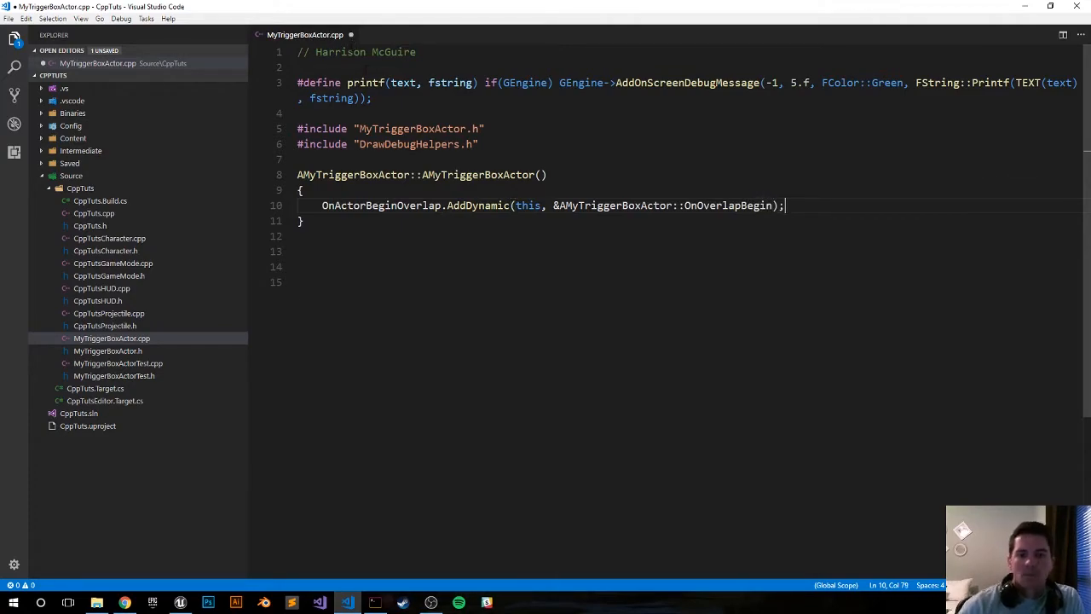
key("shift+Left")
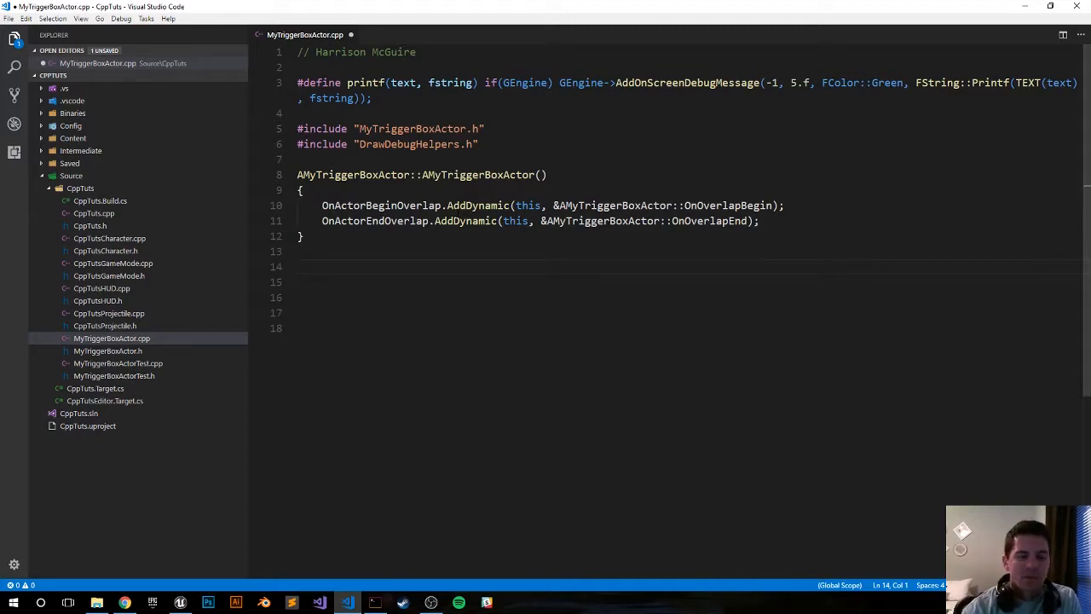
Define AMyTriggerBoxActor::BeginPlay() calling Super::BeginPlay()
type("void A")
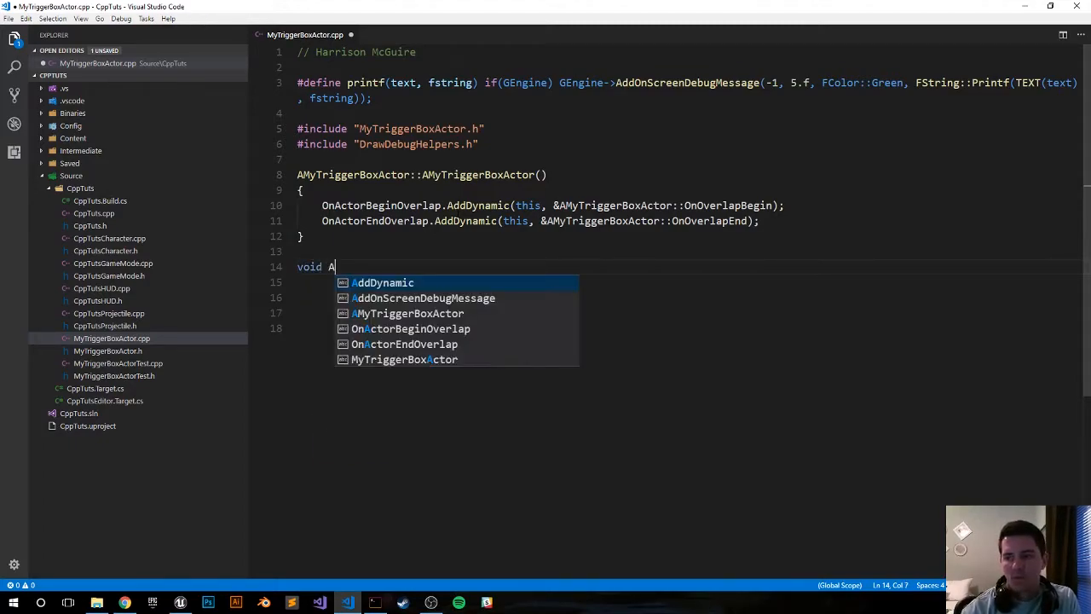
type("MyTriggerBoxActor::")
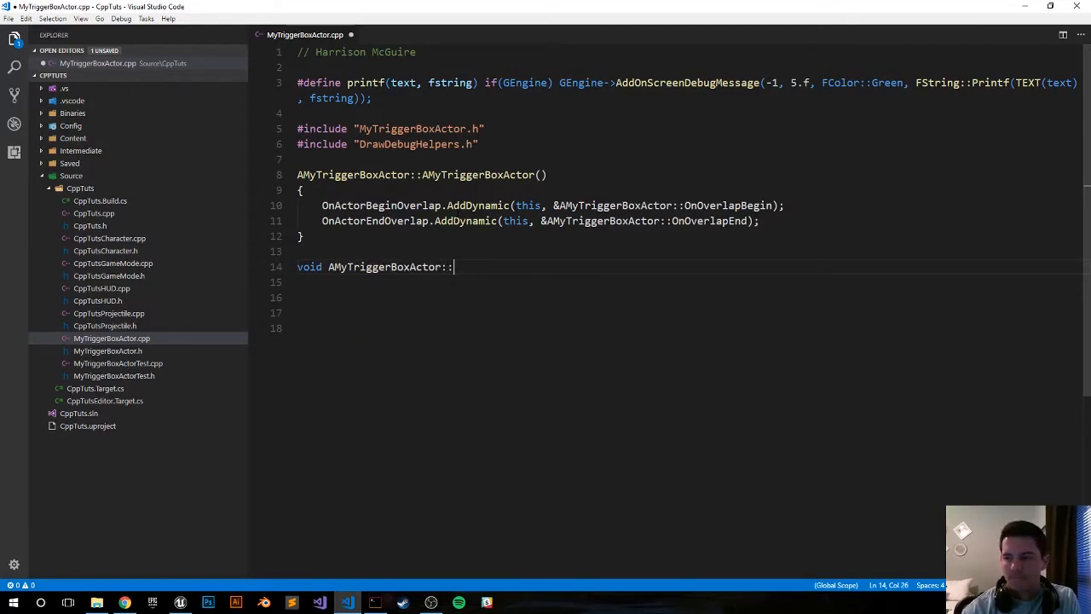
type("BeginA")
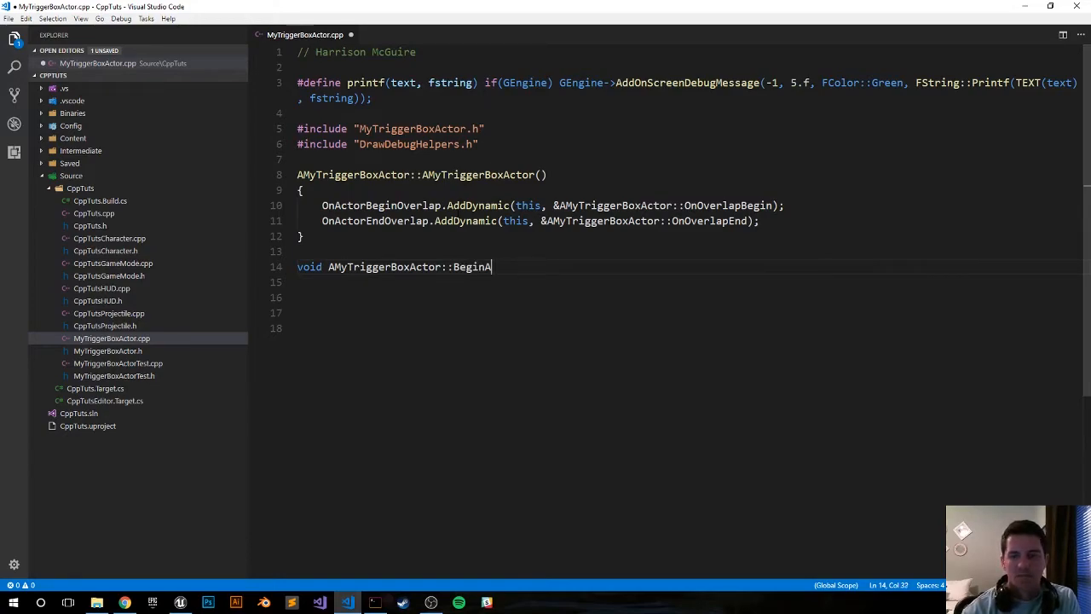
type("Play()")
left_click(685, 283)
type("{")
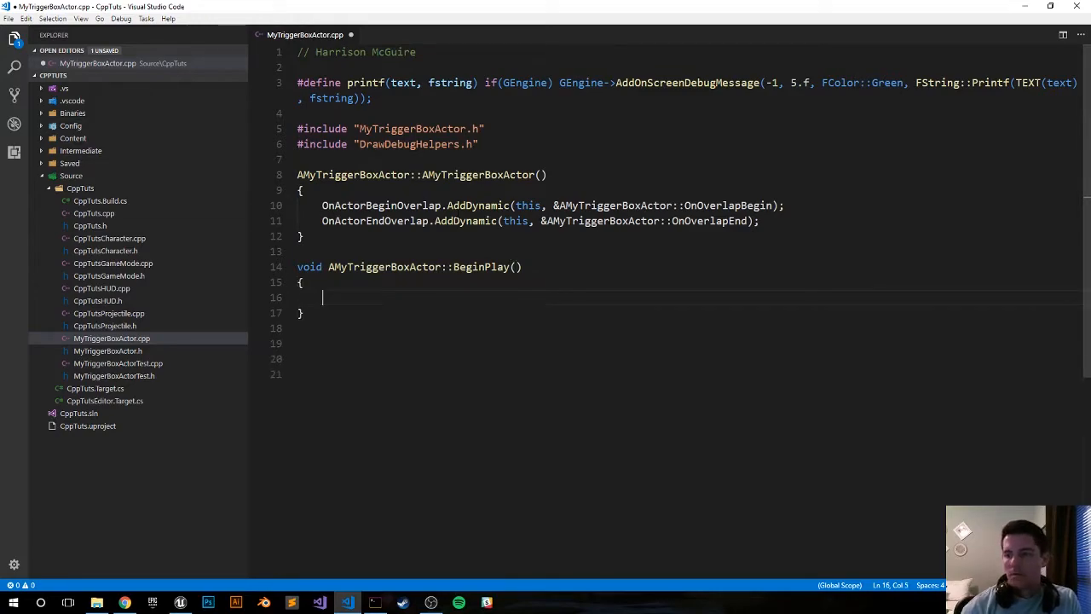
type("Super::B")
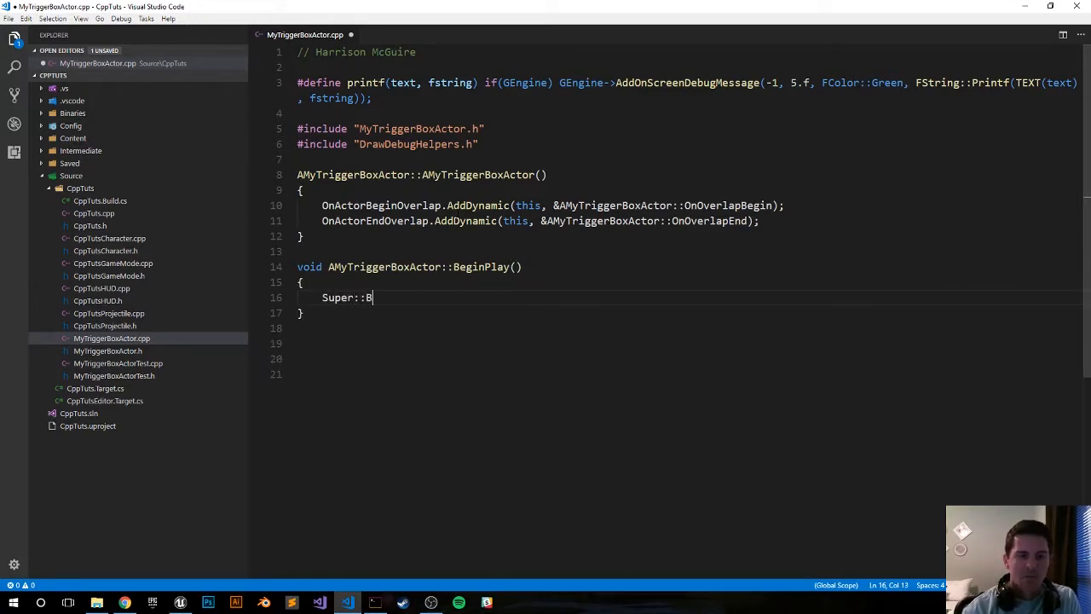
type("eginPlay();")
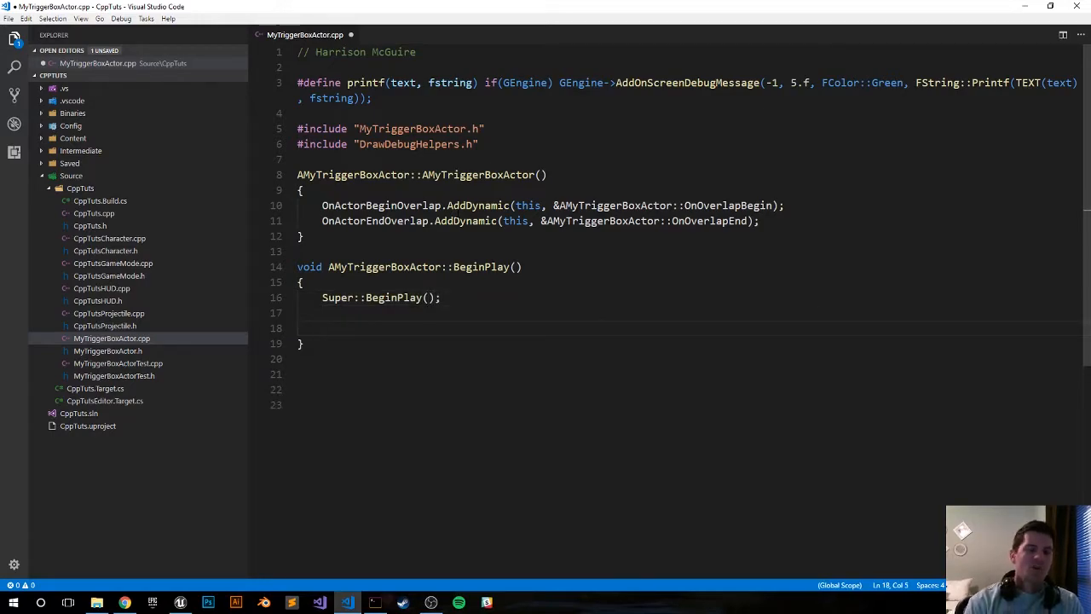
Draw a persistent green DrawDebugBox at the actor's bounds with arguments true, -1, 0, 5
type("DrawDebugBox")
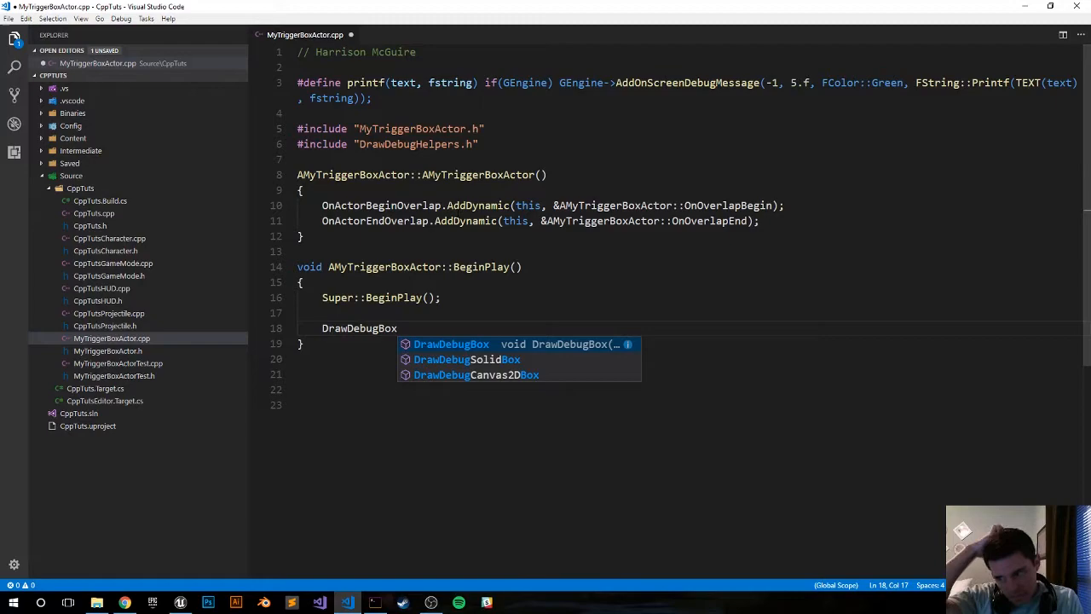
type("(GetWorld(),")
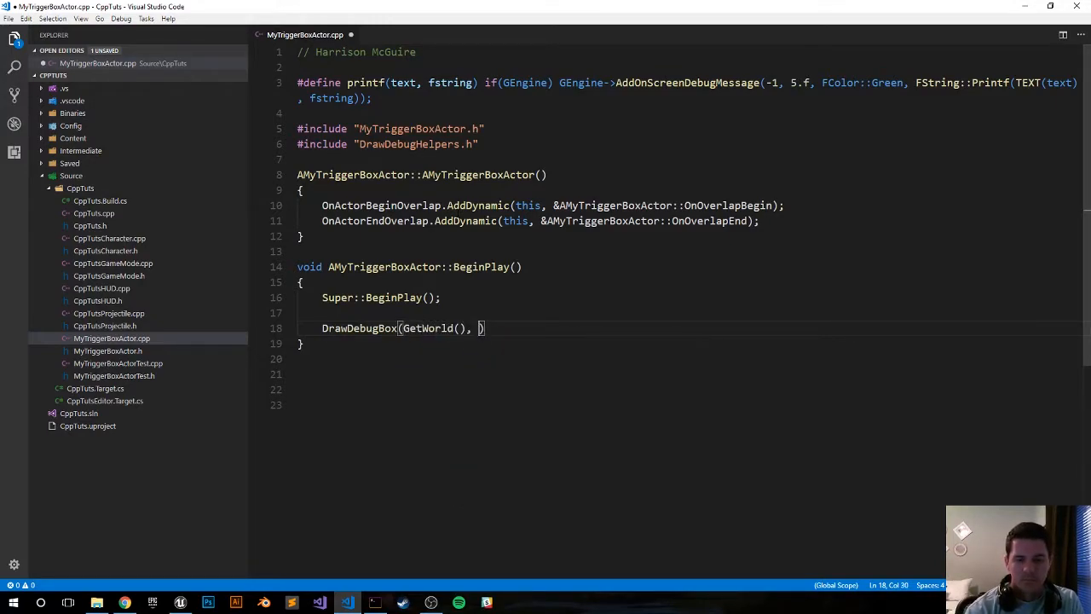
type("Get")
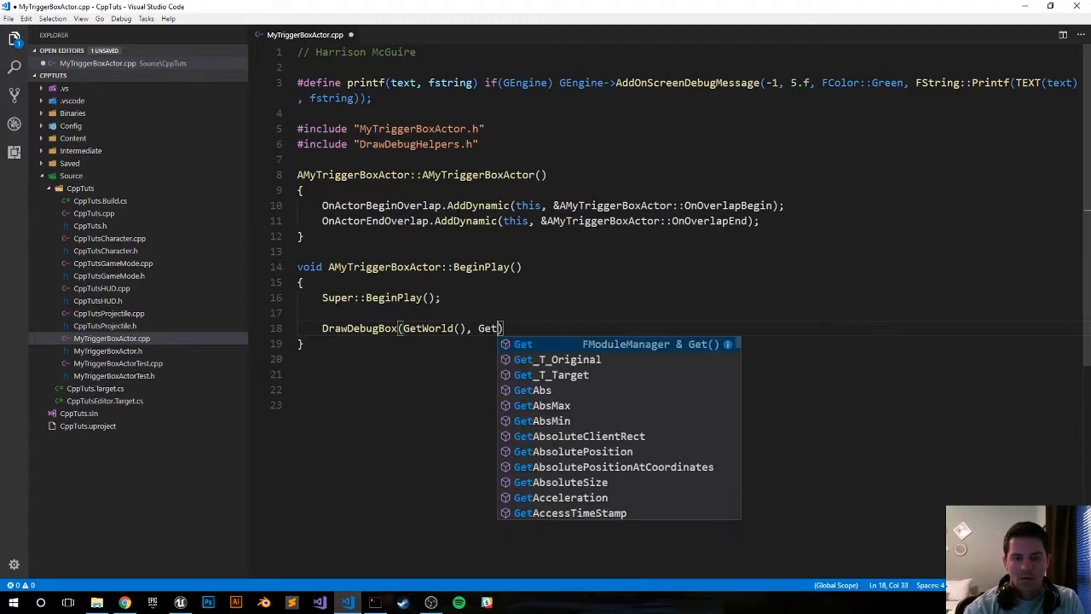
type("Act")
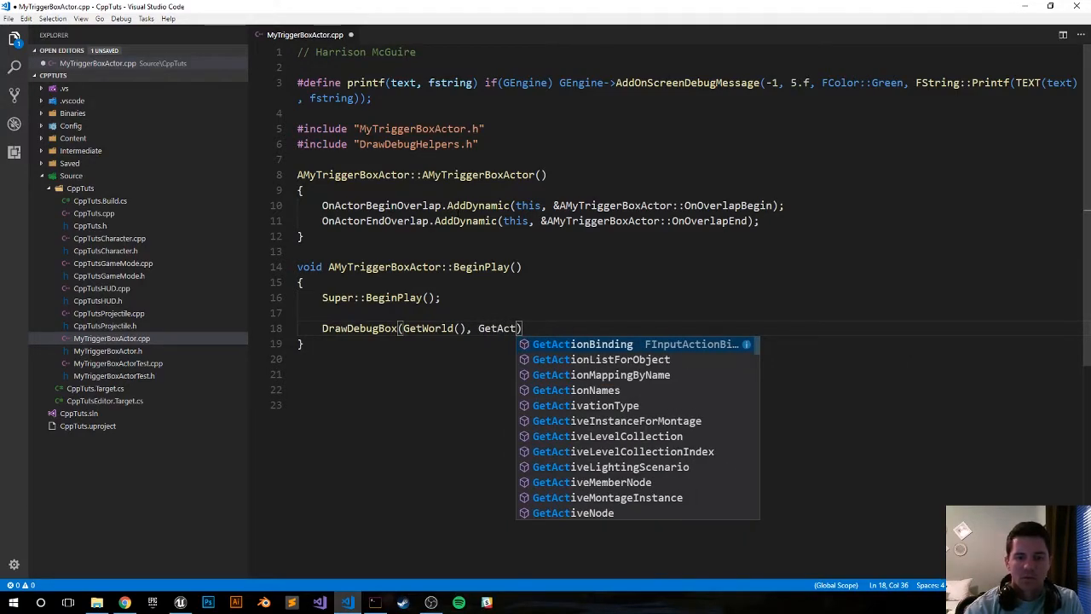
type("rLocation(")
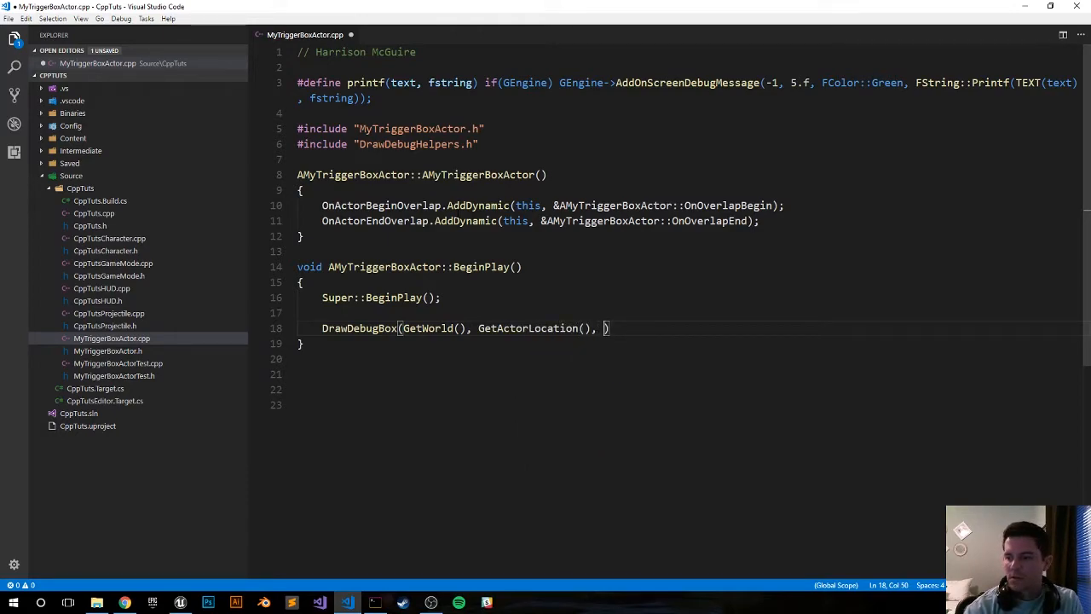
type("GetC")
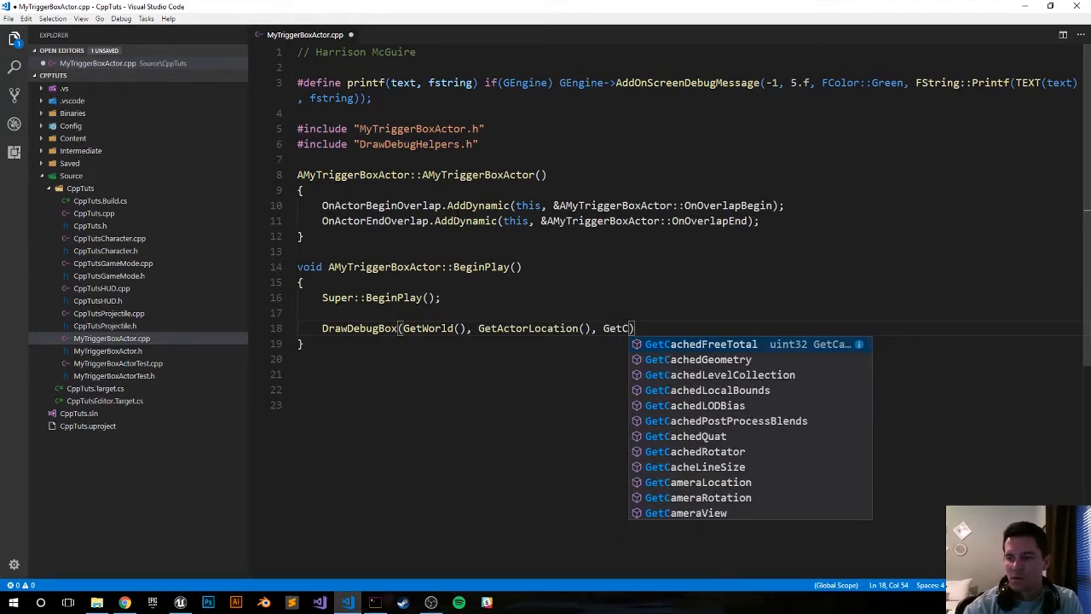
type("omponentsBoundingBox")
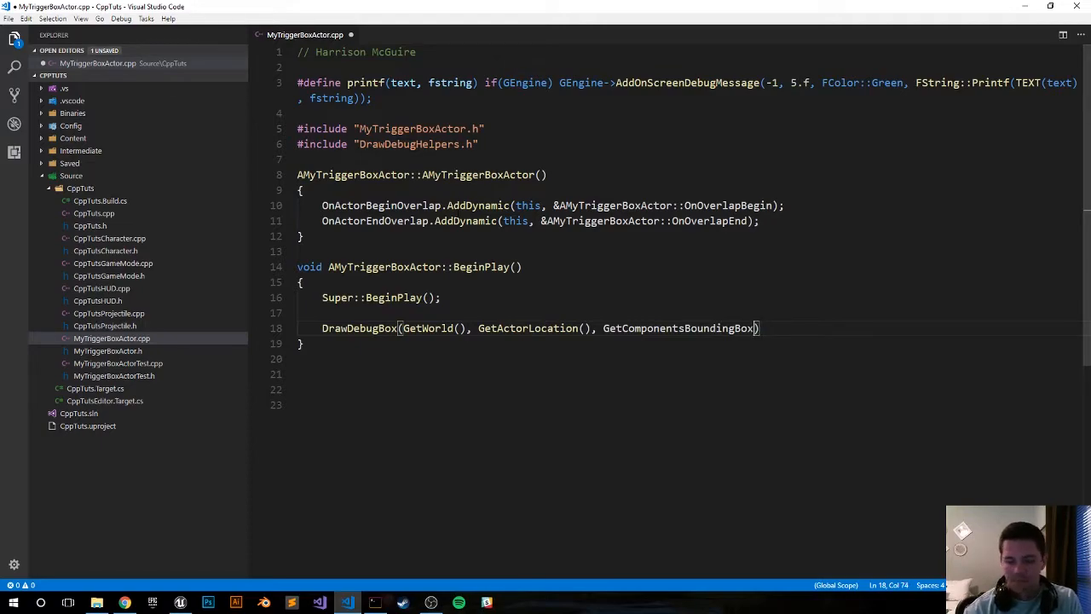
type(".GetExtent(),")
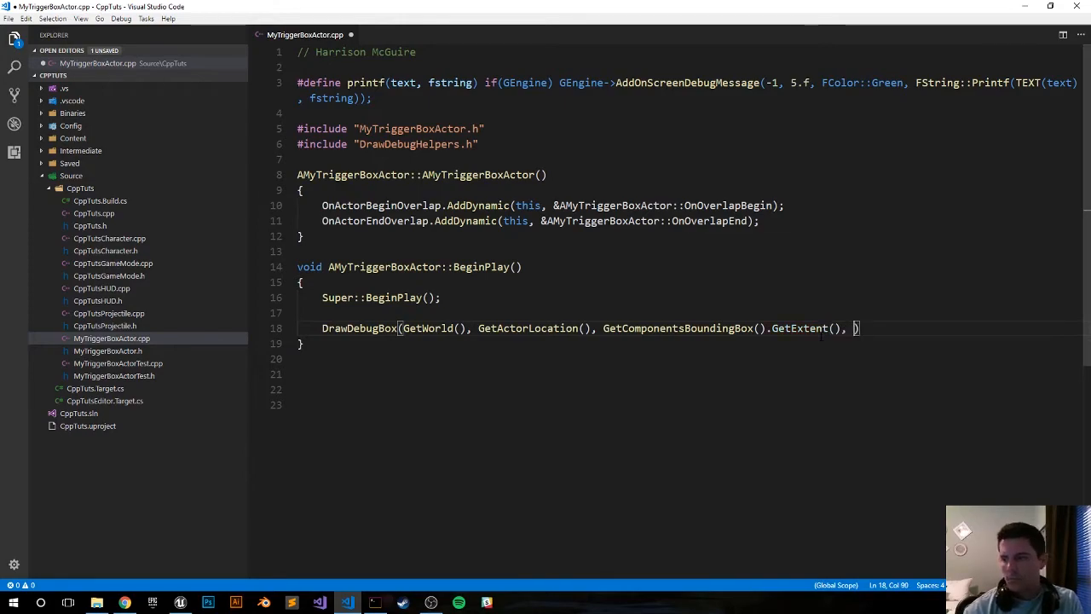
type("FColor::")
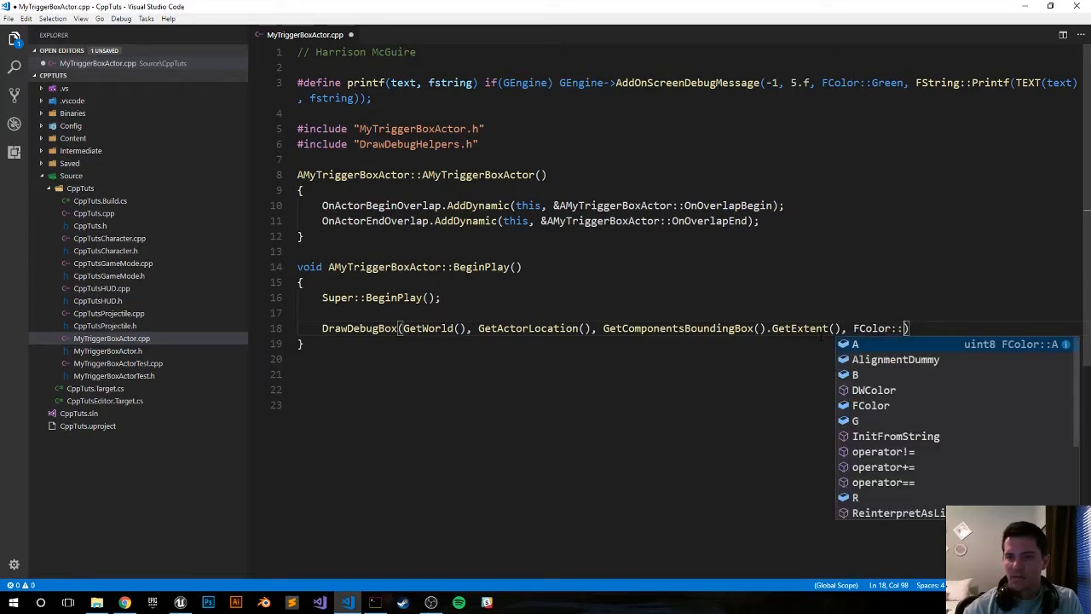
type("Green, true,")
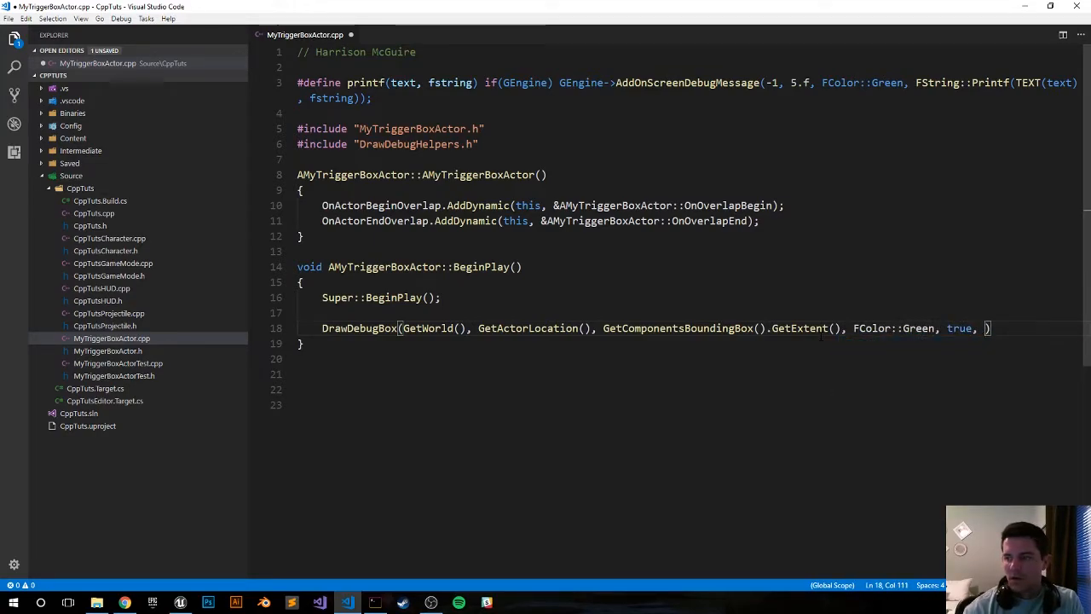
type("-1,")
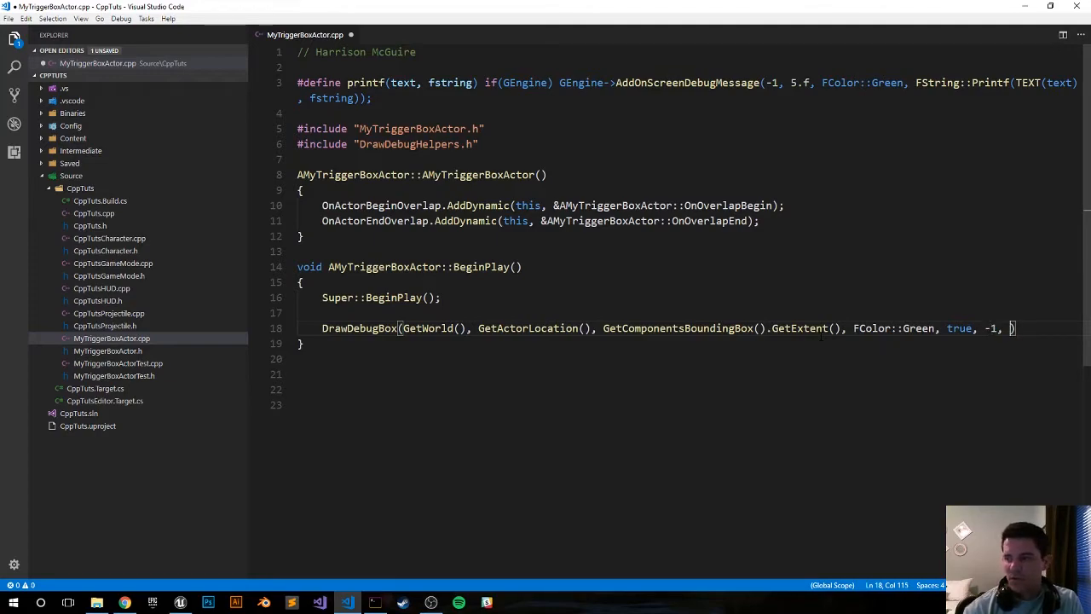
type("0, 5")
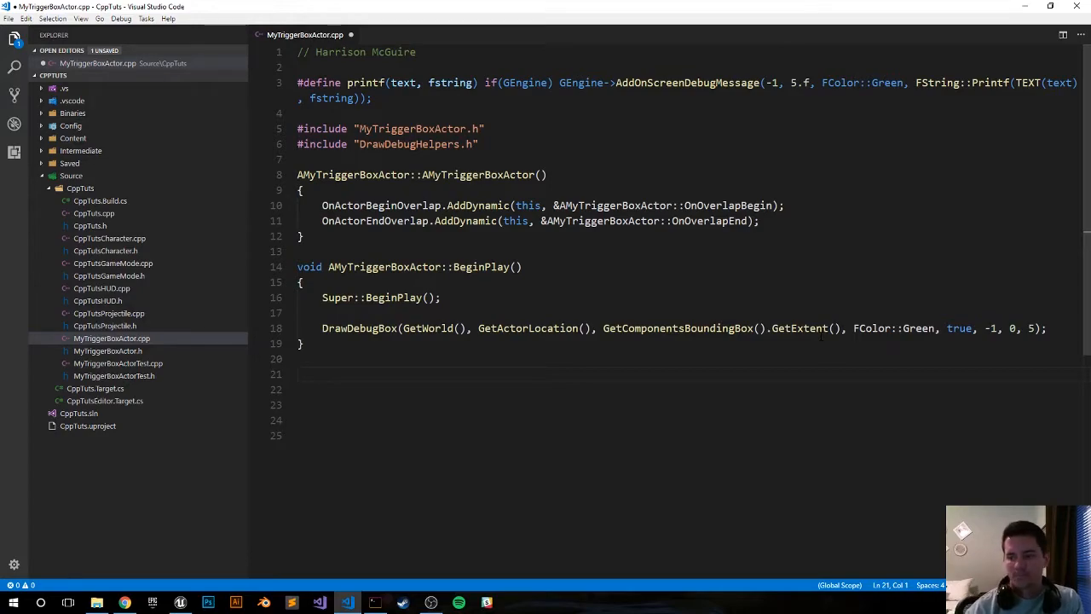
Define an empty void AMyTriggerBoxActor::OnOverlapBegin() body
type("void")
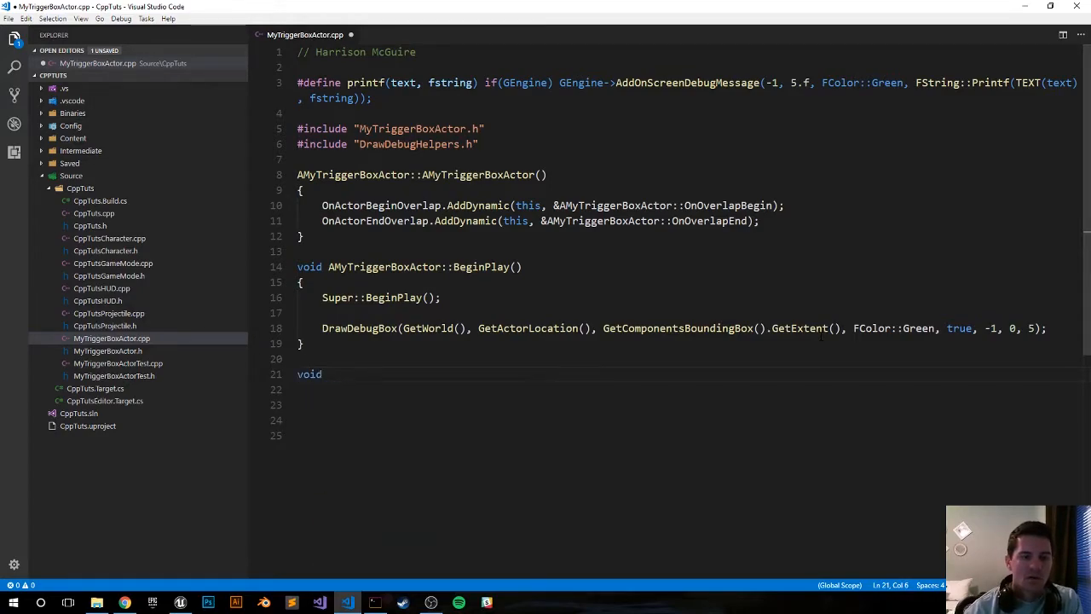
type("AMyTriggerBoxActor")
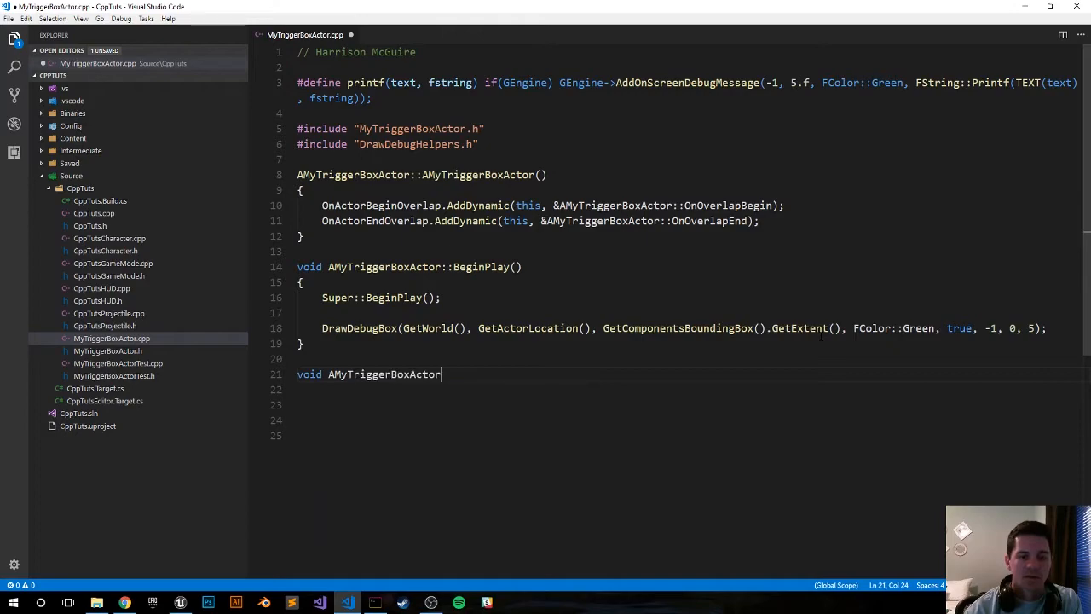
type("::OnO")
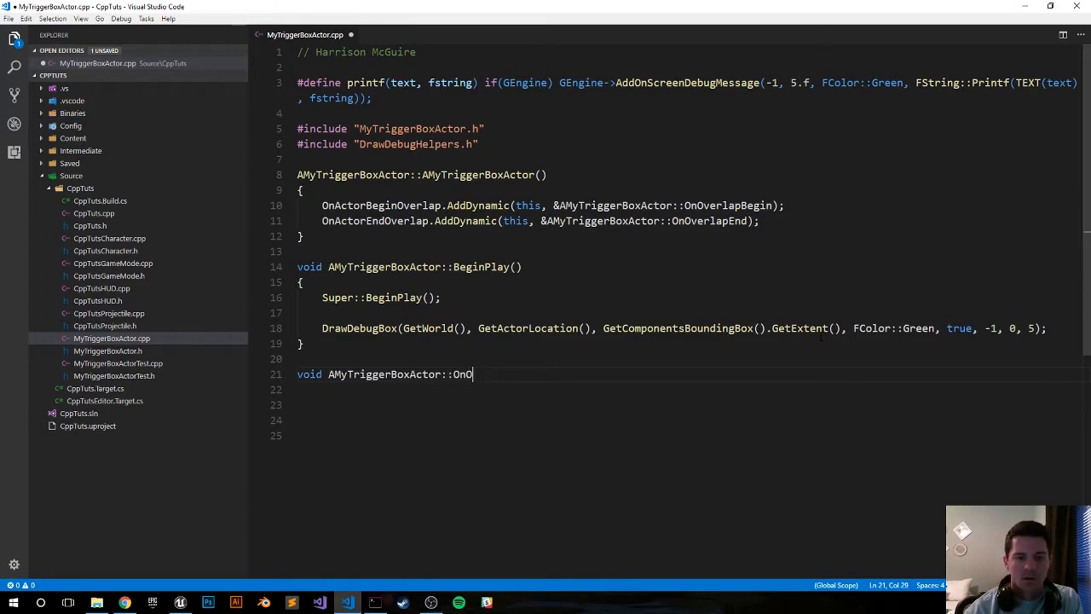
type("verlapBegin() {")
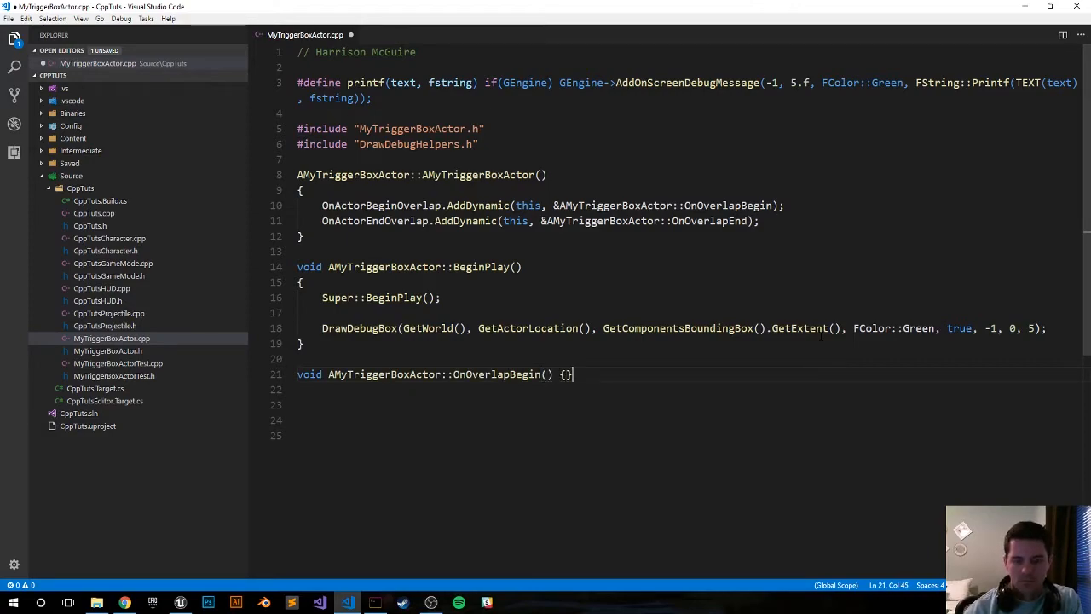
key("Enter")
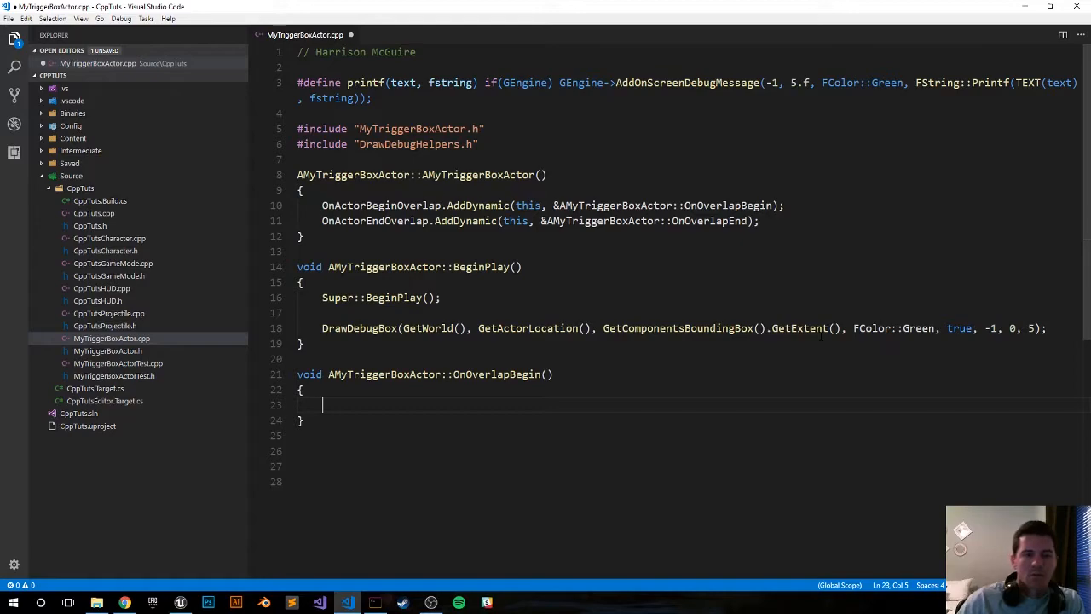
Copy the parameter list from the header and rename Other Actor to OtherActor in both files
left_click(107, 351)
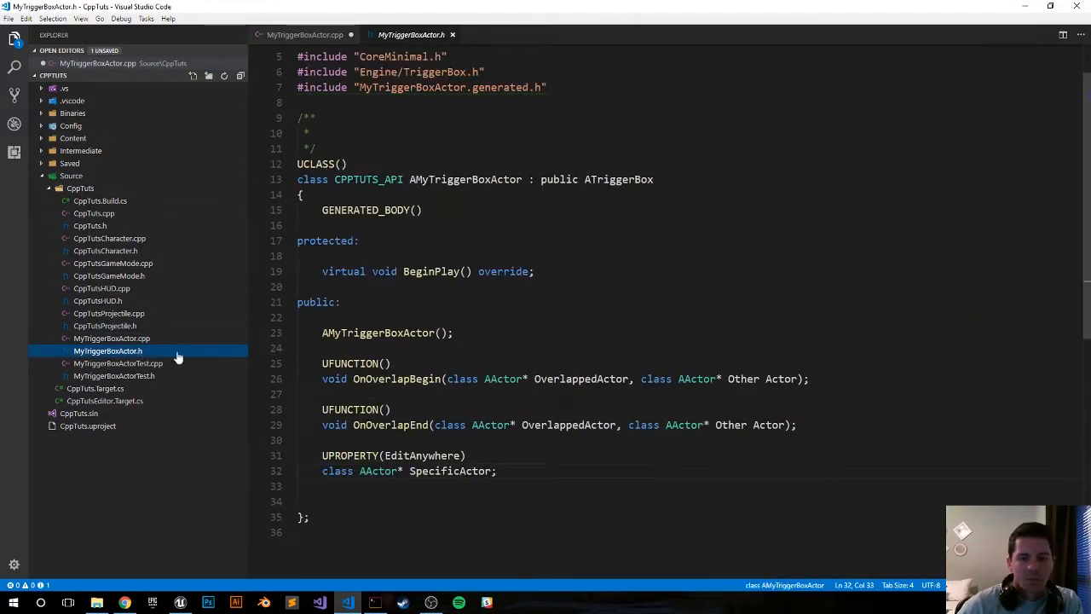
left_click(108, 351)
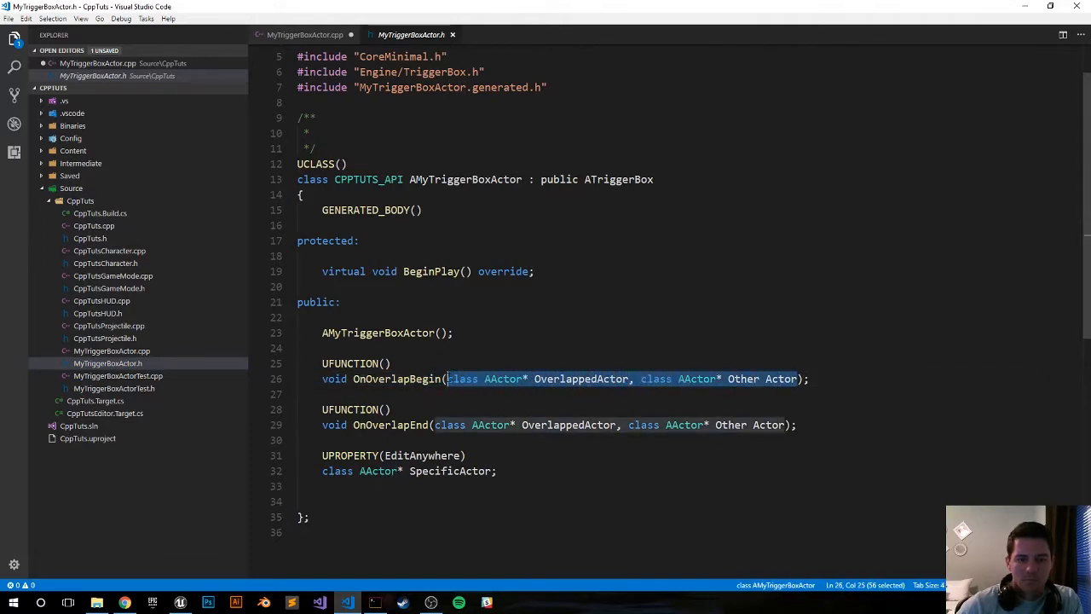
left_click(303, 34)
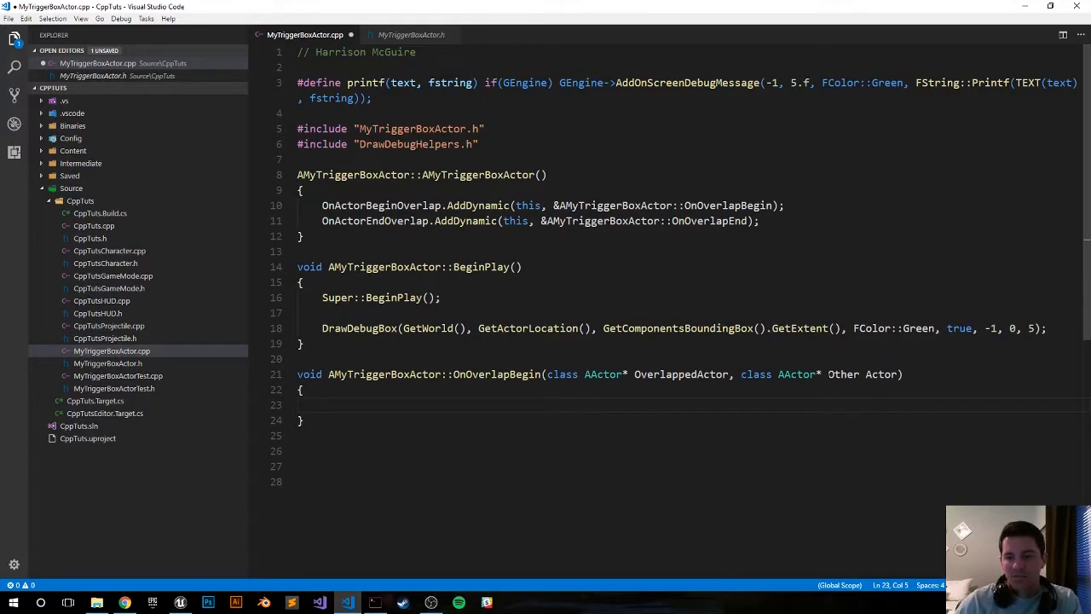
key("Backspace")
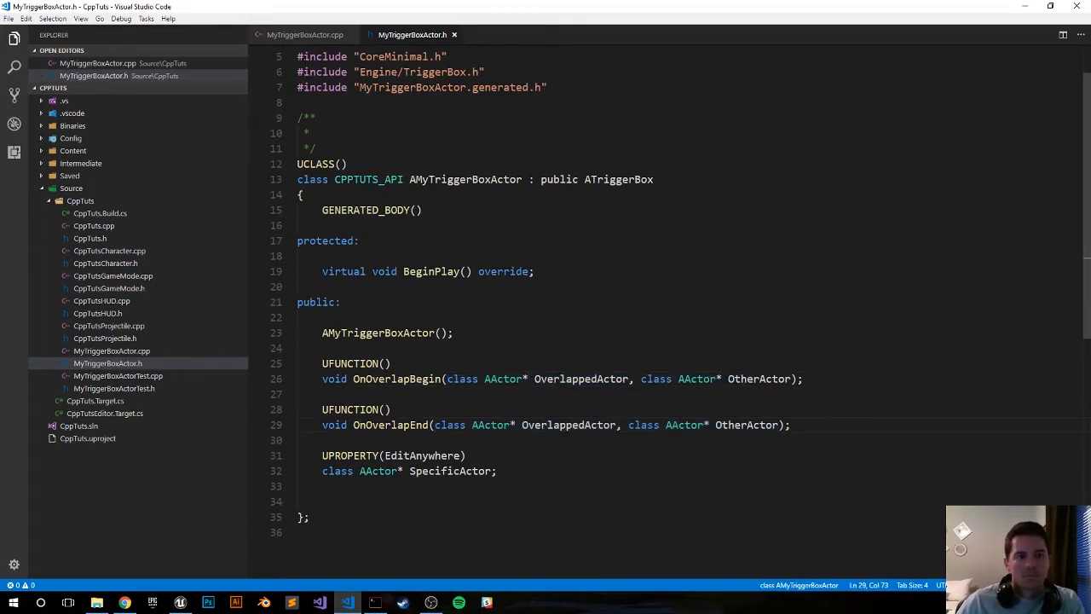
left_click(303, 34)
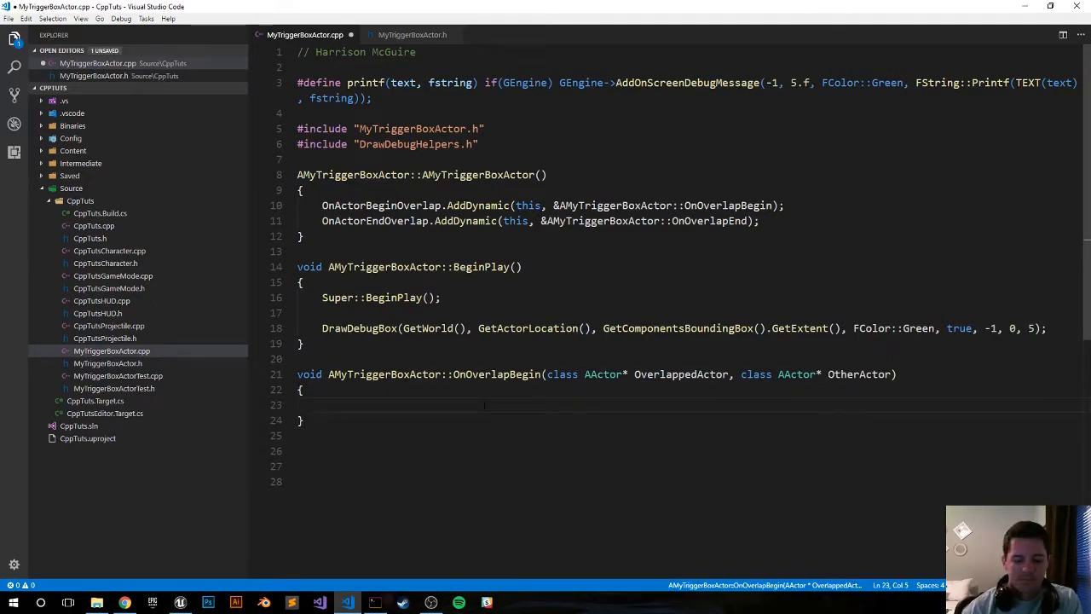
Write the condition if(OtherActor && (OtherActor != this) && Other == SpecificActor) in OnOverlapBegin
type("if(OtherActor")
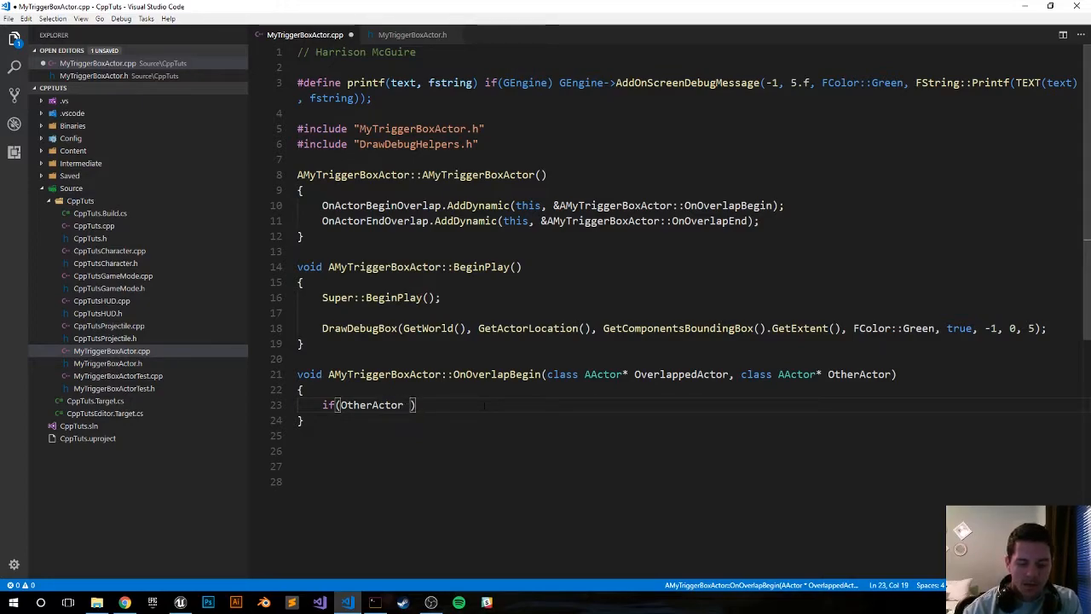
type("&&")
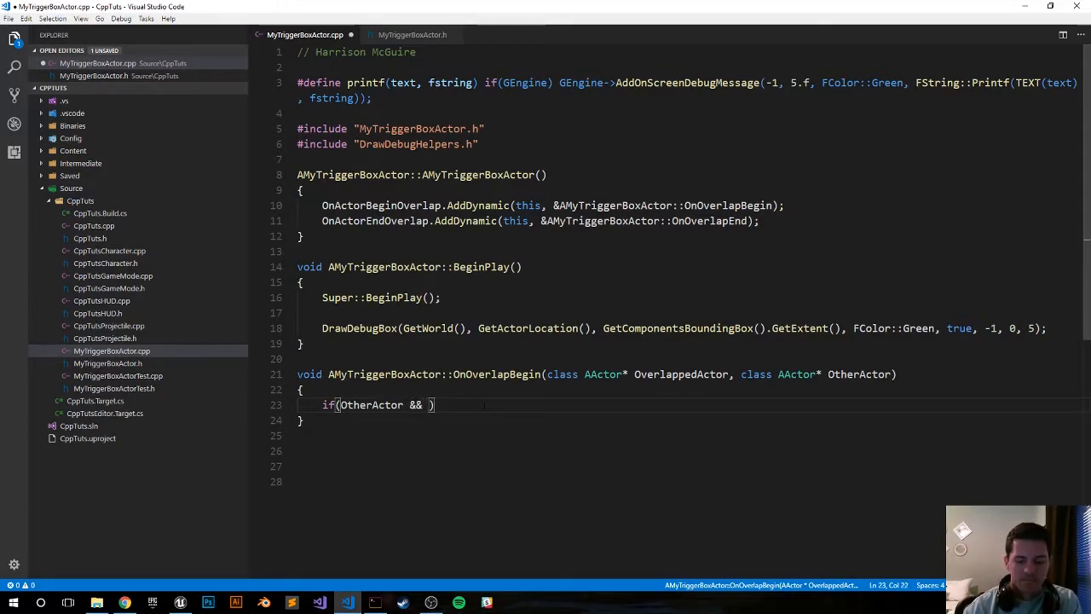
type("(OtherActor !=")
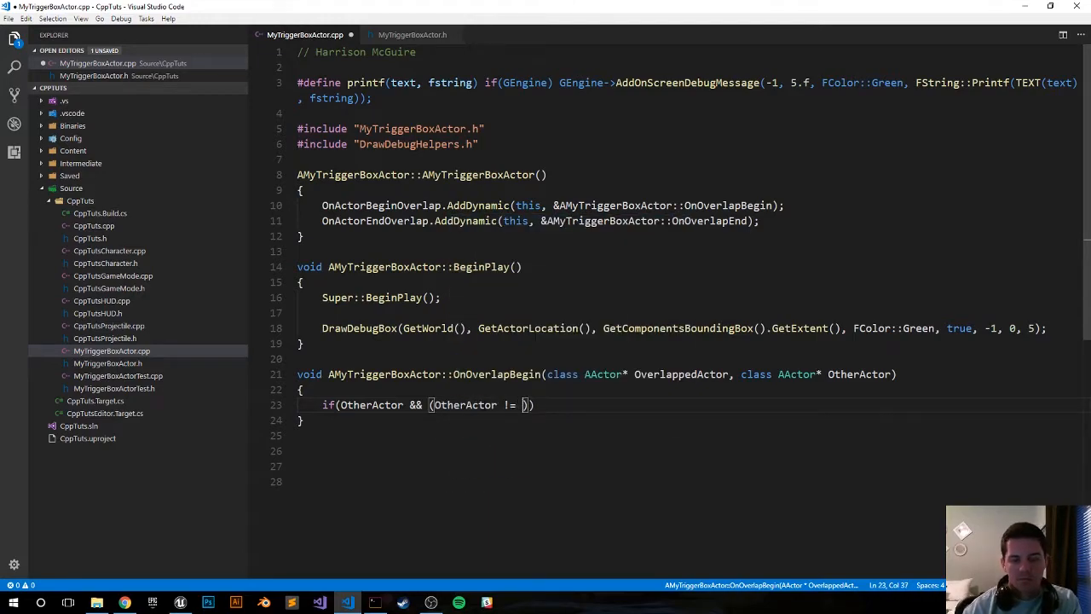
type("this")
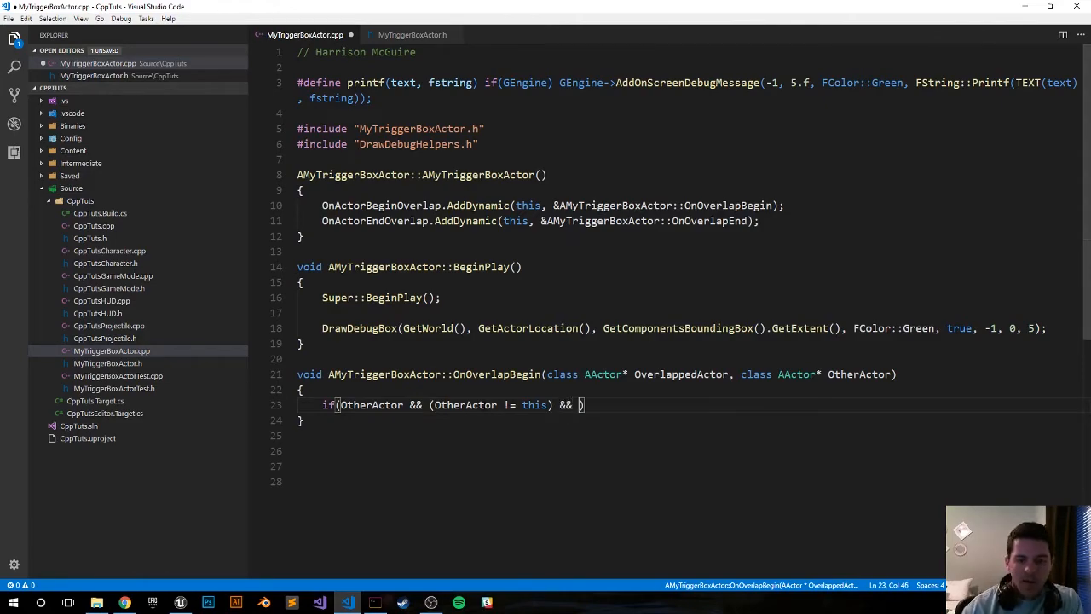
type("Other =")
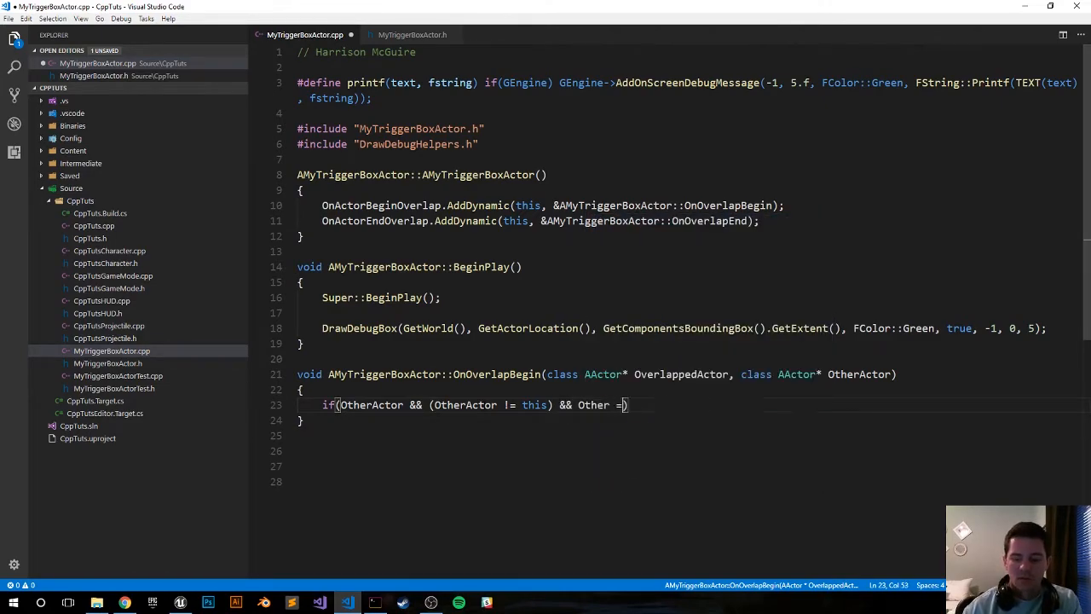
type("= SpecificActor")
type("{}")
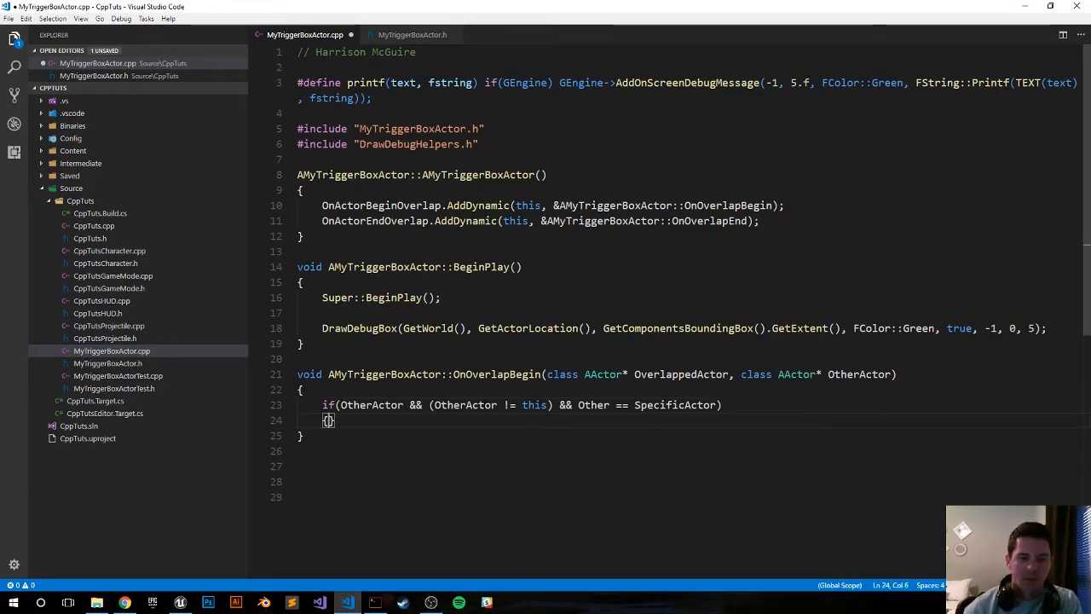
key("Enter")
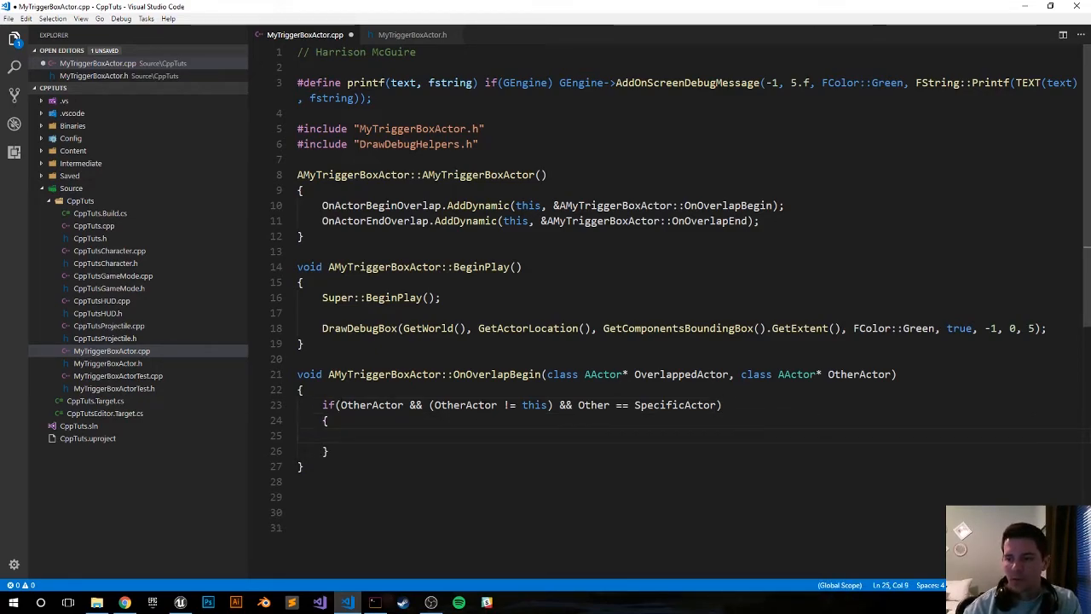
Inside the block, printf "%s has entered the box" with *OtherActor->GetName()
type("printf(")
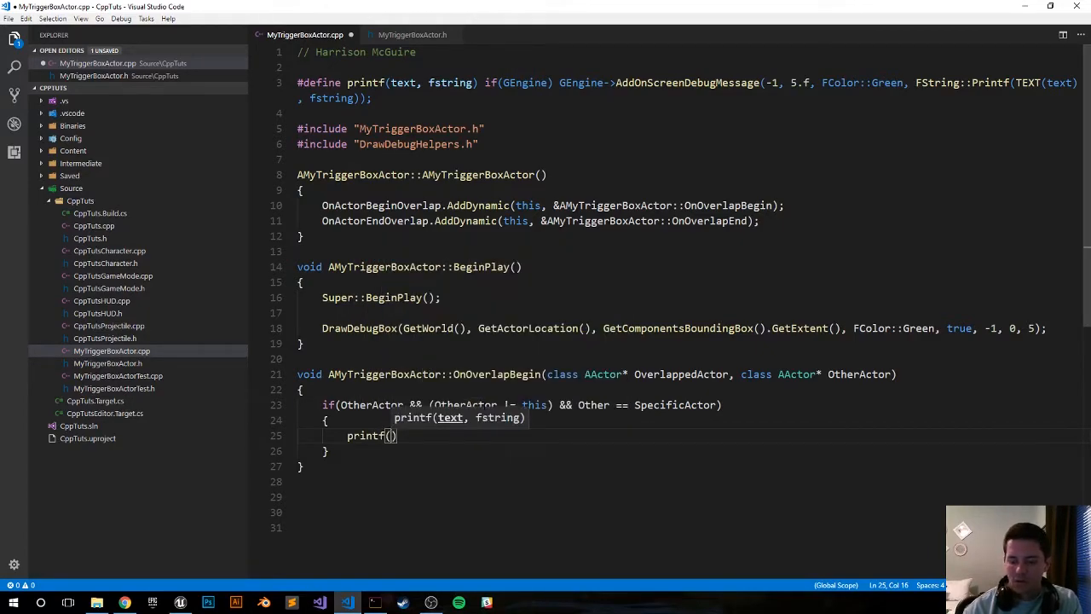
type("\"\"")
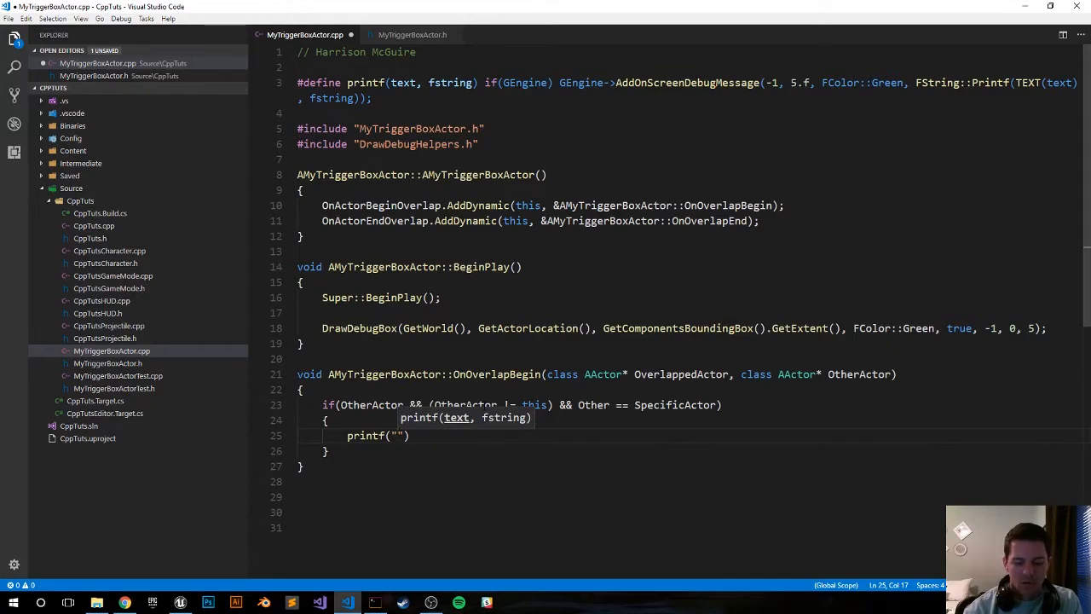
type("%")
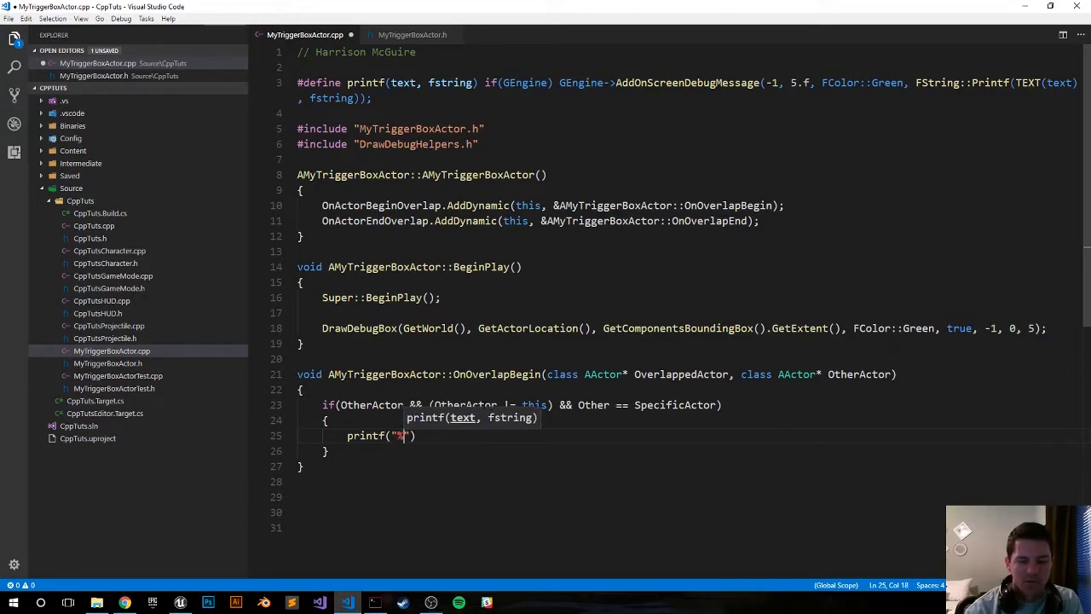
type("s has entere")
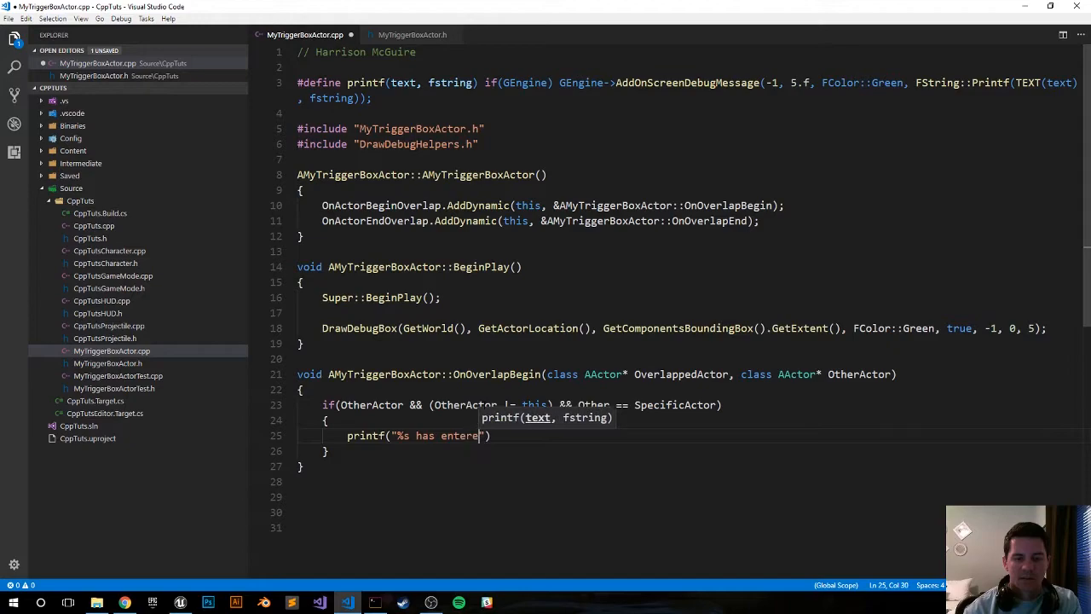
type("d the box")
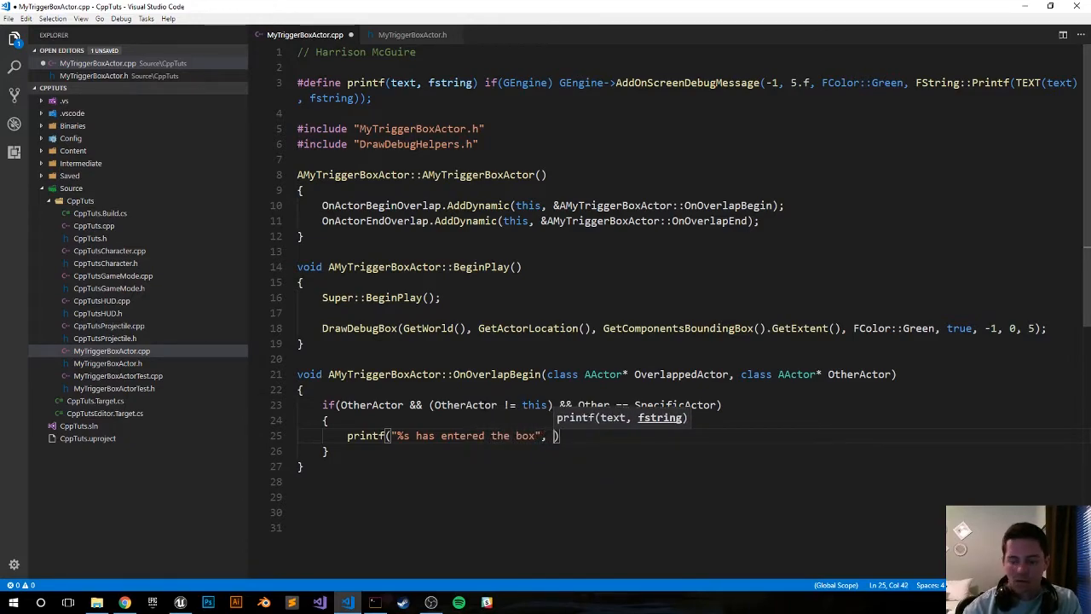
type("*OtherActoer")
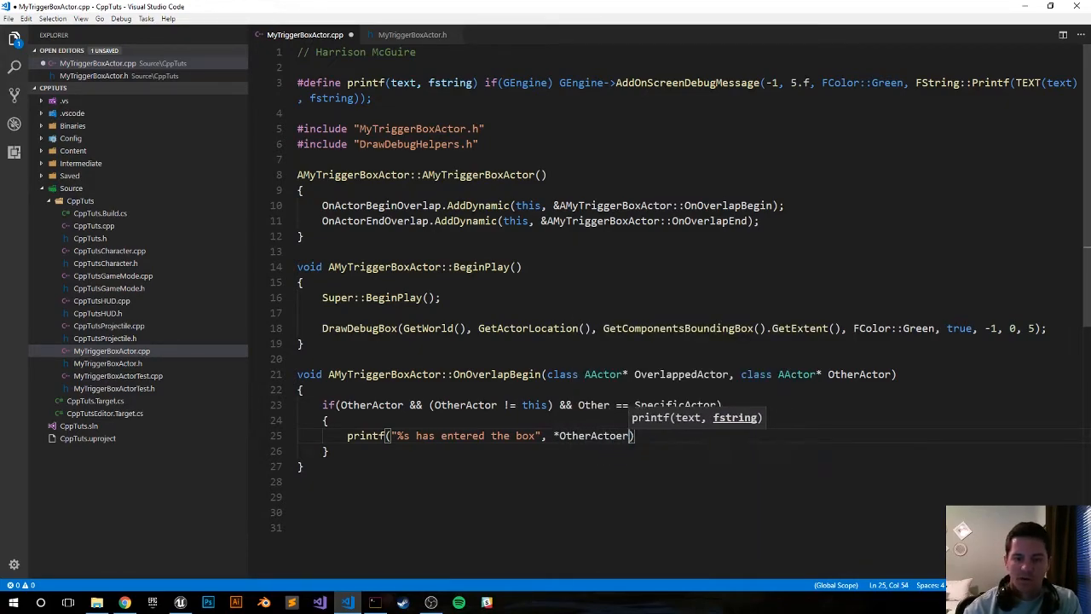
type("->")
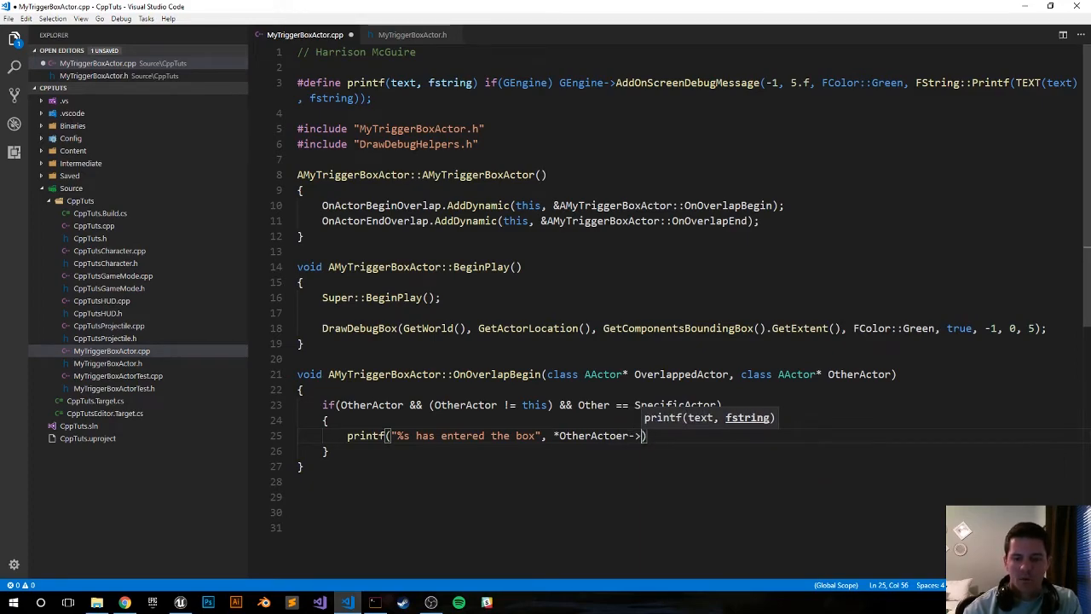
type("GetName()")
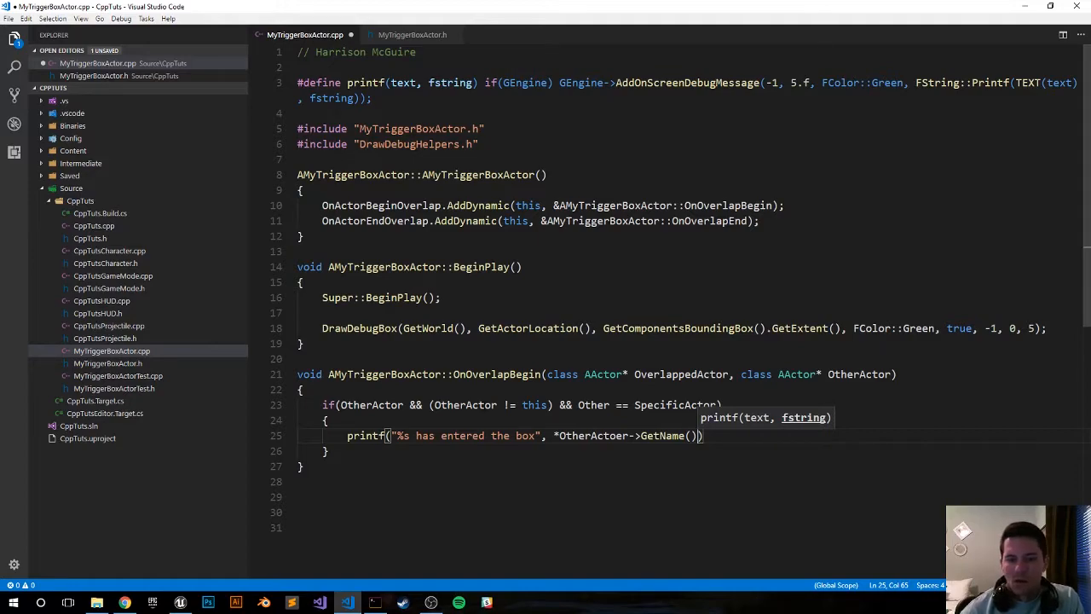
type(";")
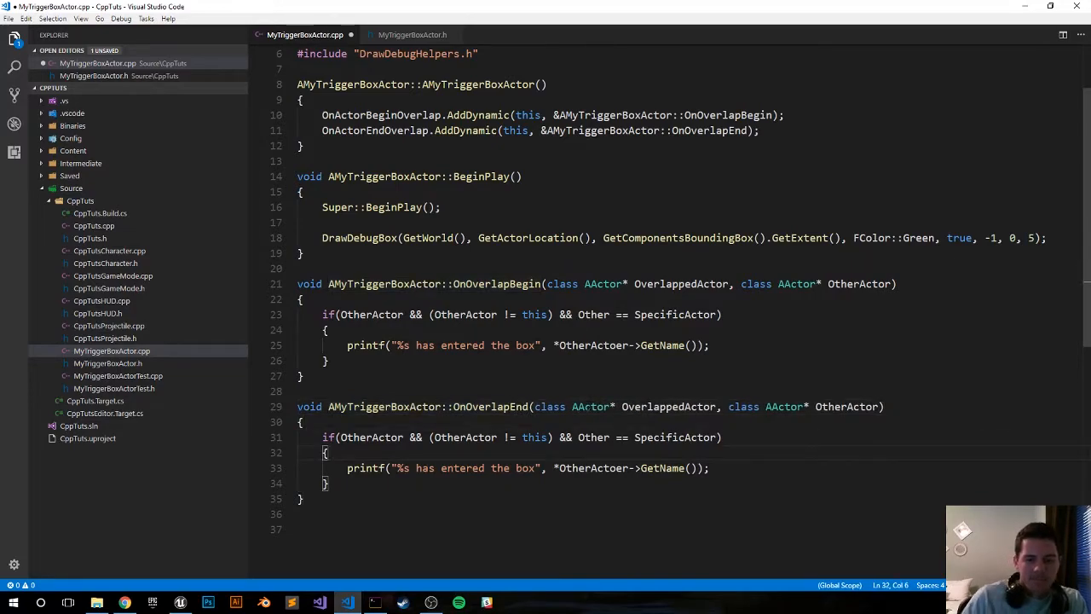
Change OnOverlapEnd's message to "%s has left the box" and save the file
double_click(467, 467)
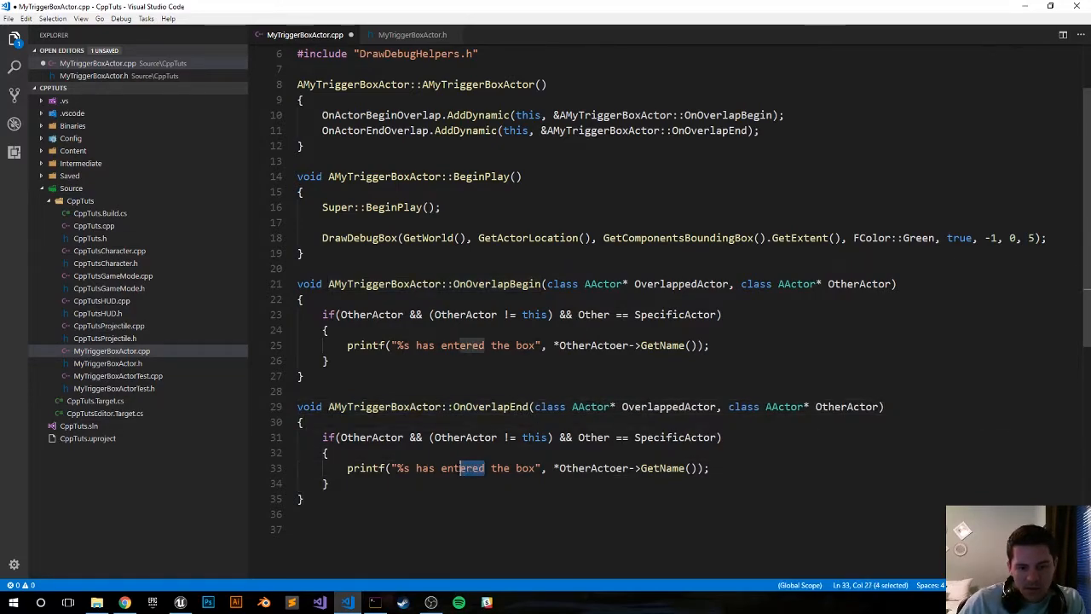
type("left")
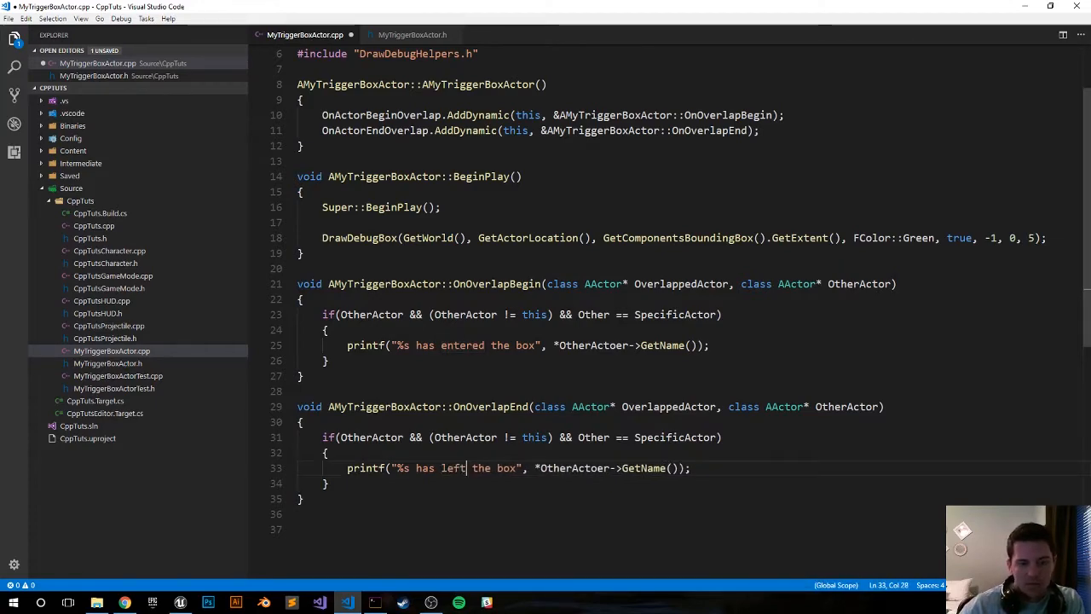
key("ctrl+s")
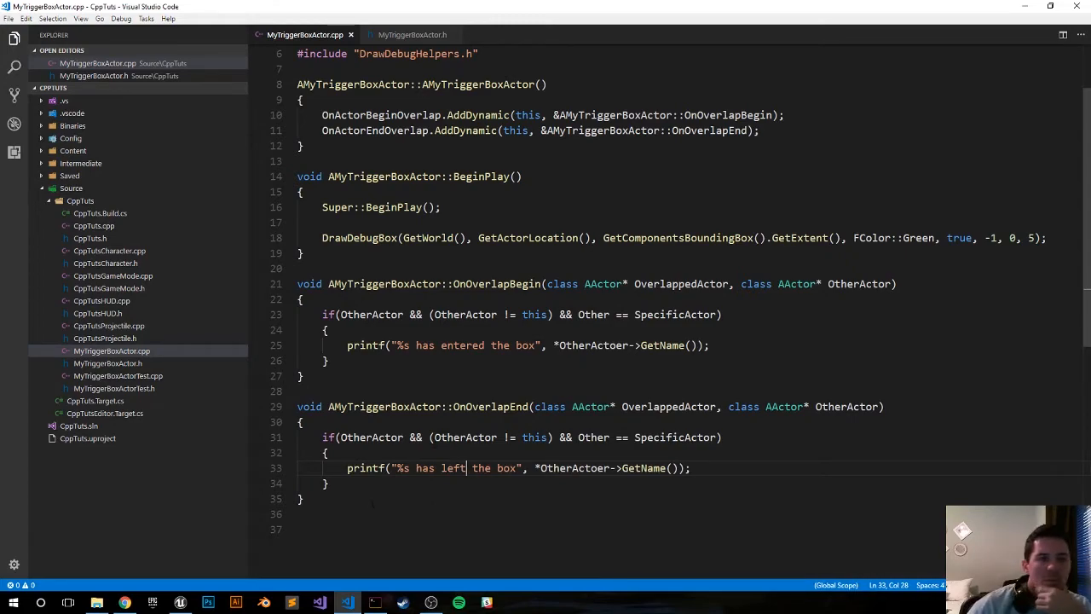
Compile the C++ code in Unreal and bring up the Compiler Log of errors
left_click(179, 604)
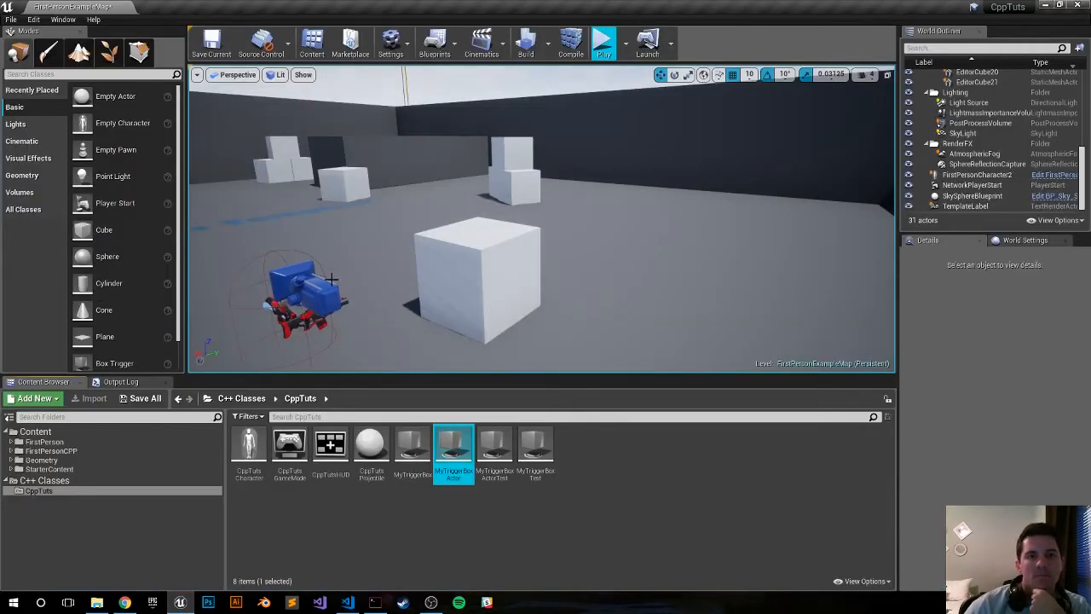
left_click(570, 41)
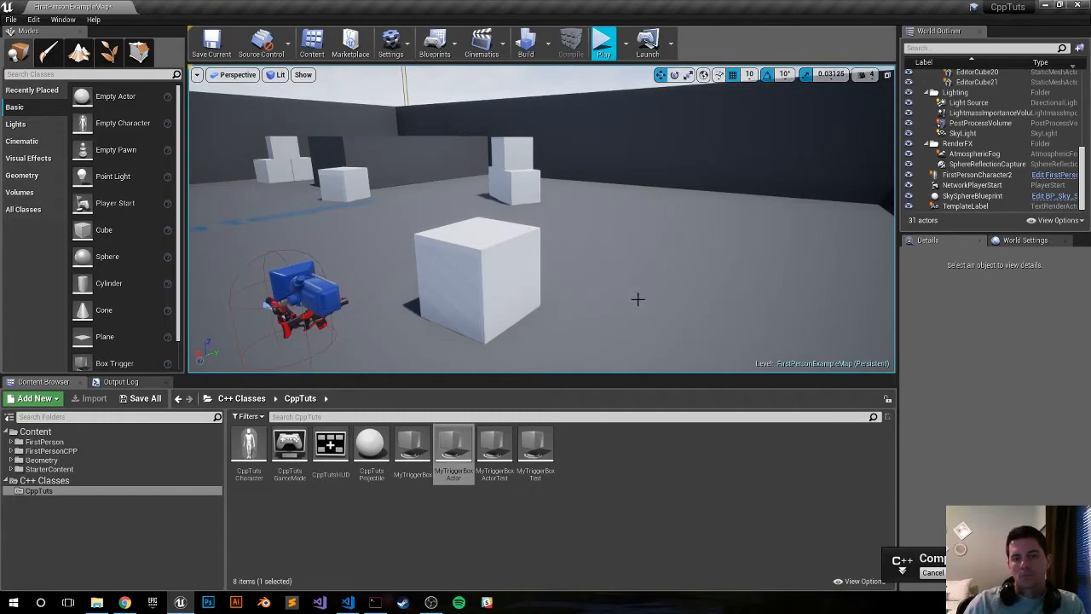
mouse_move(648, 501)
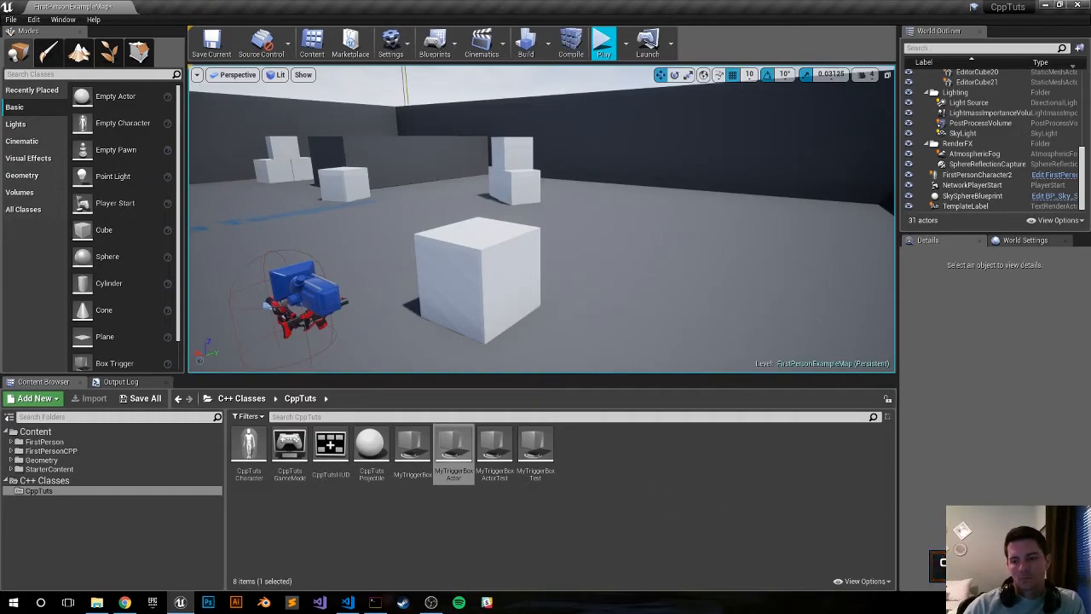
left_click(570, 43)
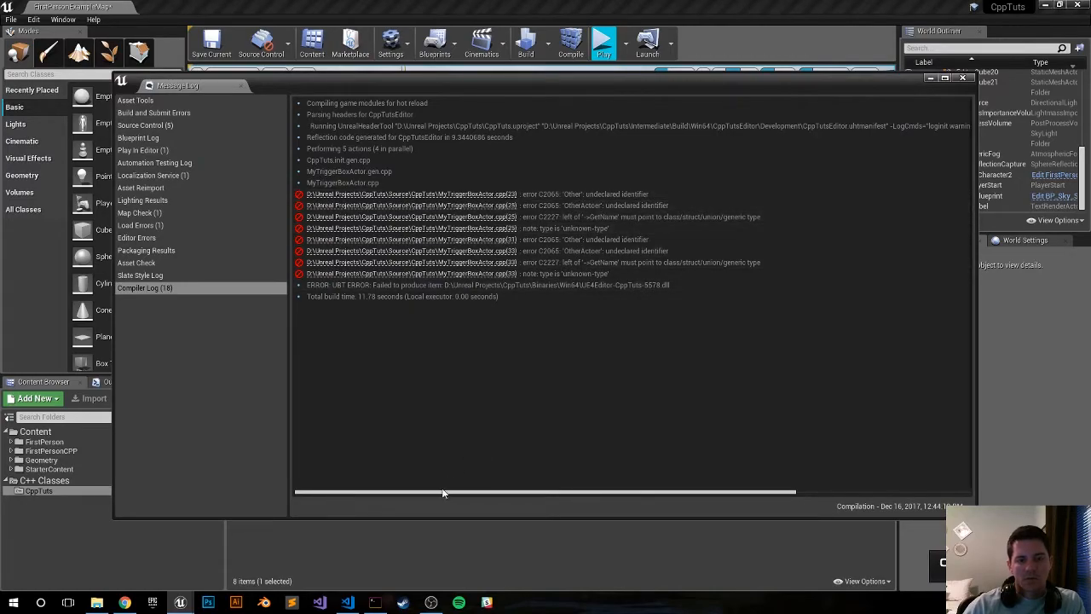
Review the undeclared identifier errors in MyTriggerBoxActor.cpp and return to the code
left_click(346, 603)
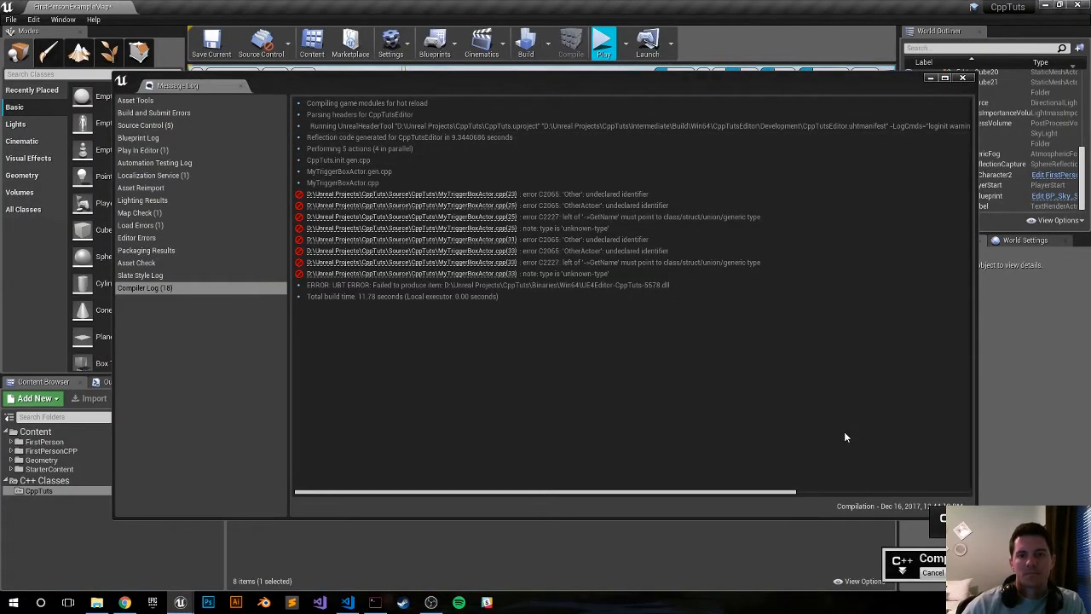
left_click(569, 43)
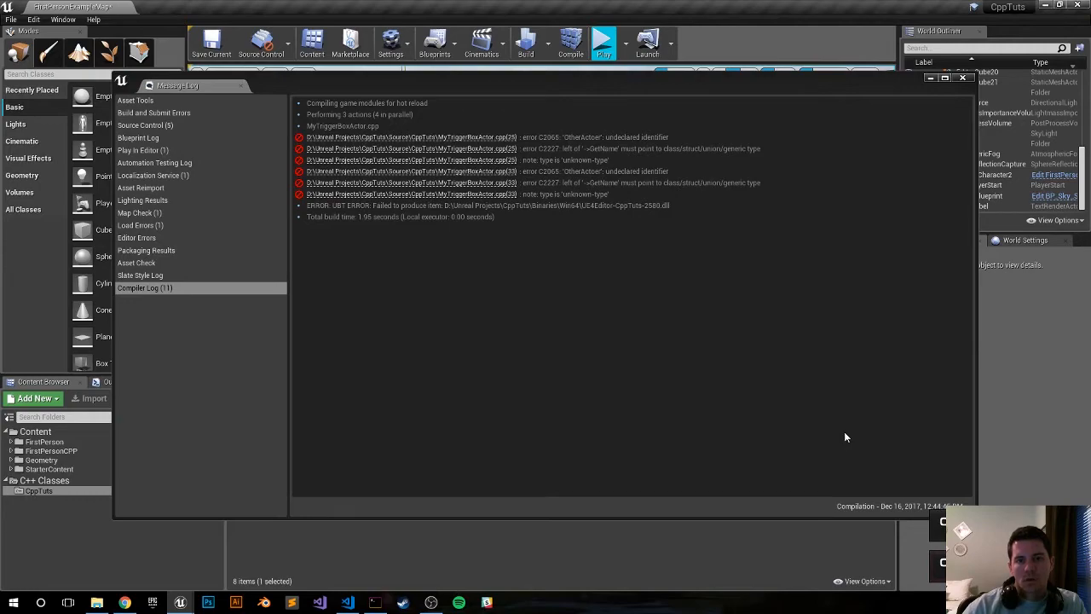
mouse_move(690, 242)
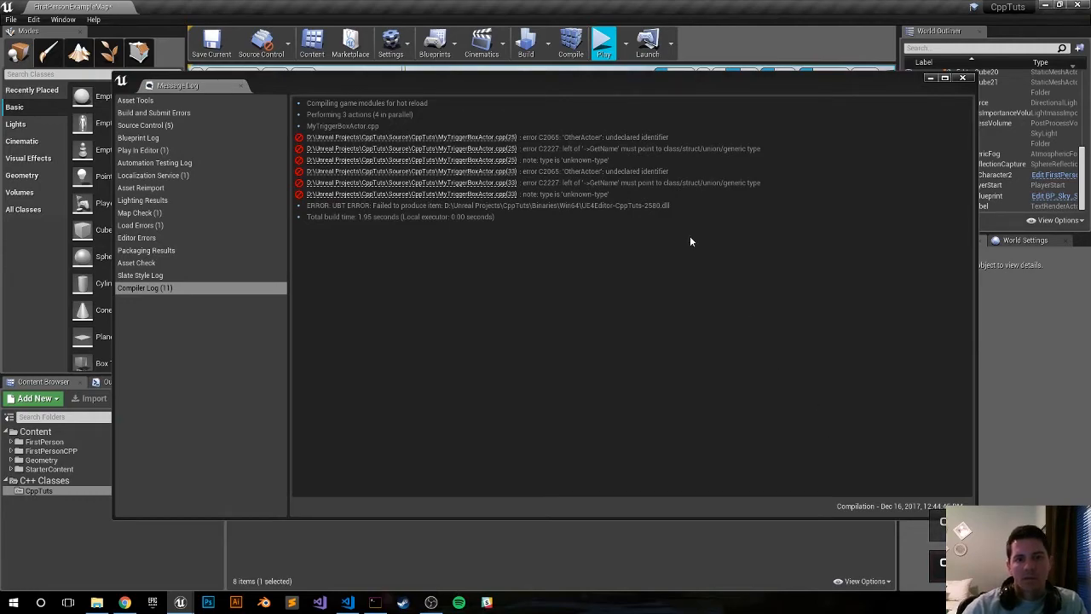
mouse_move(610, 249)
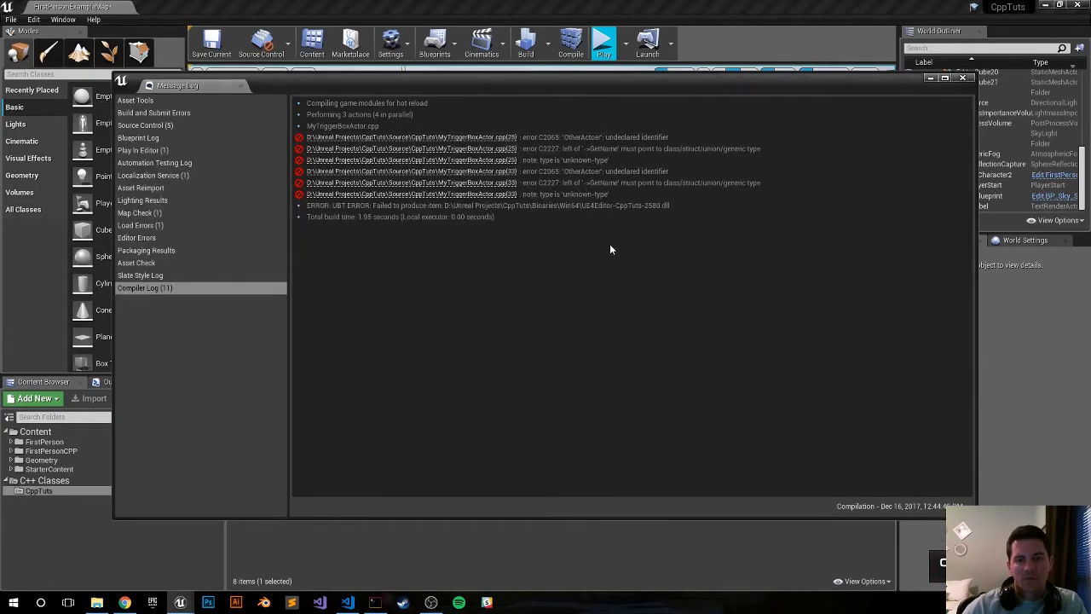
left_click(346, 604)
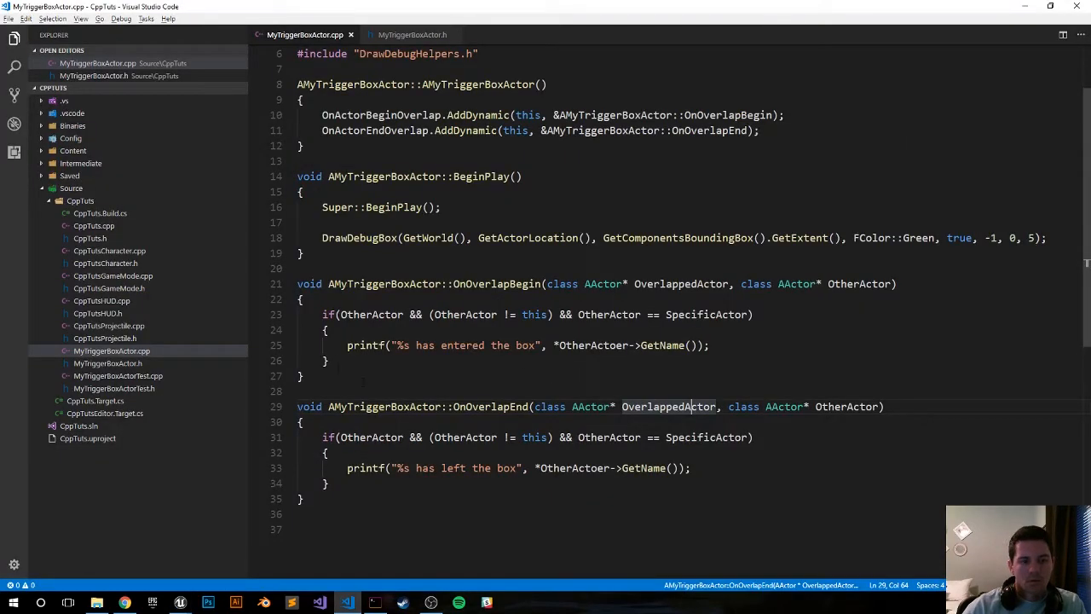
Revise the OnOverlapEnd handler code in MyTriggerBoxActor.cpp
left_click(607, 344)
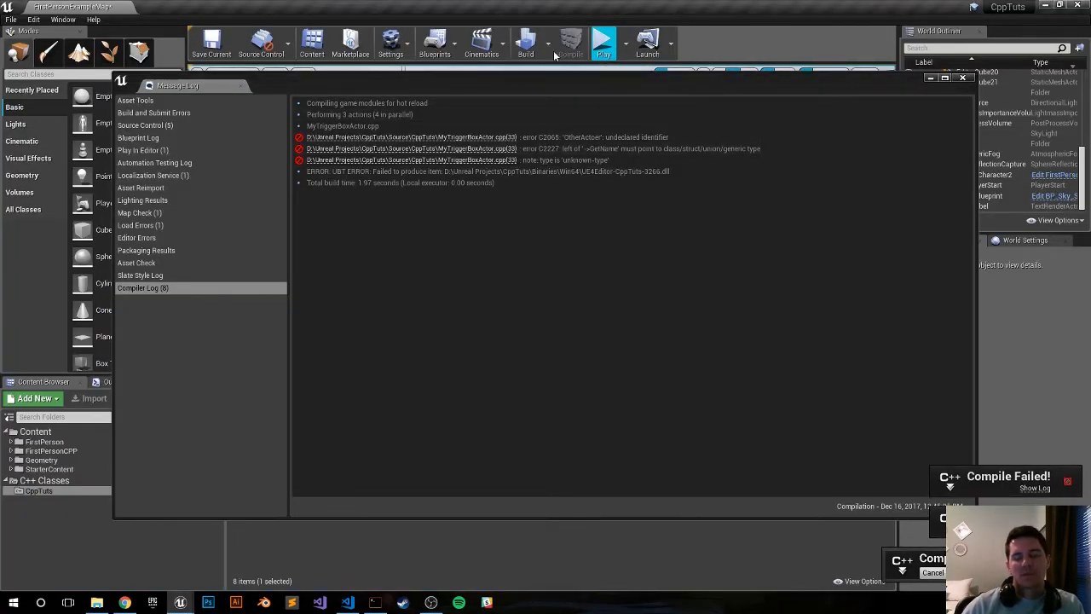
mouse_move(548, 43)
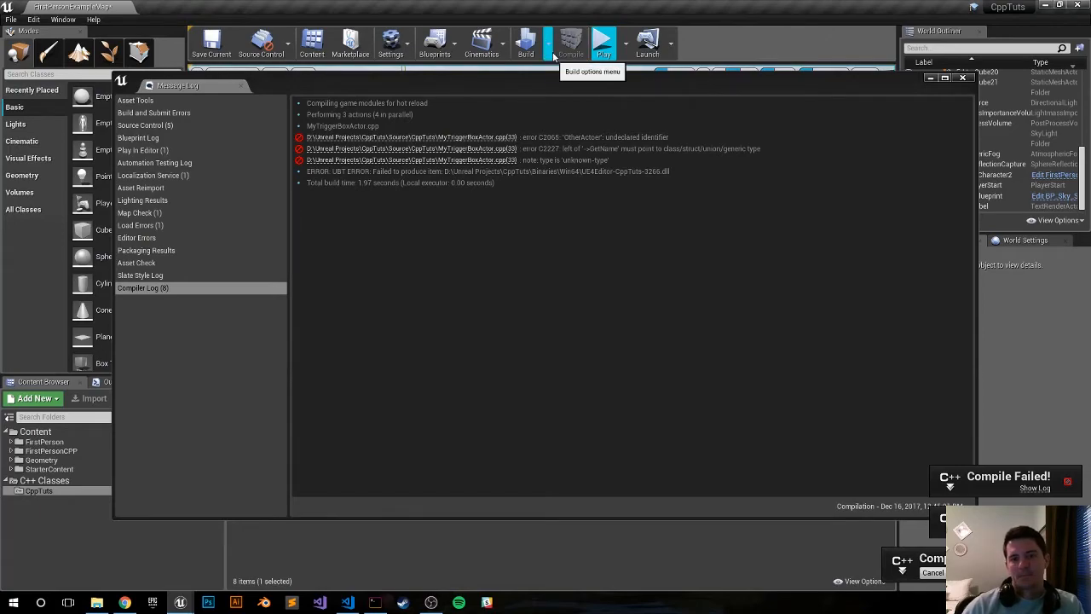
Recompile successfully and close the compiler log window
left_click(569, 42)
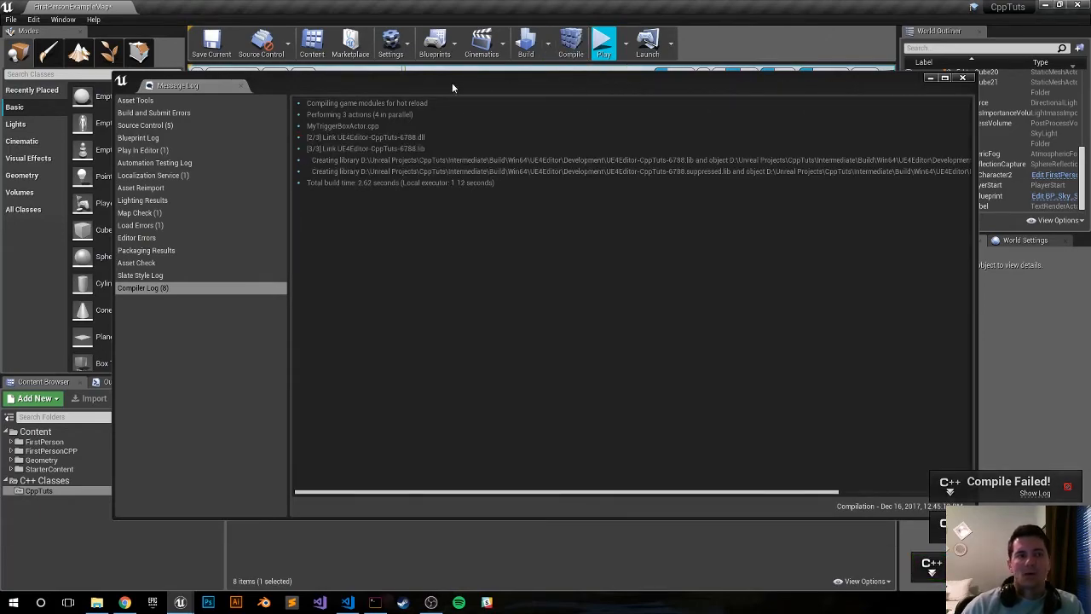
left_click(964, 78)
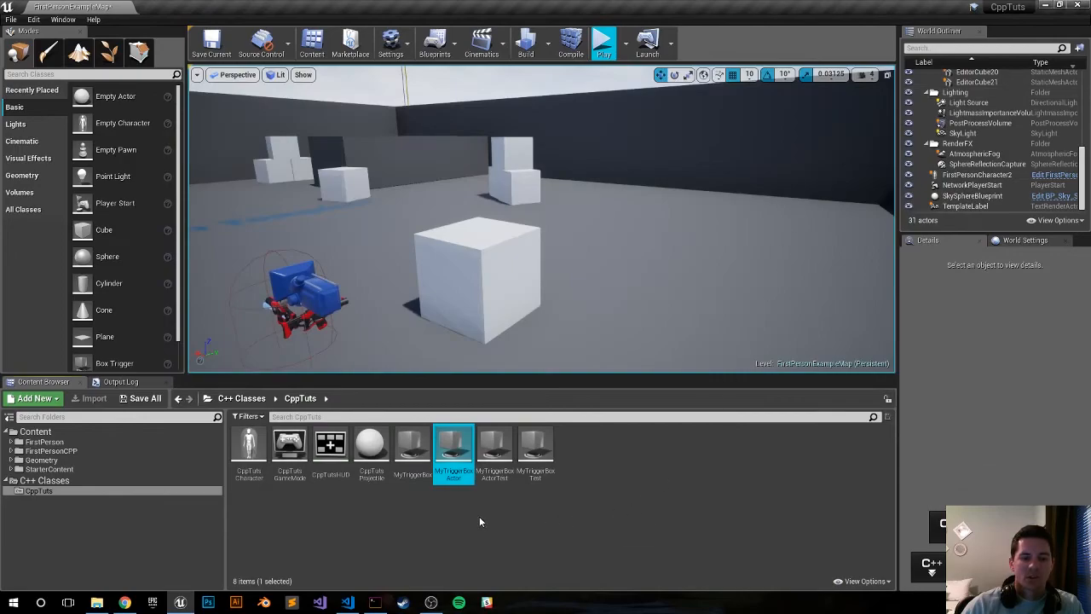
mouse_move(453, 443)
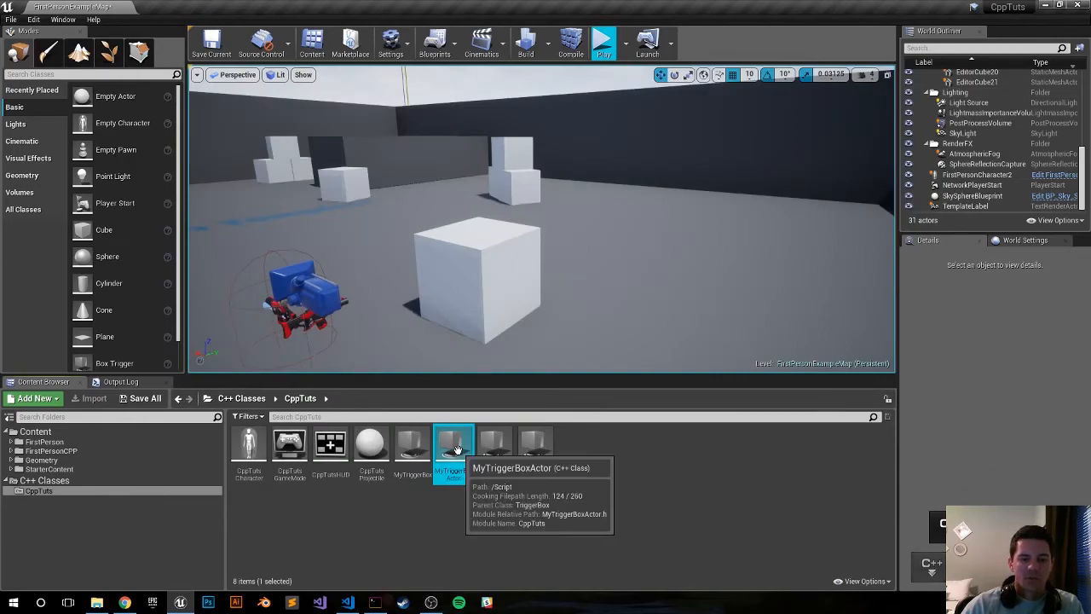
Place a MyTriggerBoxActor in the level and position it over the stacked cubes
left_click_drag(453, 446, 586, 213)
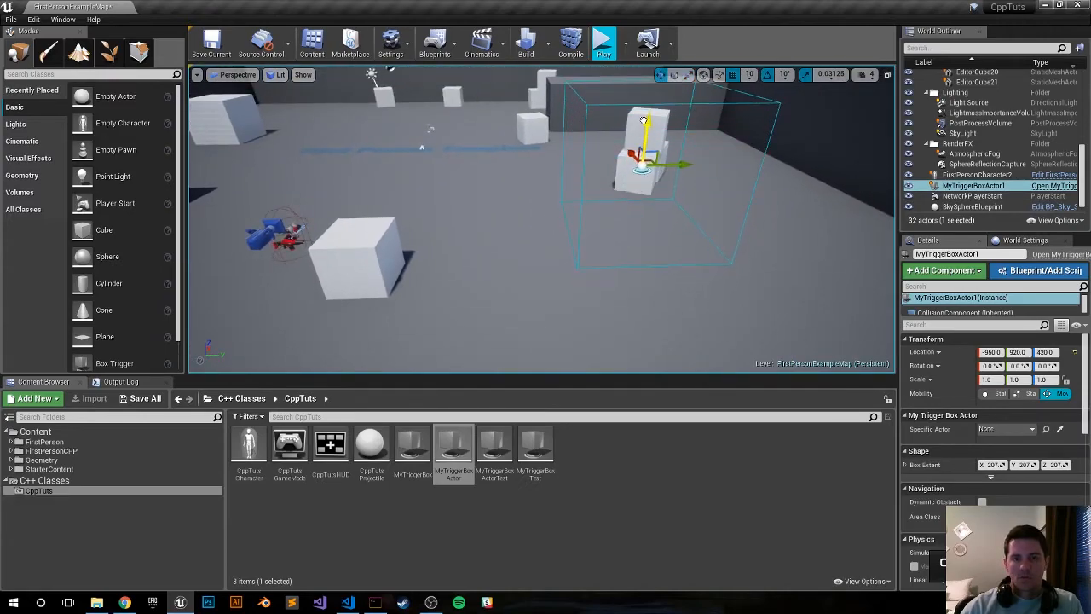
left_click_drag(641, 137, 605, 167)
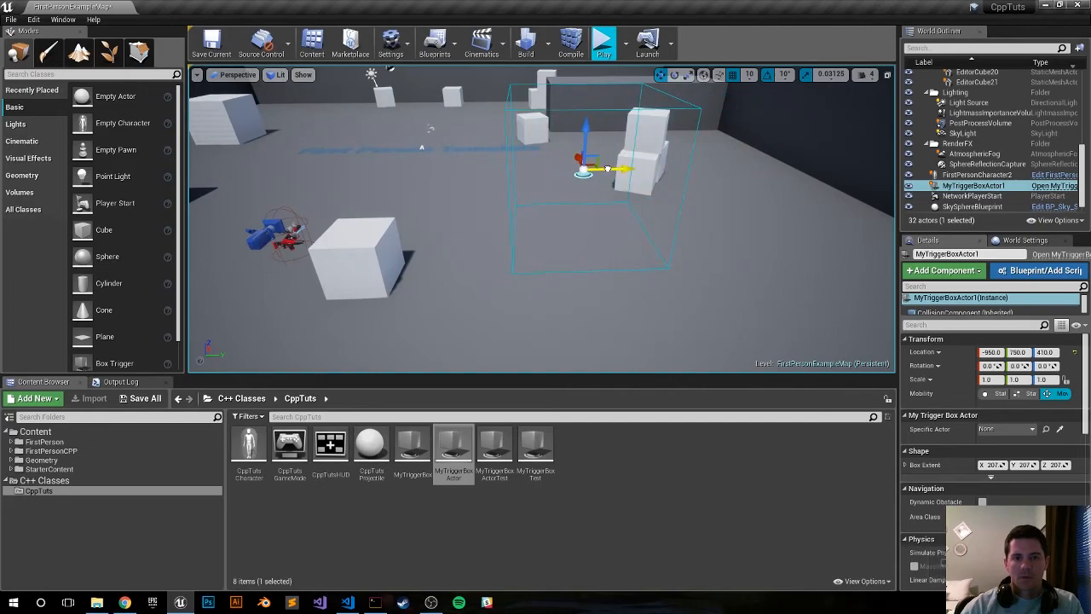
Run a short play test of the level and return to editing
left_click(604, 40)
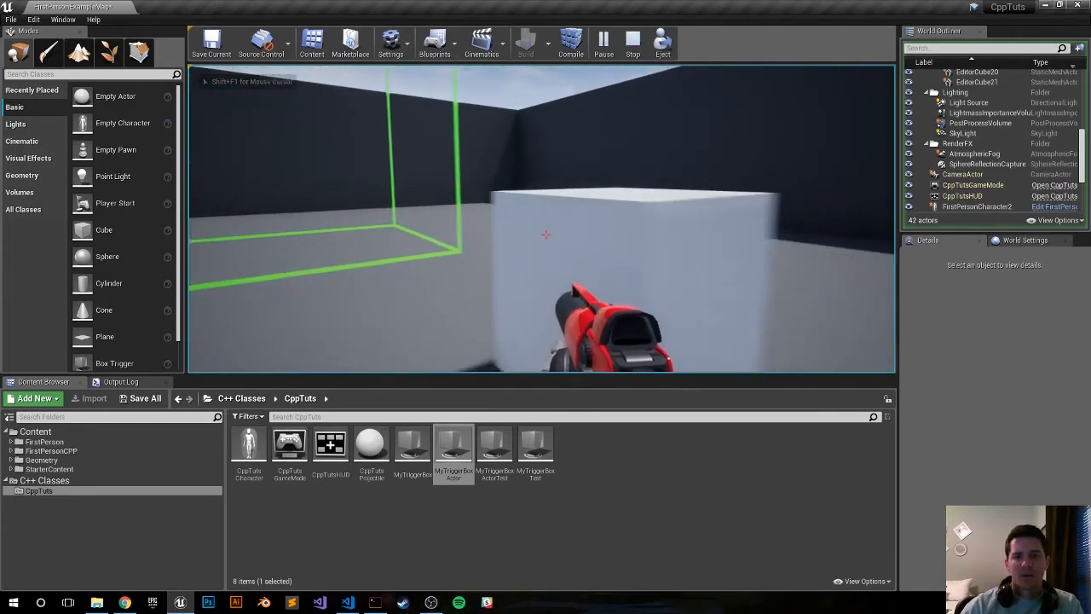
left_click(631, 42)
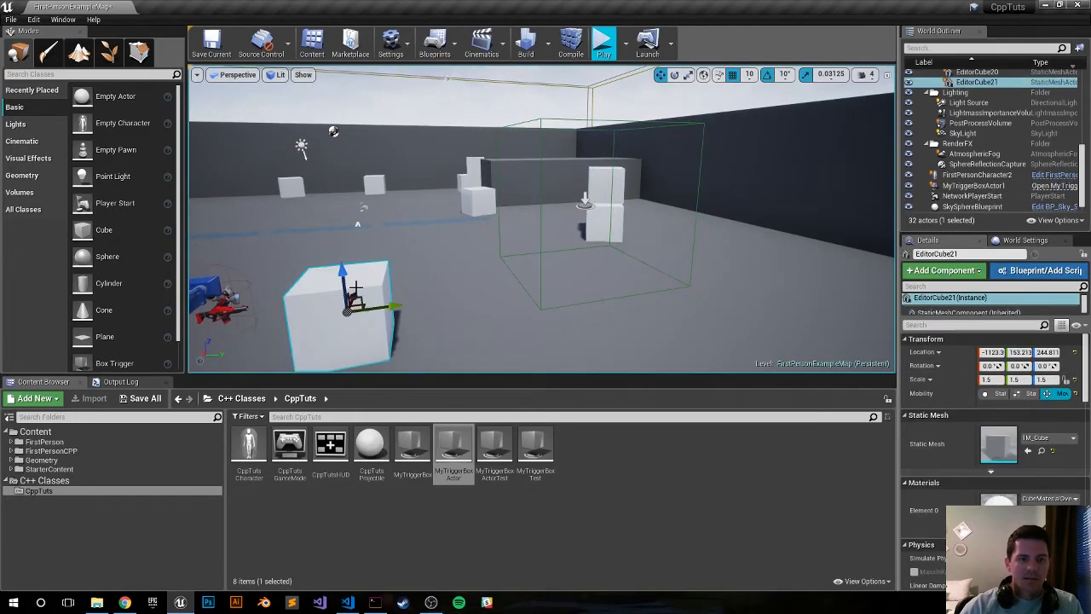
mouse_move(978, 81)
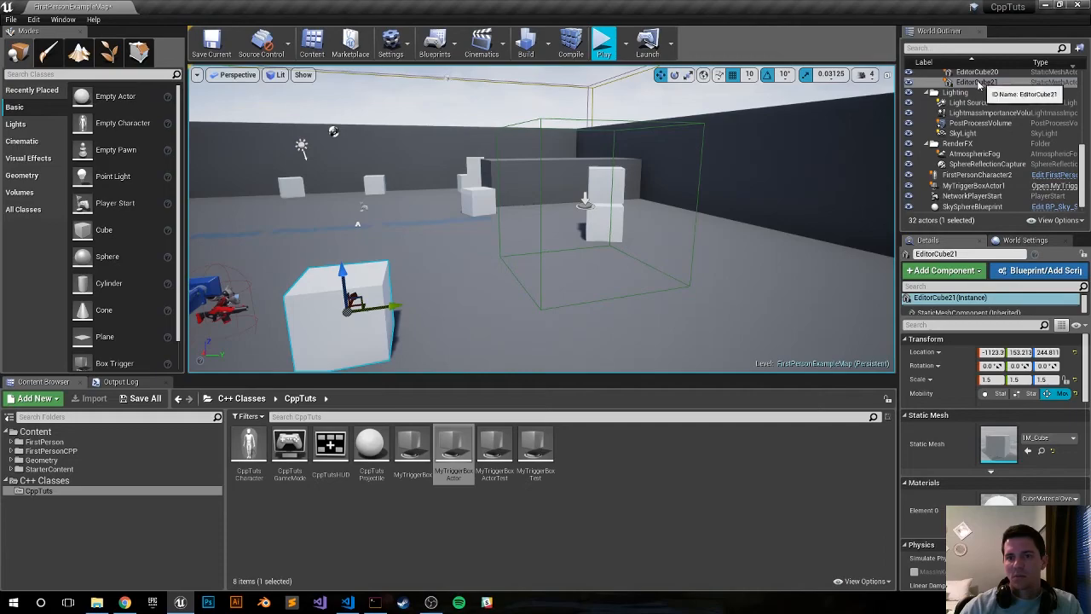
mouse_move(634, 218)
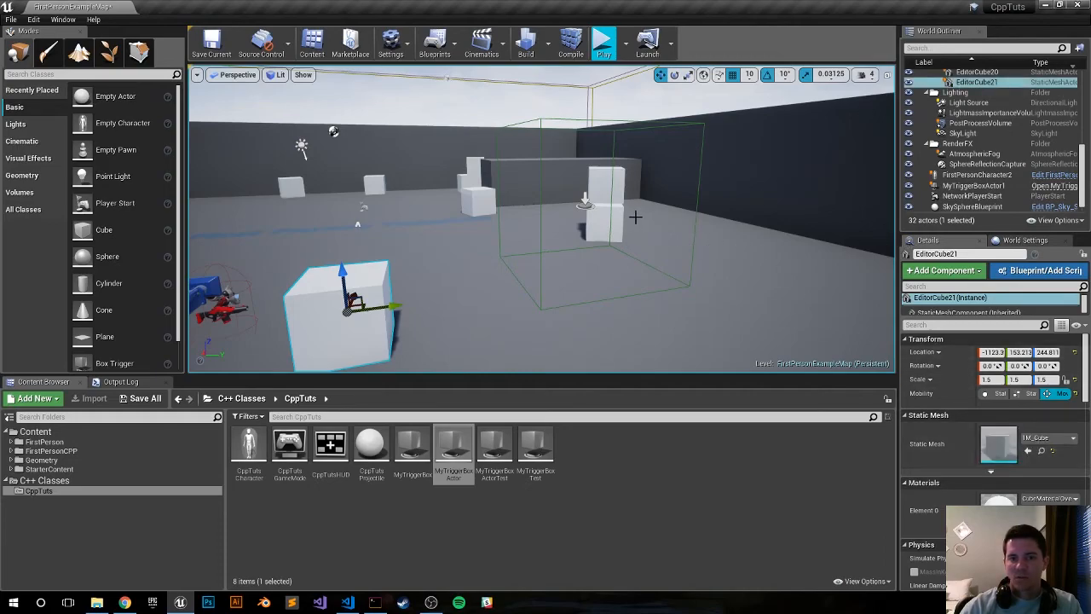
Set the trigger box's Specific Actor to EditorCube21 and play-test its enter/leave messages
left_click(975, 184)
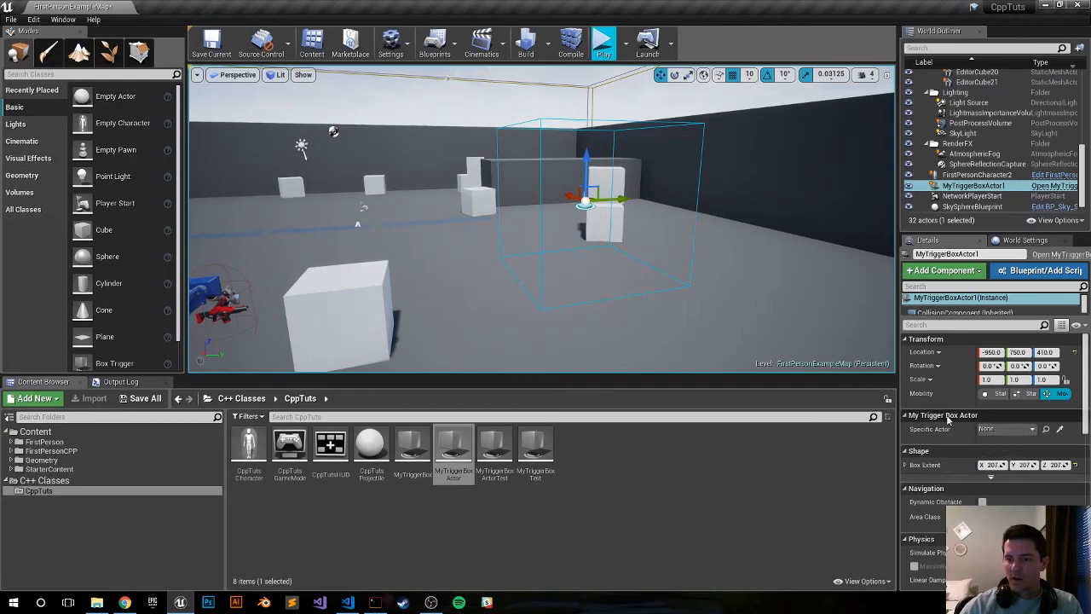
left_click(1044, 430)
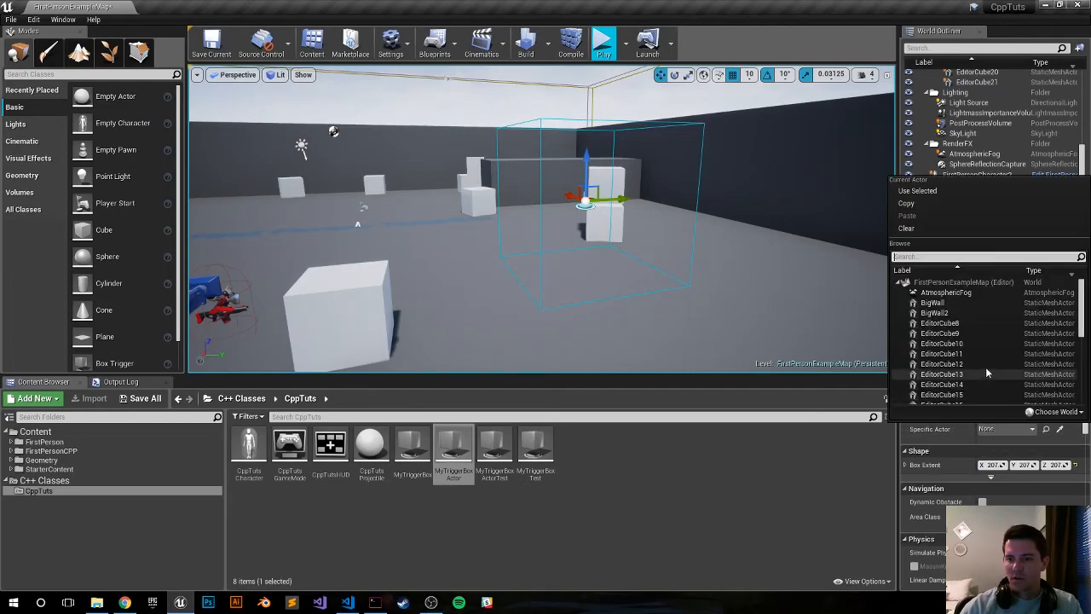
scroll("down", 3)
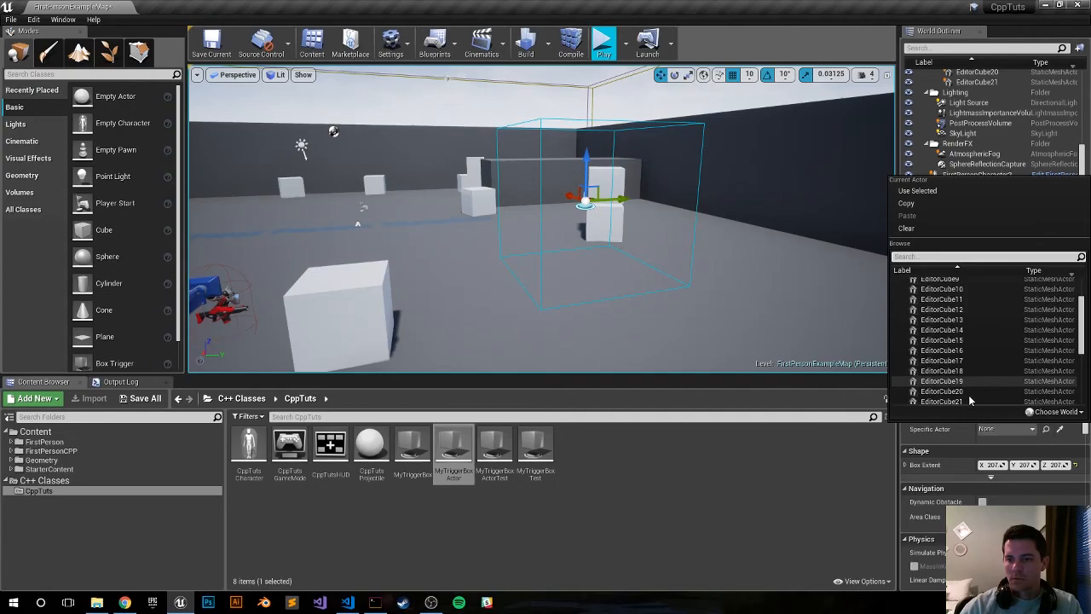
left_click(603, 41)
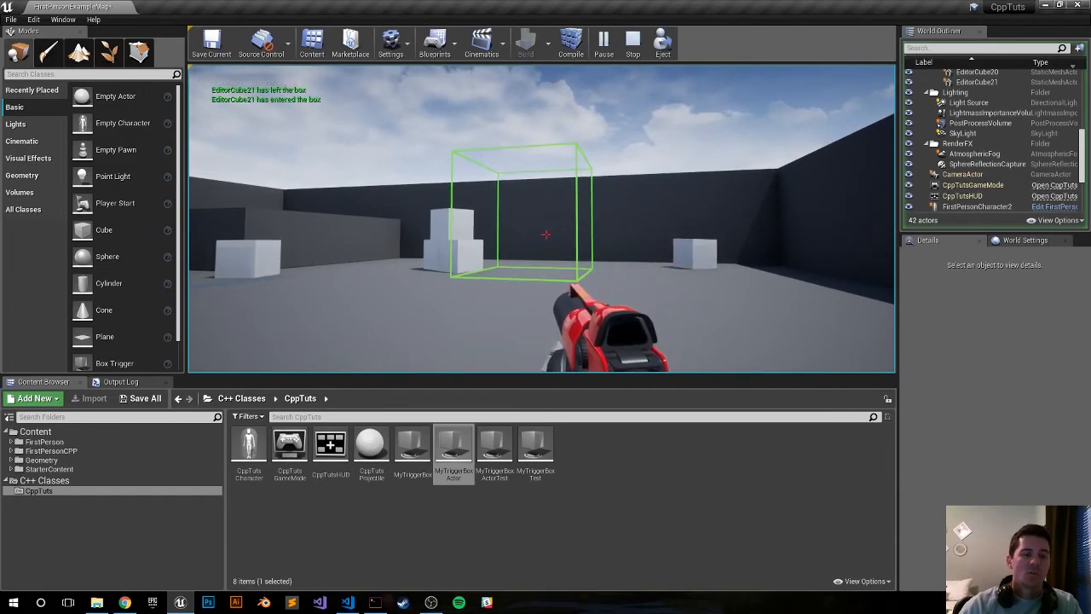
left_click(631, 41)
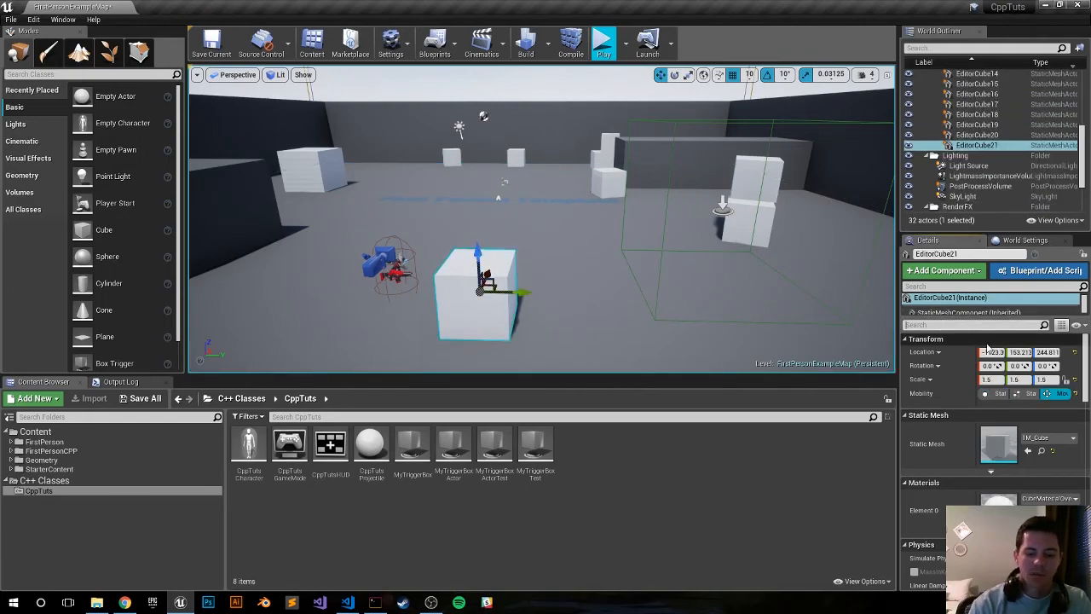
Search EditorCube21's Details for 'overlap' settings and play again, showing it has left the box
type("overlap")
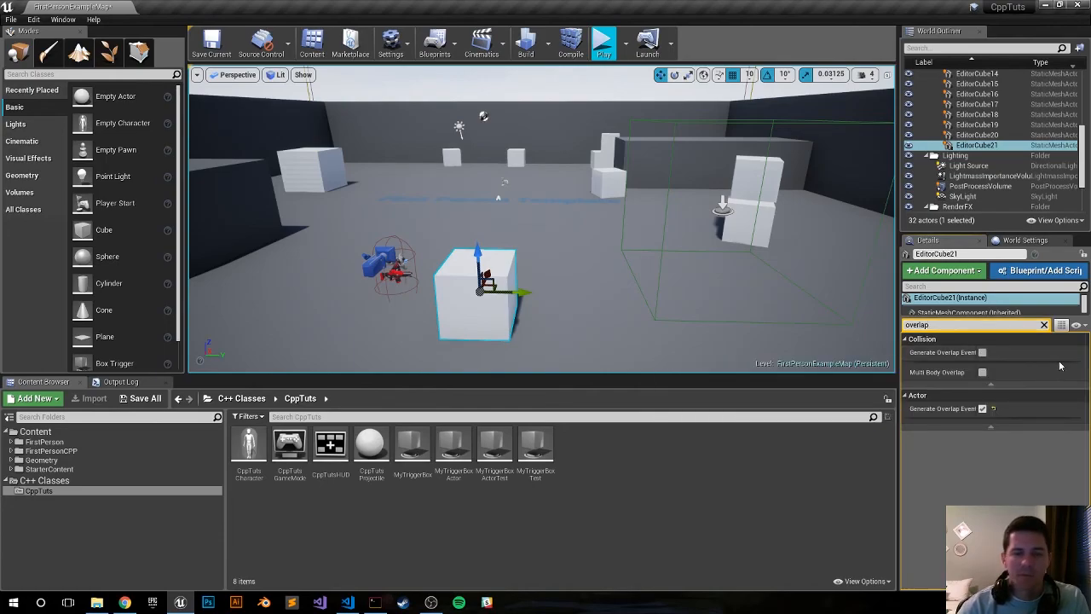
mouse_move(982, 351)
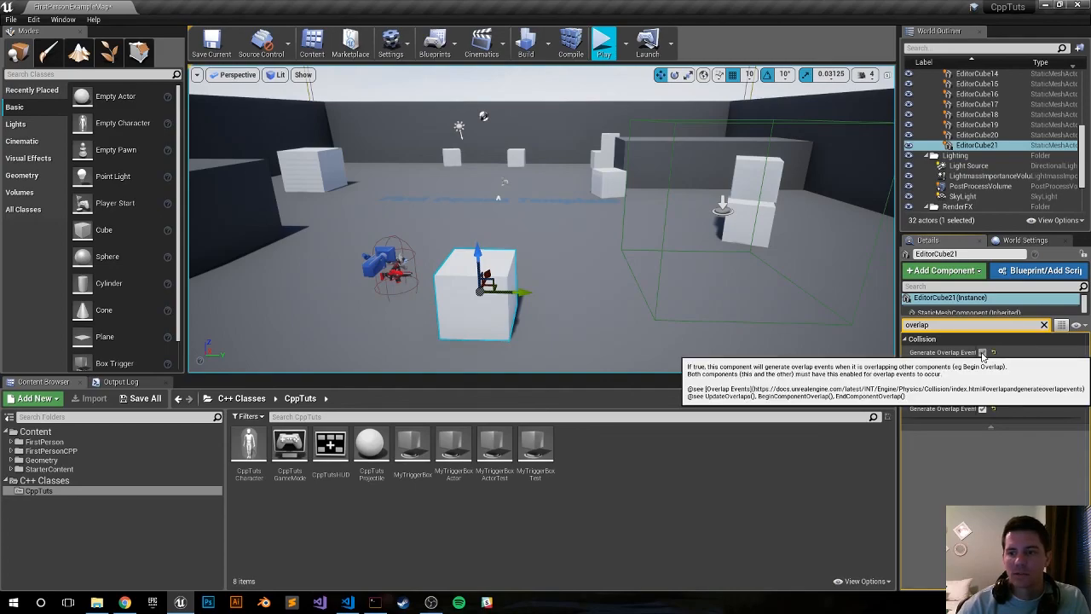
left_click(604, 41)
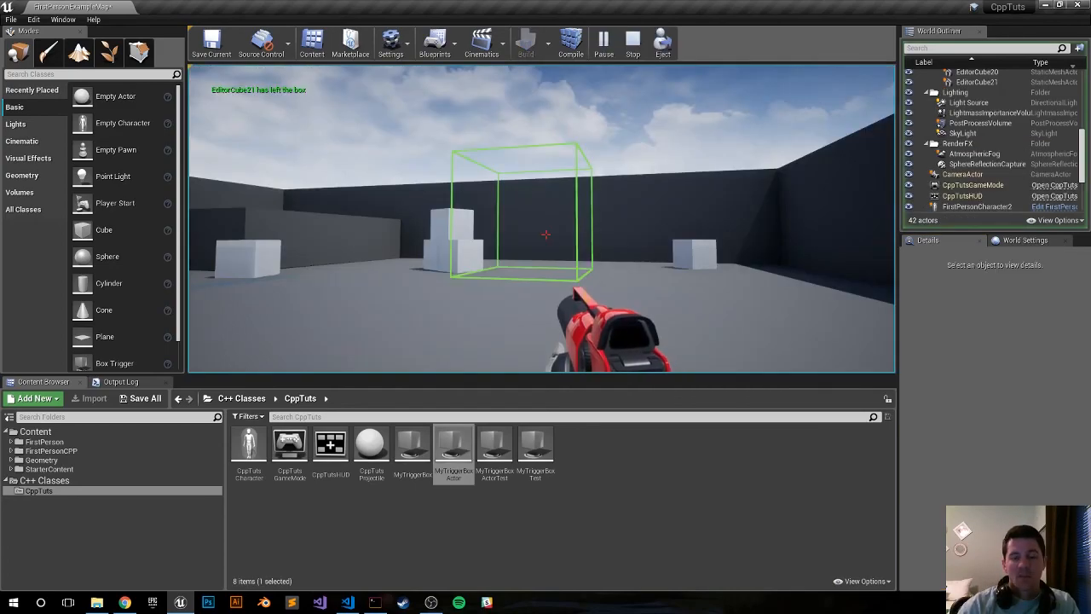